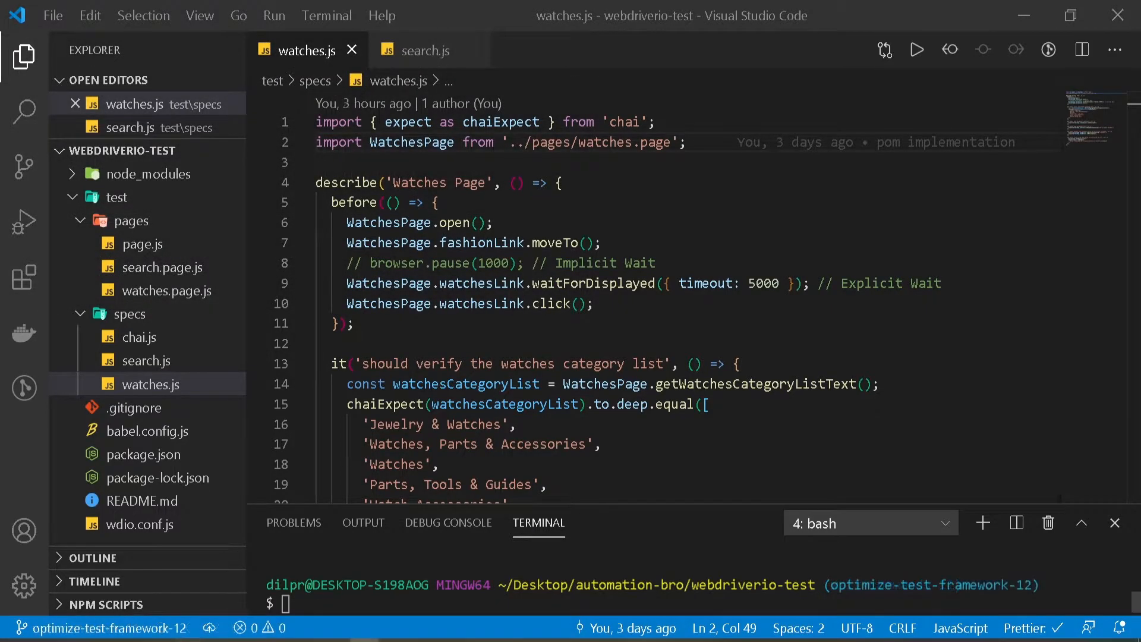
Experiment with placeholder category text in a duplicated search test, then revert to the original single test
click(424, 50)
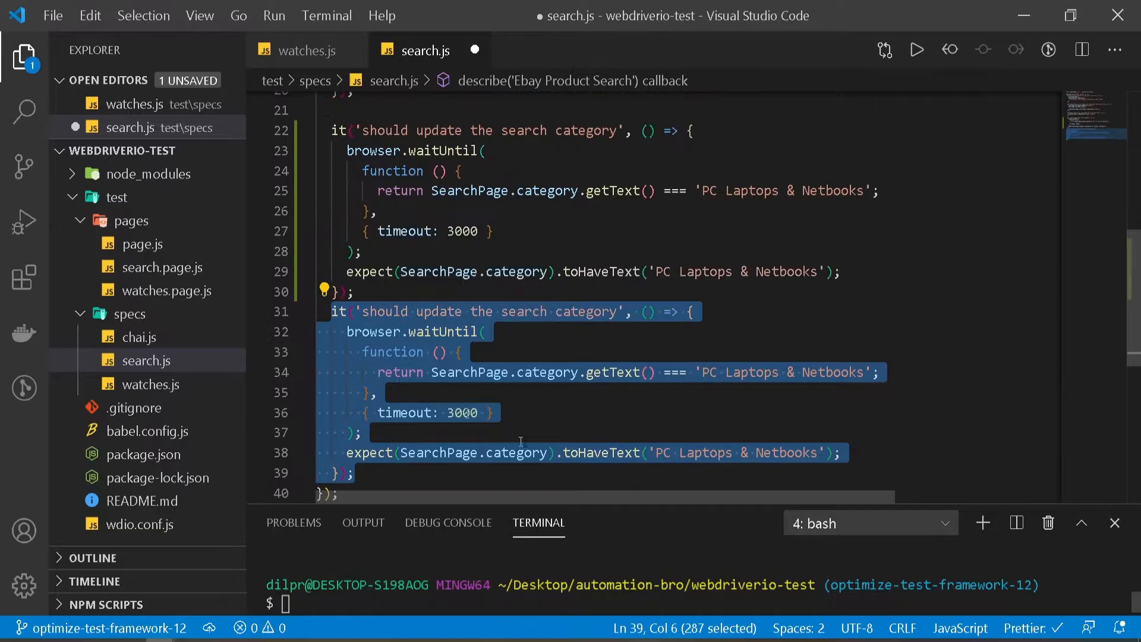
double_click(750, 371)
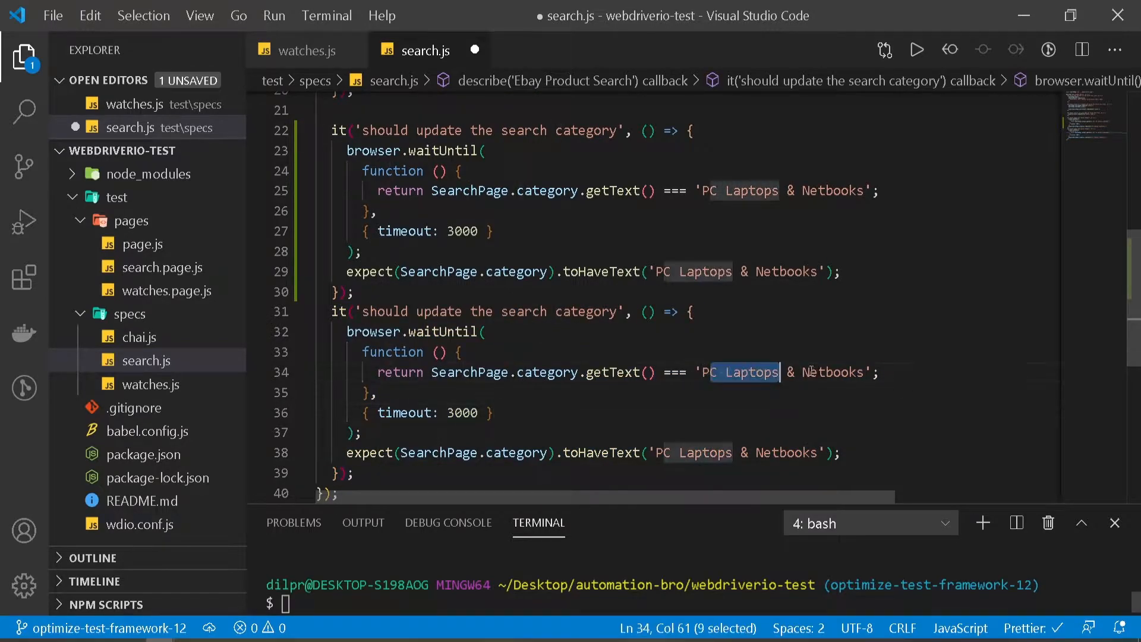
text(Psdfdsafsdf)
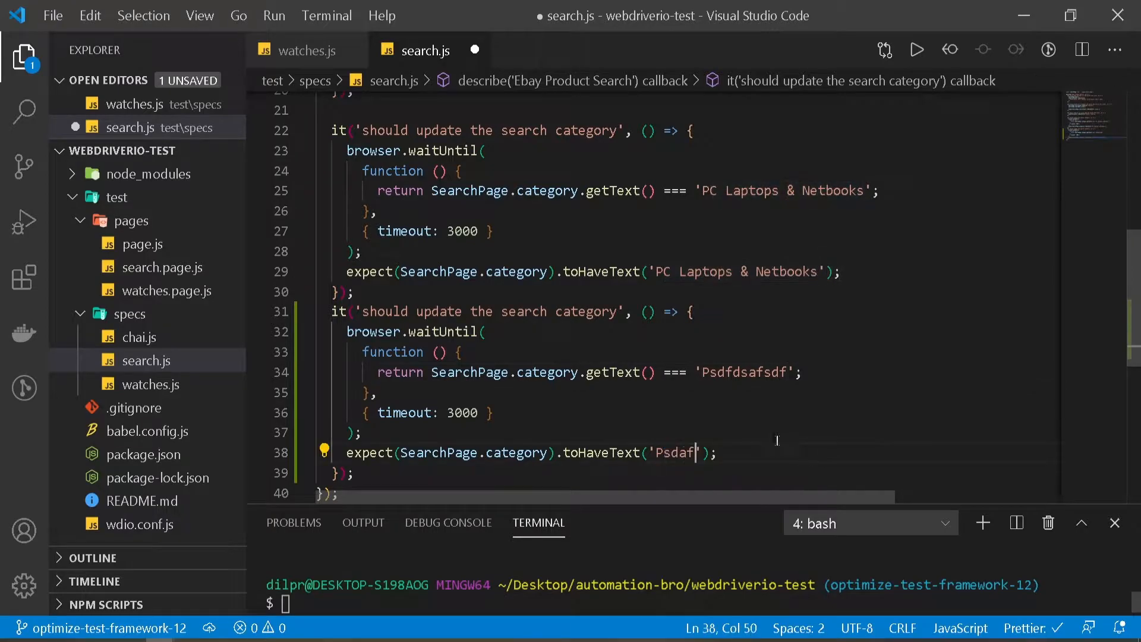
text(sdaf)
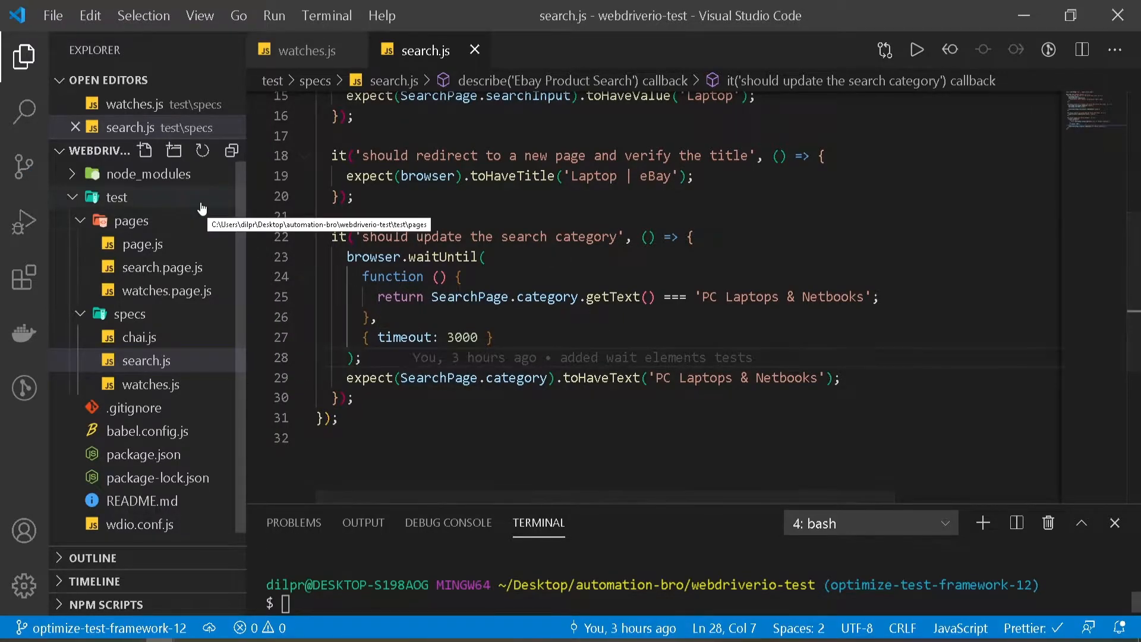
Create a utilities folder under test with an empty helper.js file inside
click(175, 150)
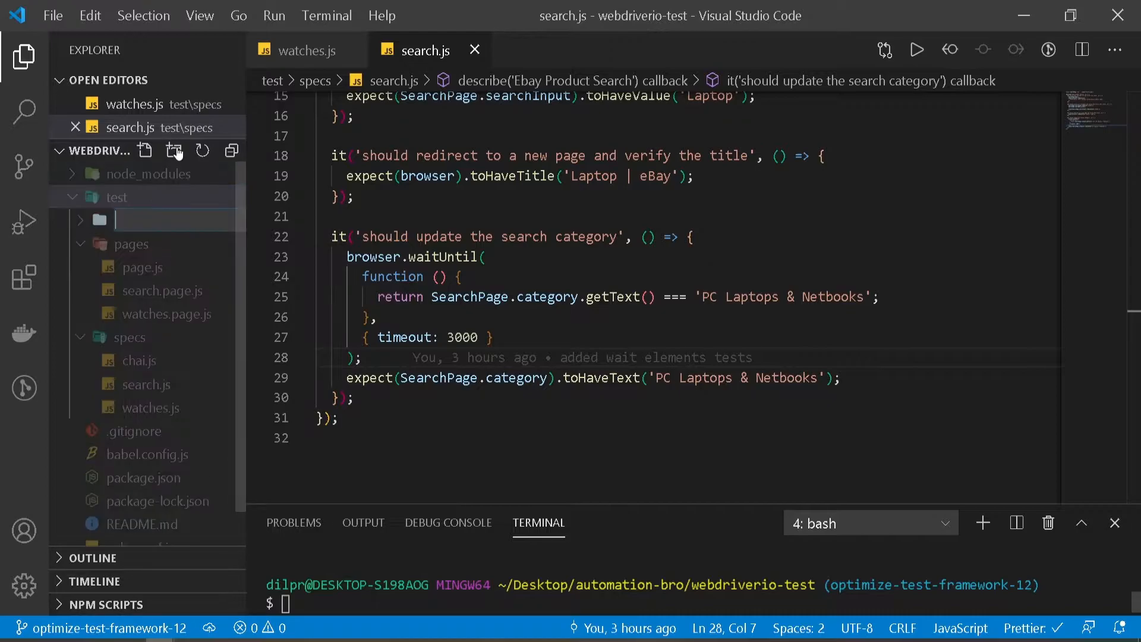
text(utilitie)
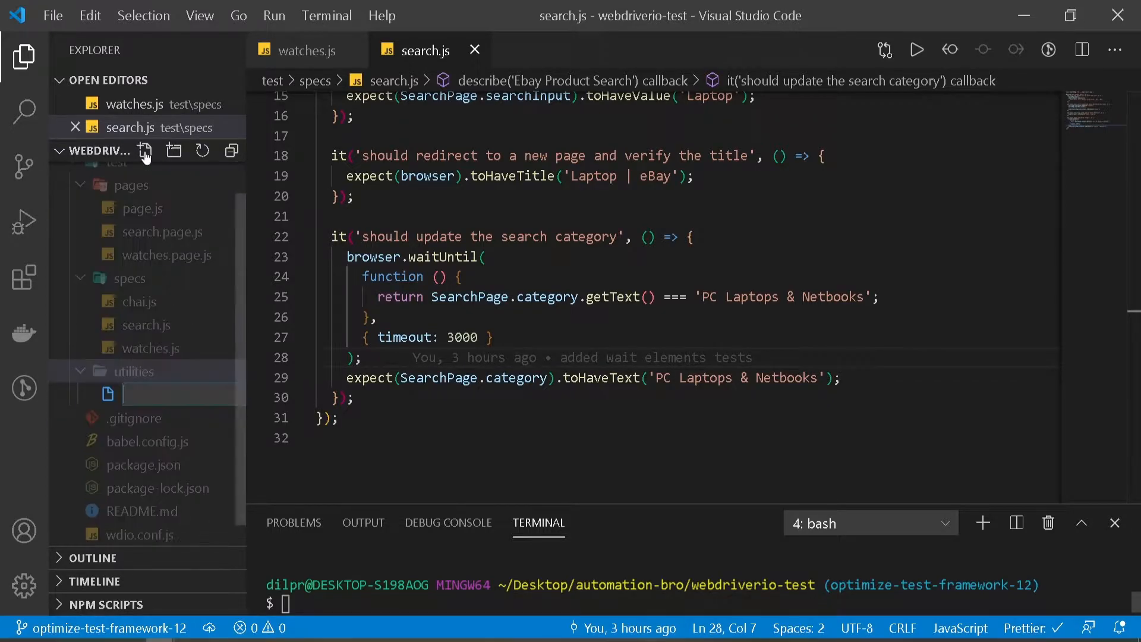
text(helper.js)
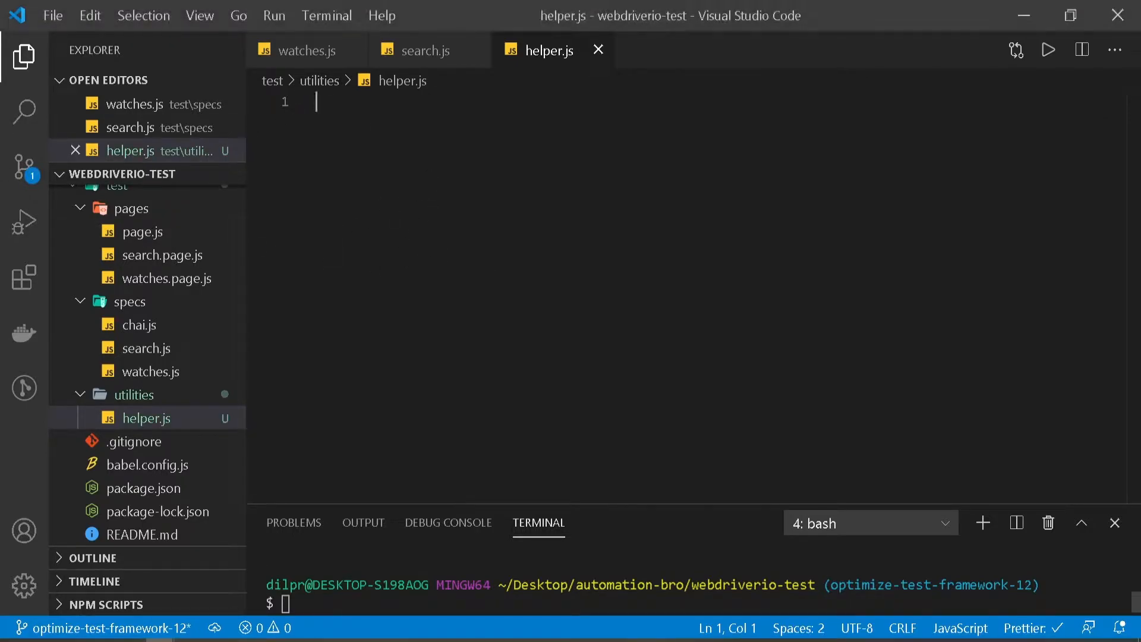
Write 'export const waitForTextChange = () => {}' in helper.js and return to search.js
text(export const wa)
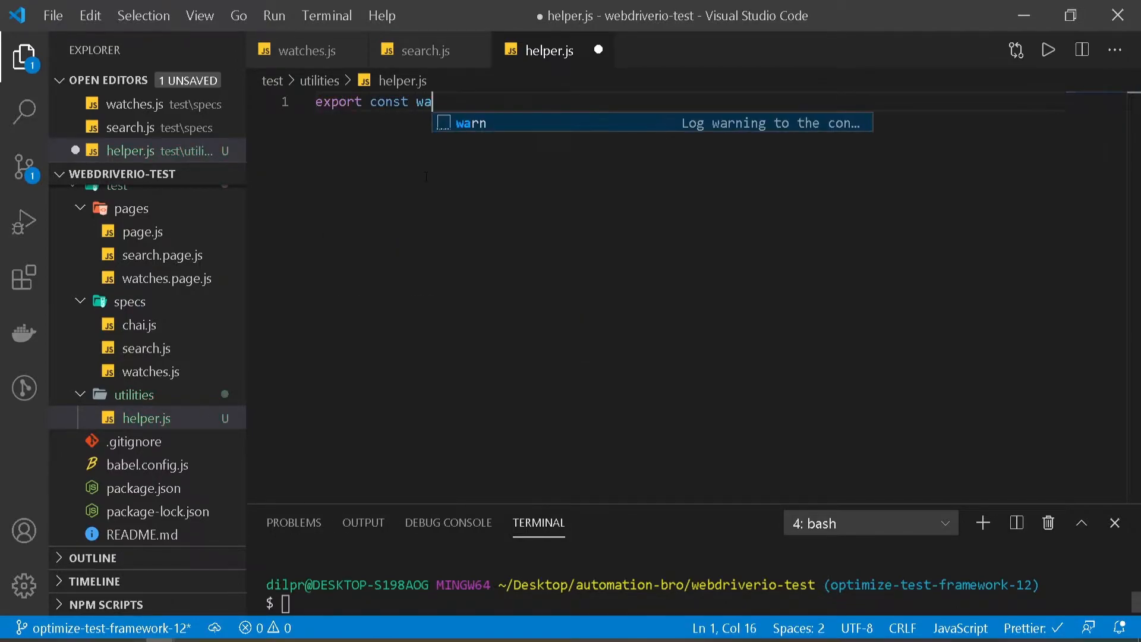
text(itForTe)
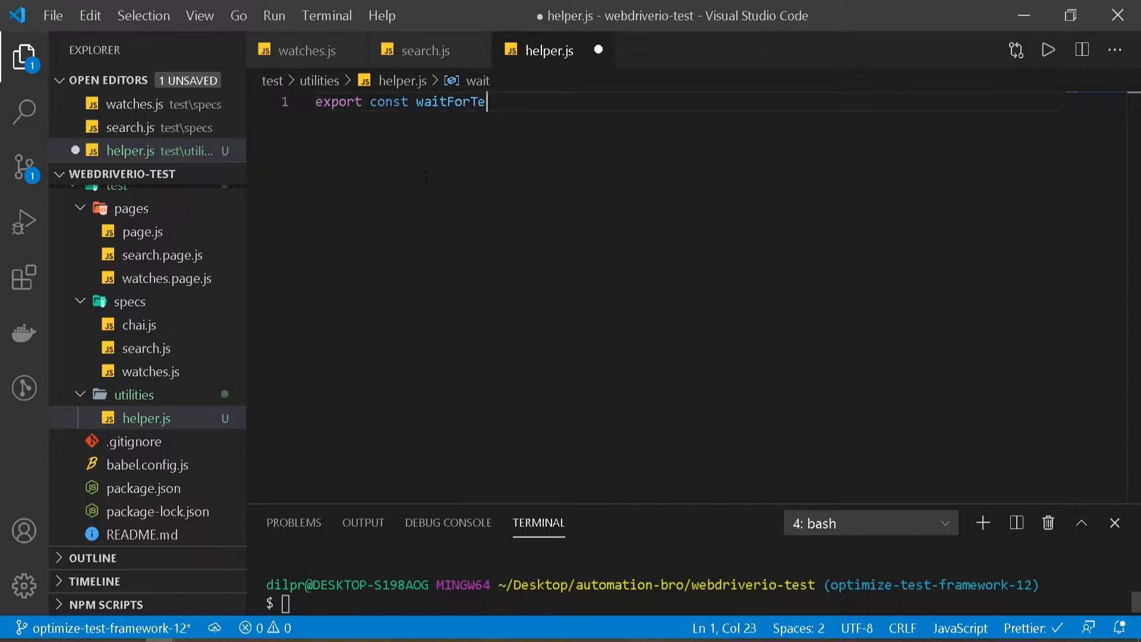
text(xtChange)
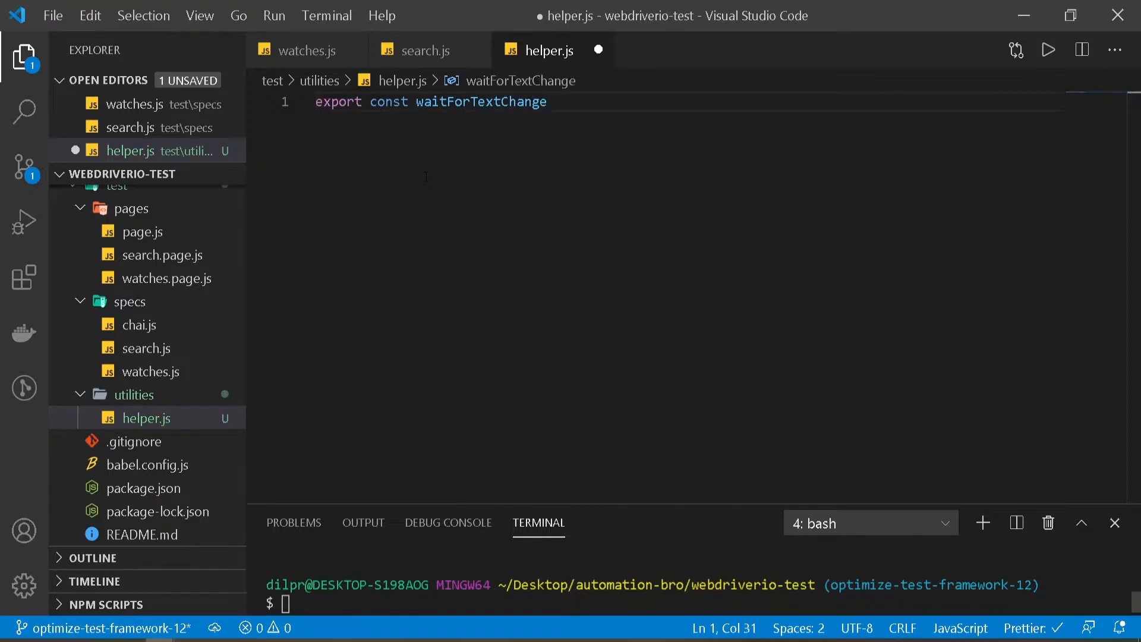
text(= ())
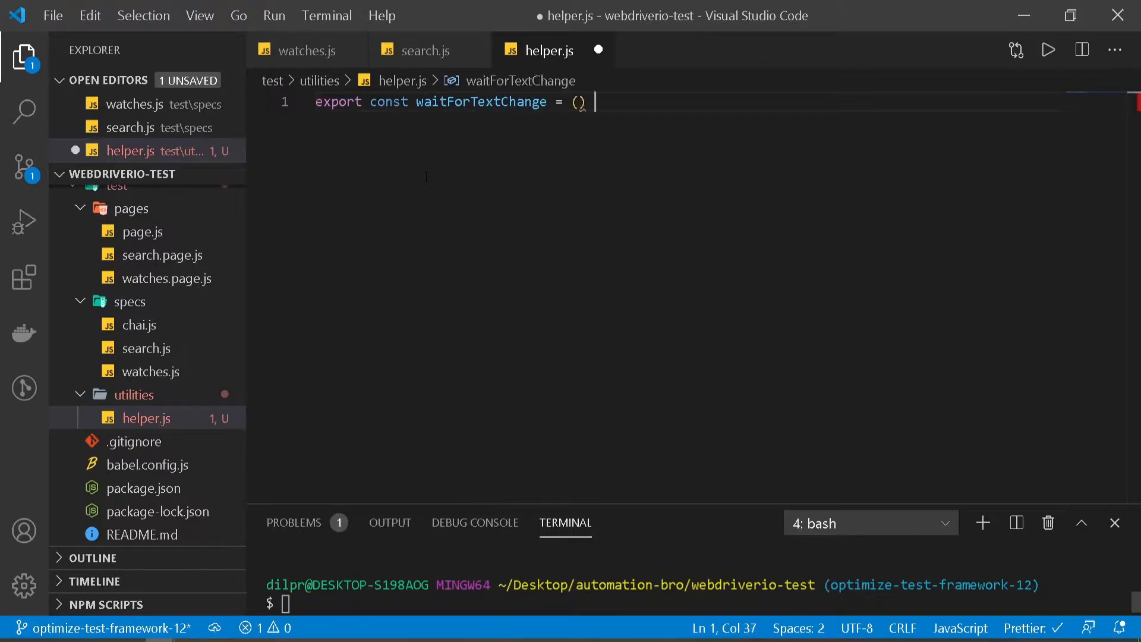
text(=> {)
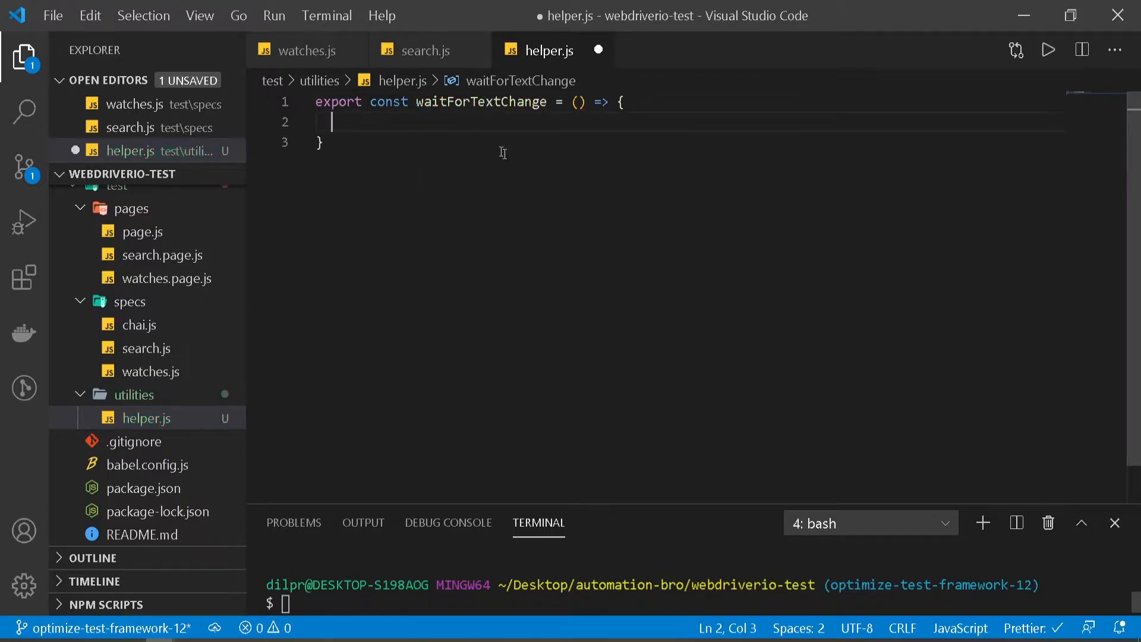
click(324, 143)
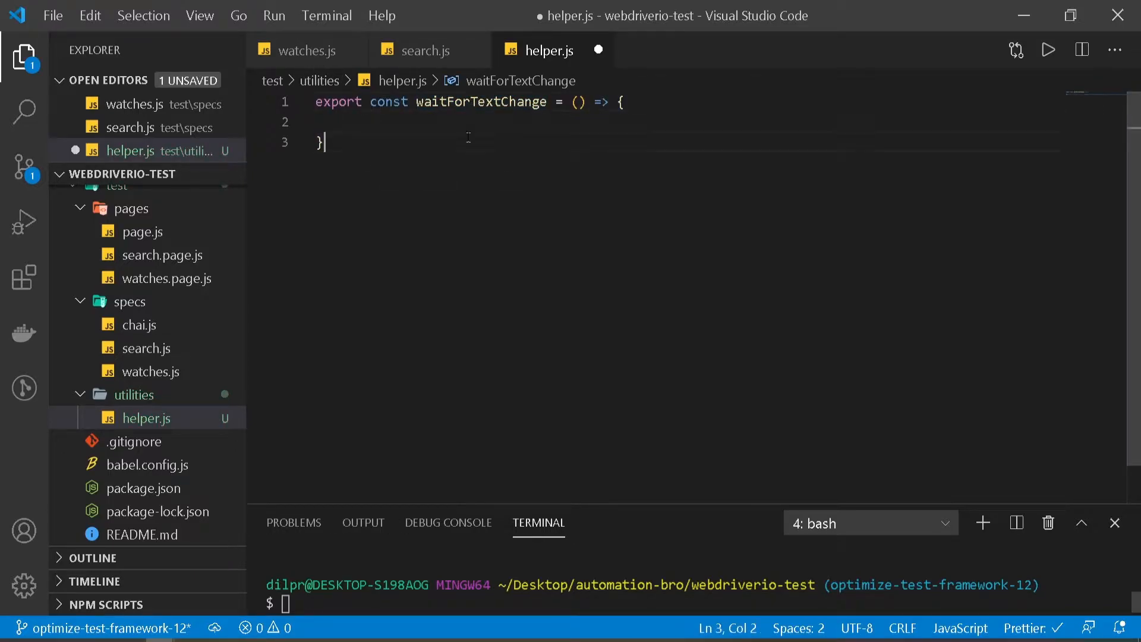
click(423, 50)
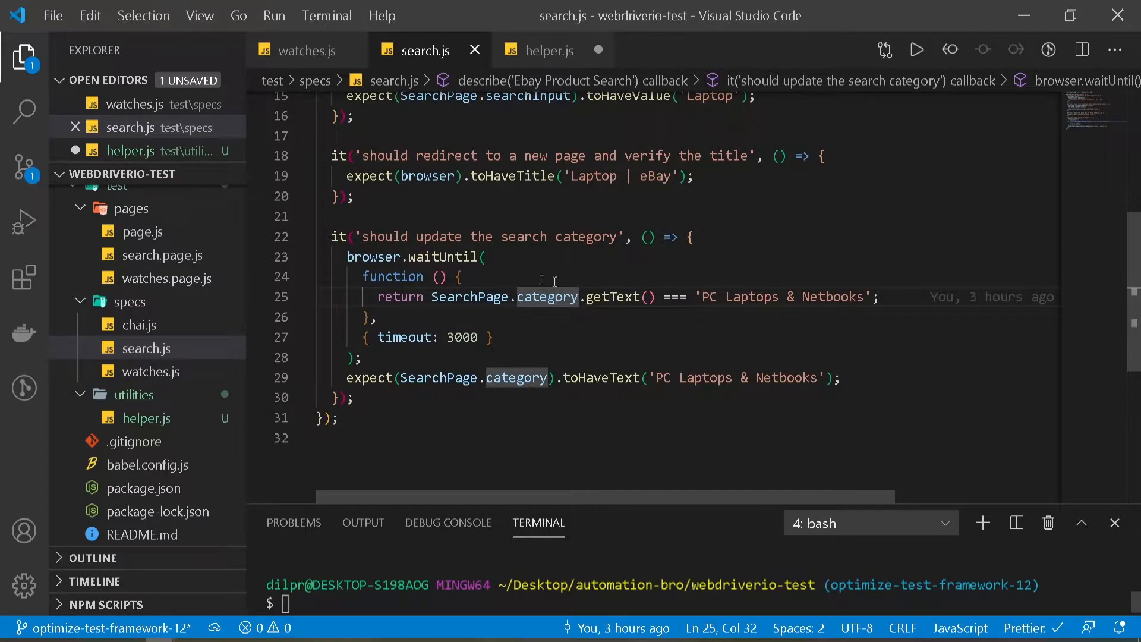
mouse_move(545, 307)
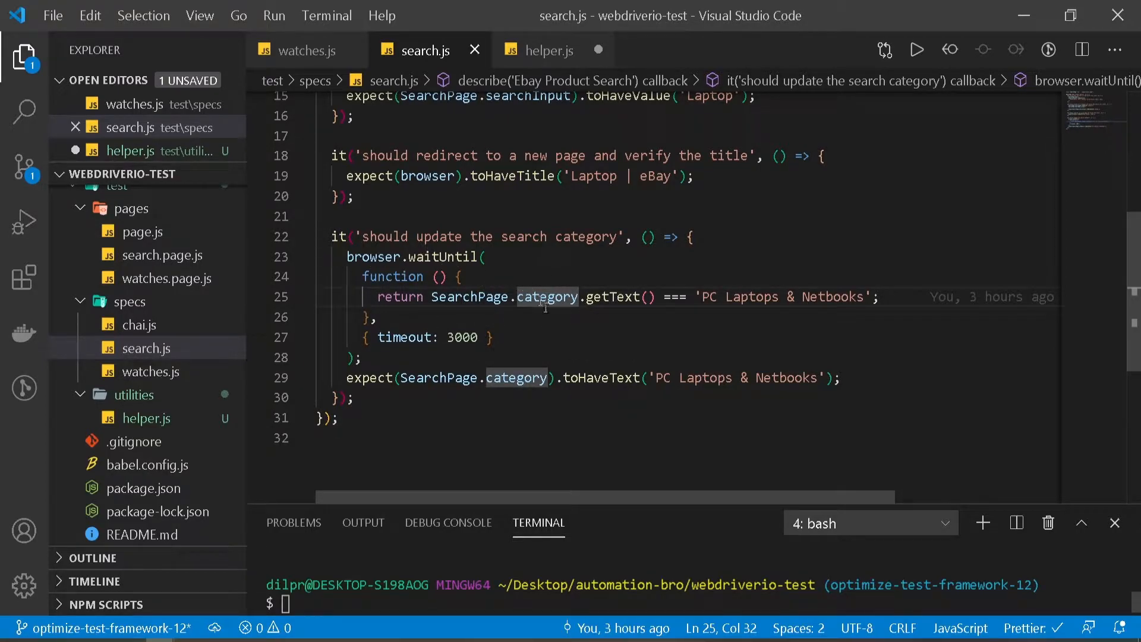
Copy the browser.waitUntil block from search.js into helper.js and give it (el, text, timeout) parameters
drag(347, 257, 410, 336)
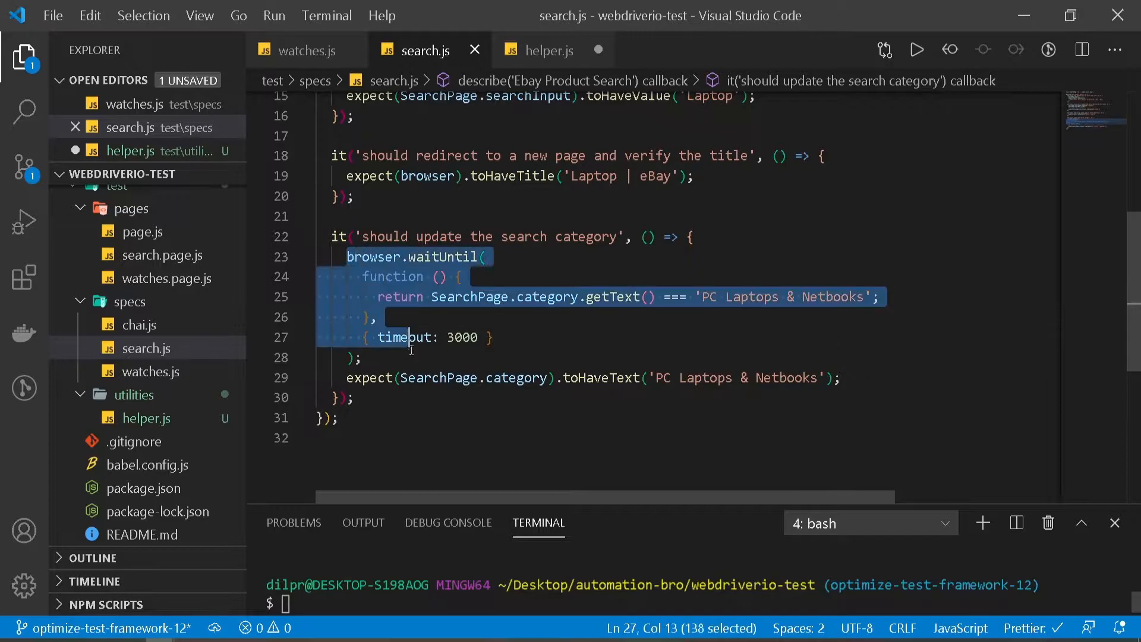
click(546, 50)
text(export const waitForTextChange = (el) => {)
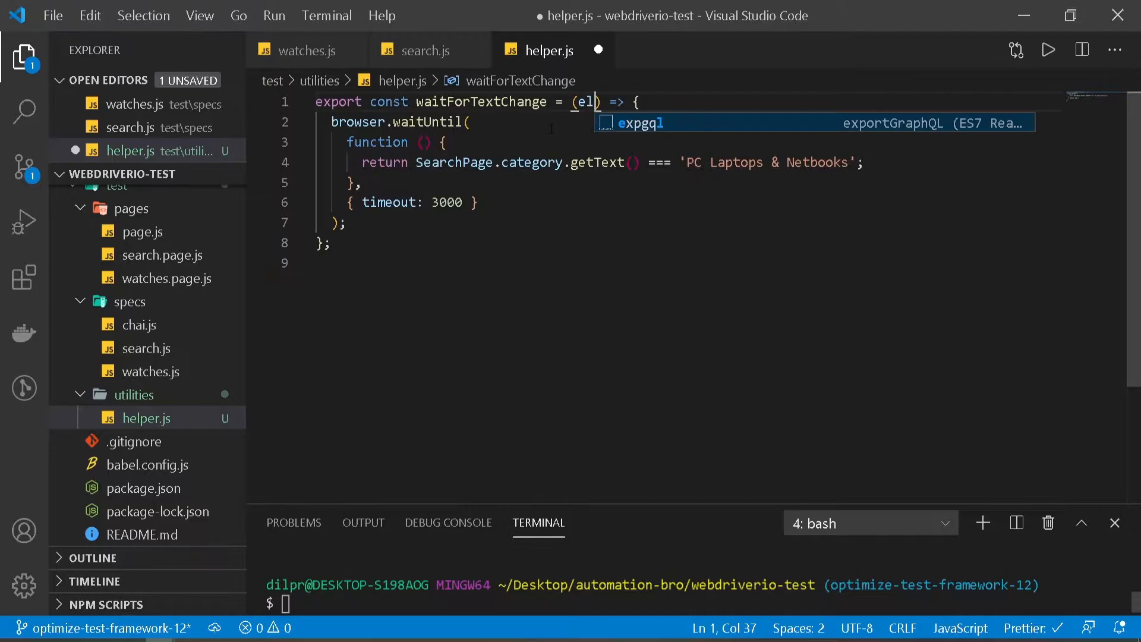
text(,)
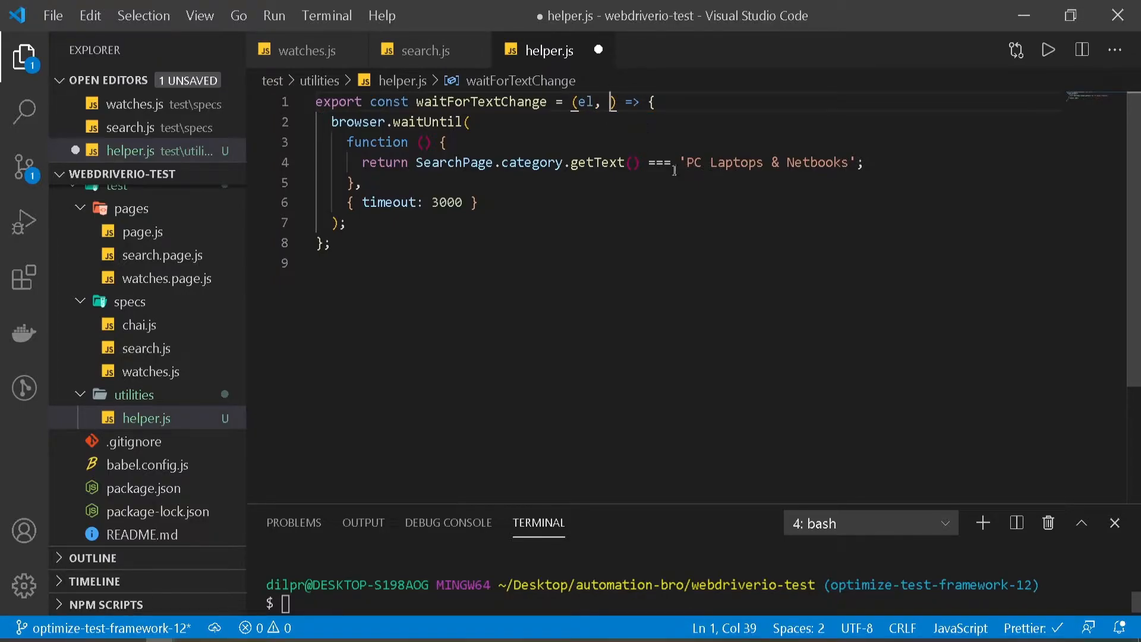
text(text,)
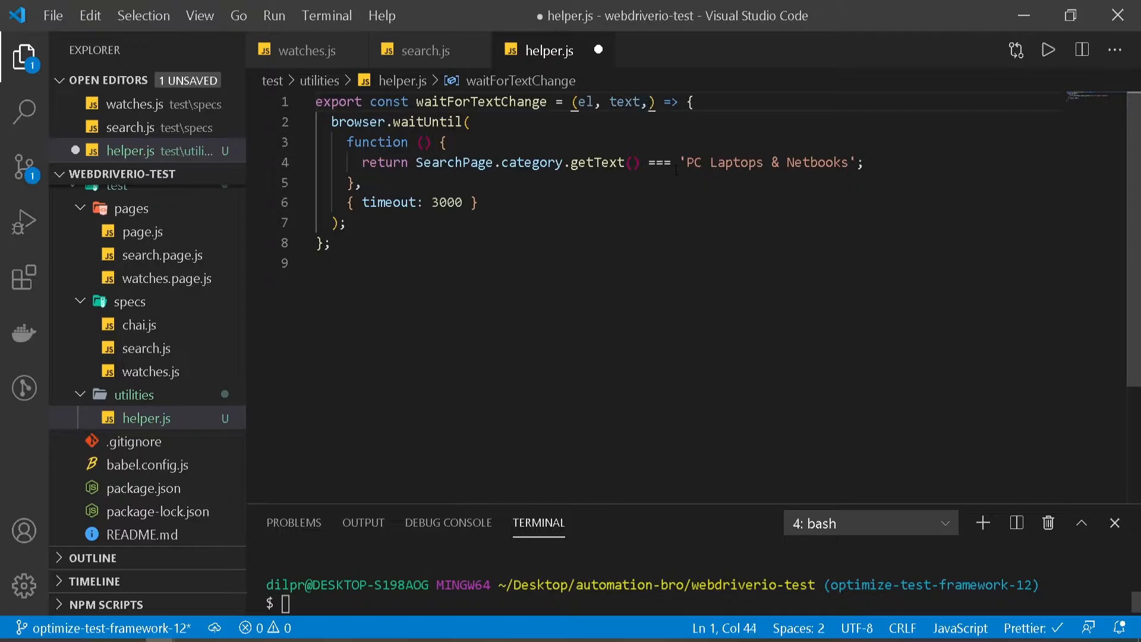
text(timeout)
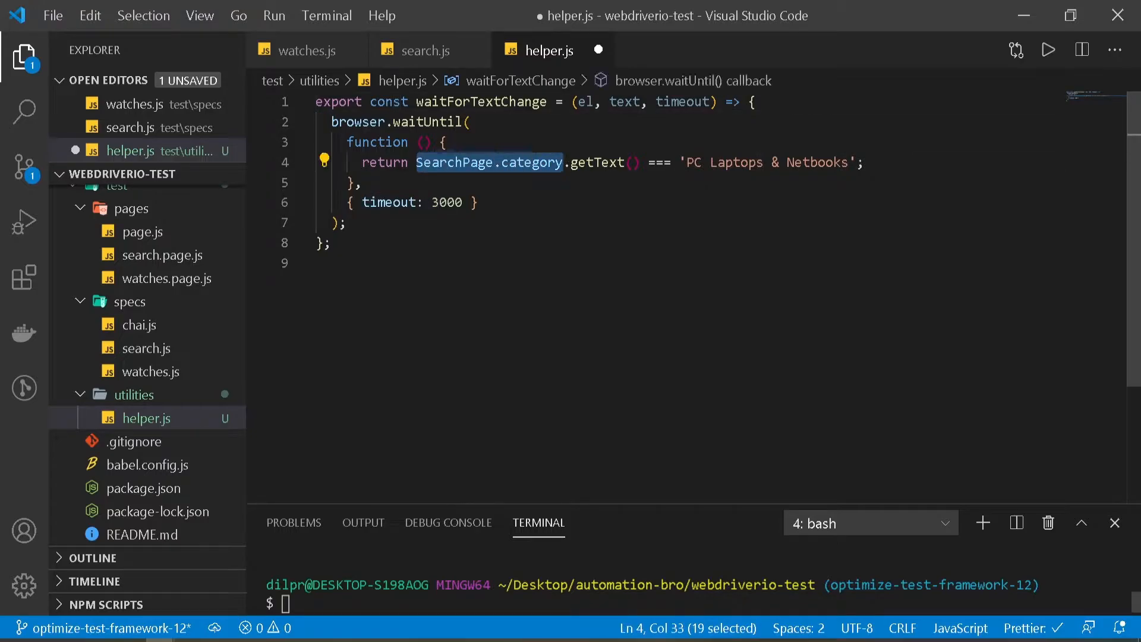
Replace the hardcoded values with el.getText(), text and timeout, save, and copy the helper name
text(el)
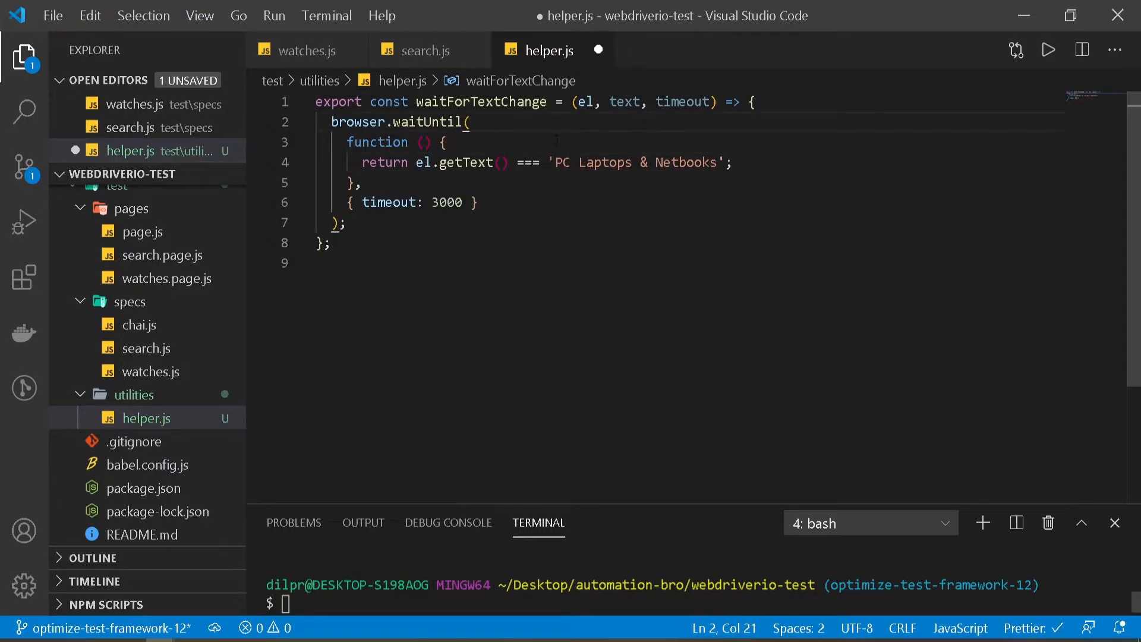
text(te)
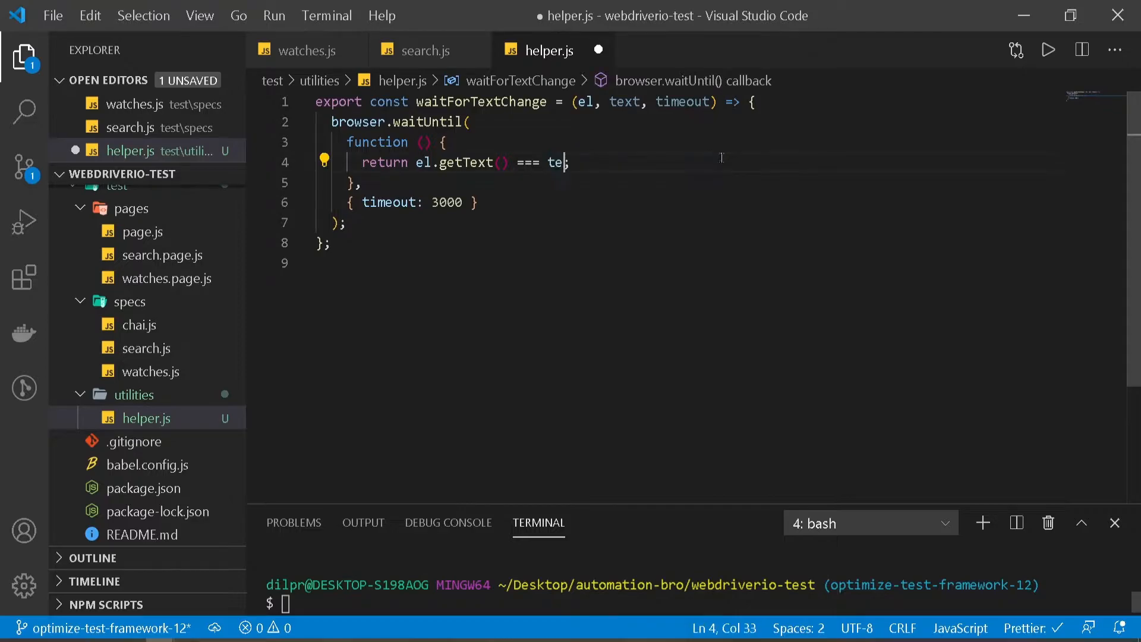
text(xt;)
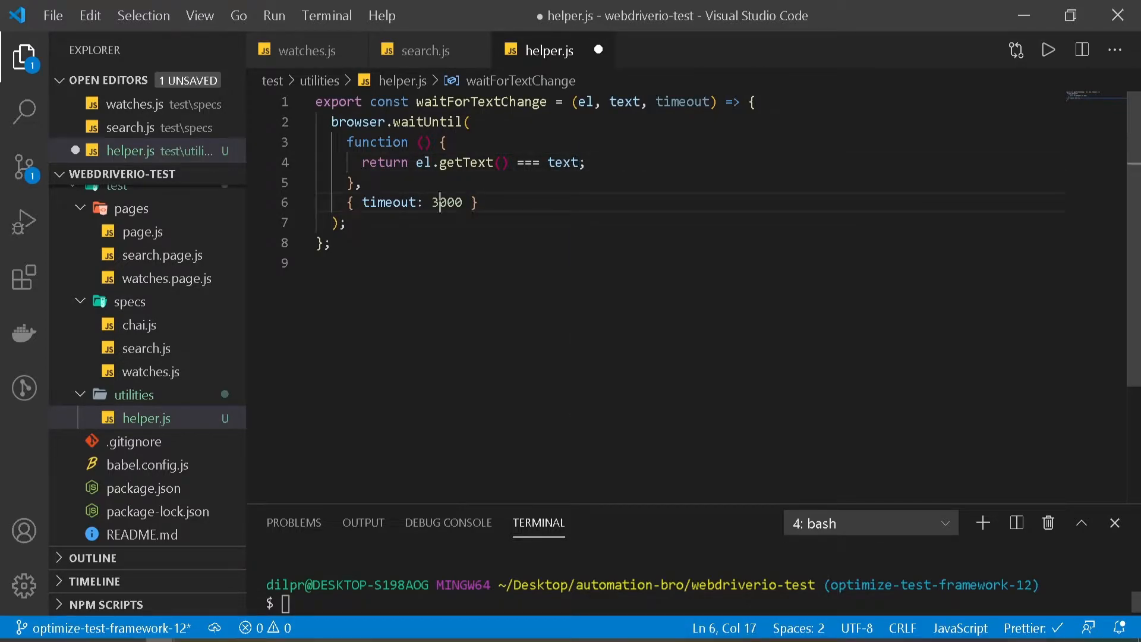
text(timeout)
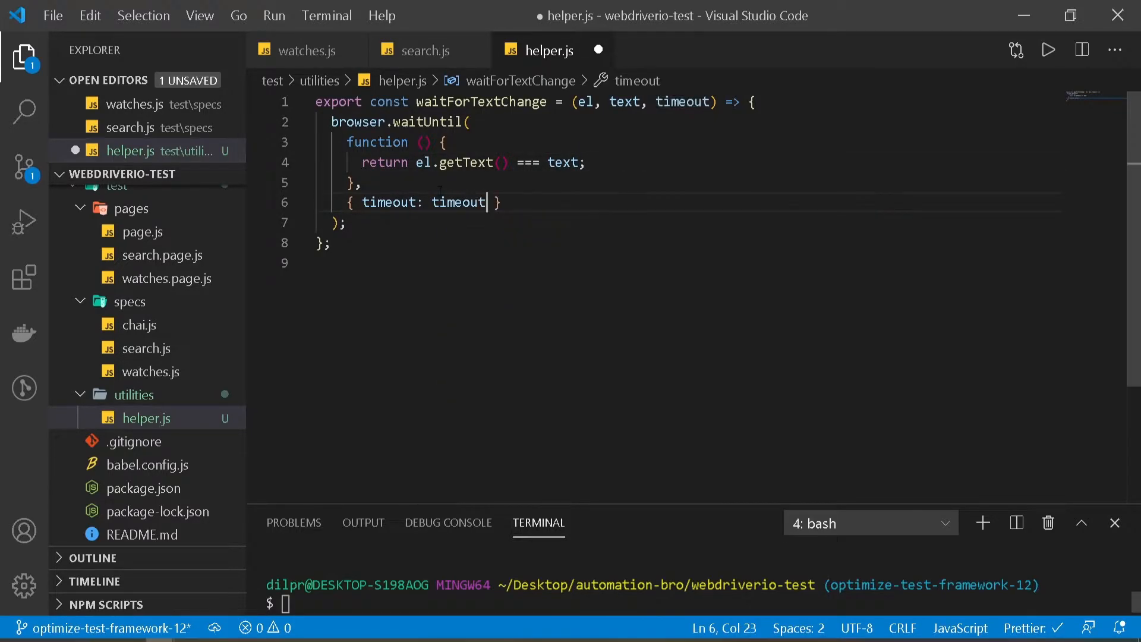
double_click(457, 202)
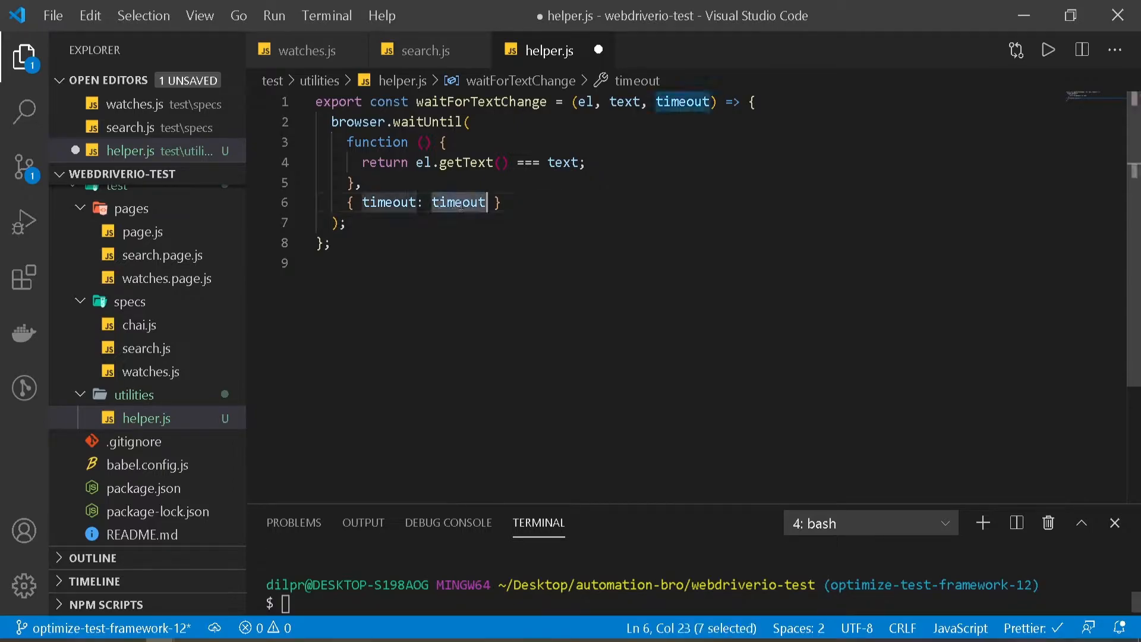
key(Delete)
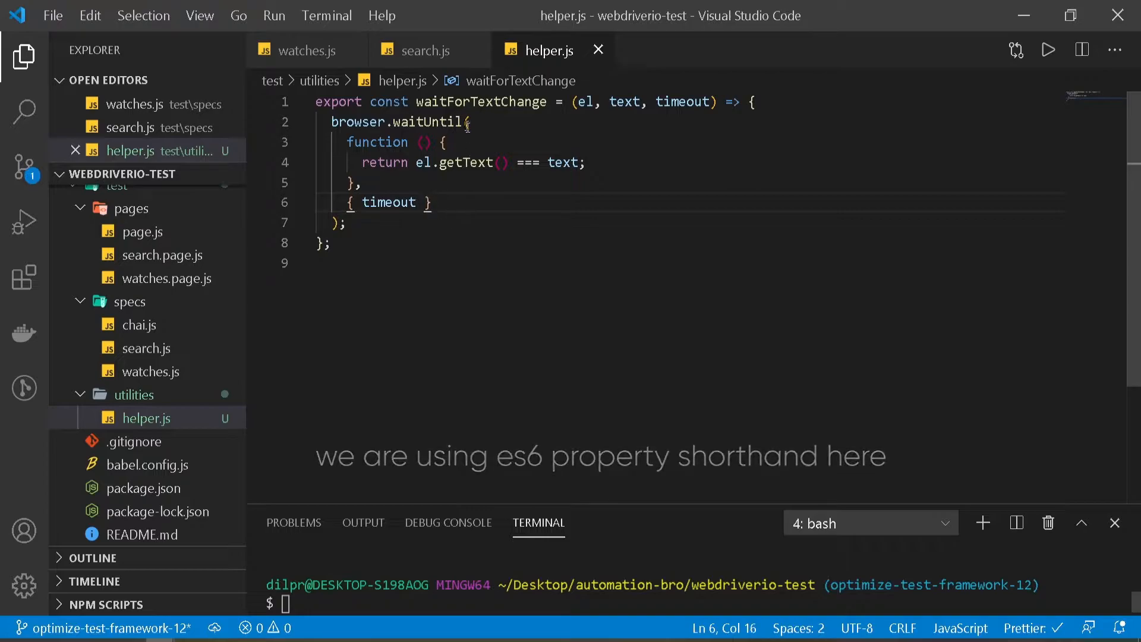
key(ctrl+a)
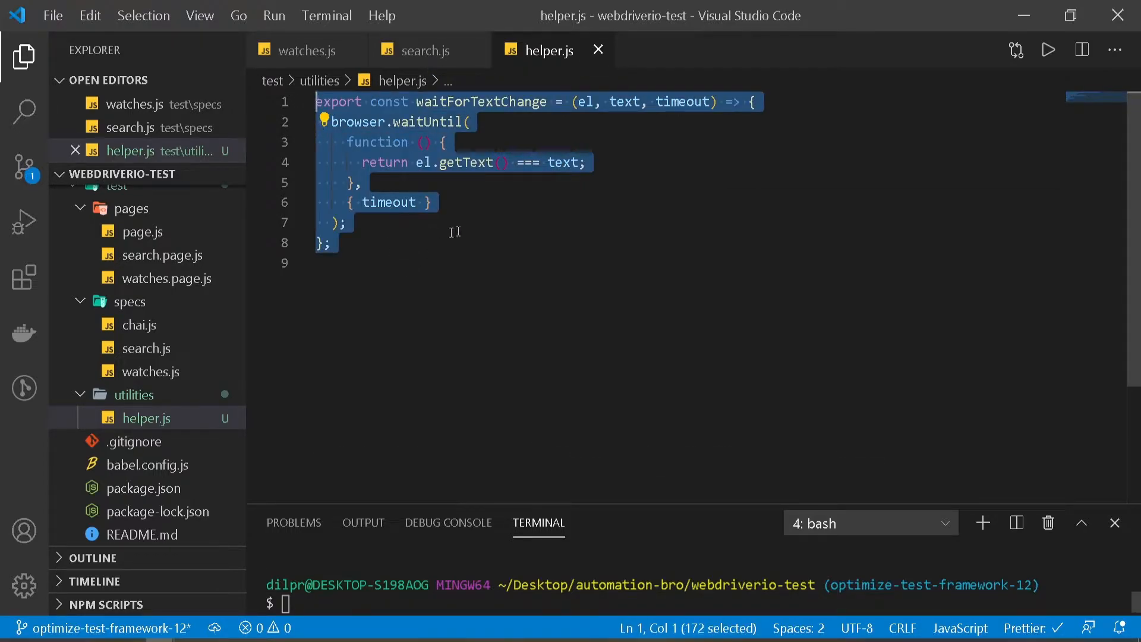
double_click(479, 102)
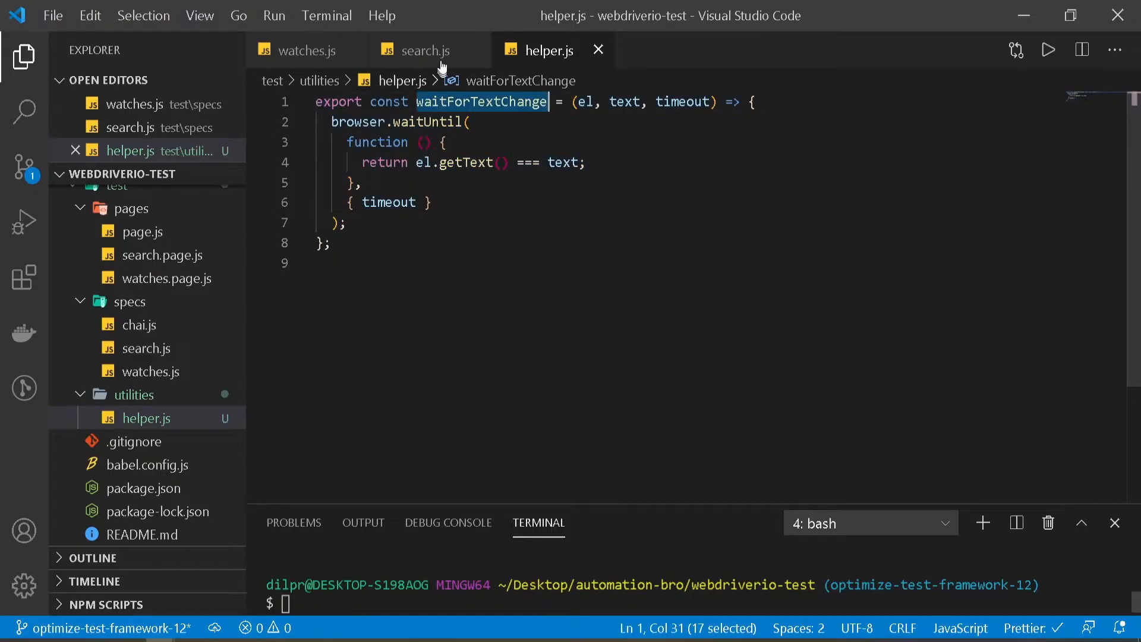
Call waitForTextChange(SearchPage.category, 'PC Laptops & Netbooks', 3000) in place of the inline wait and save
click(424, 50)
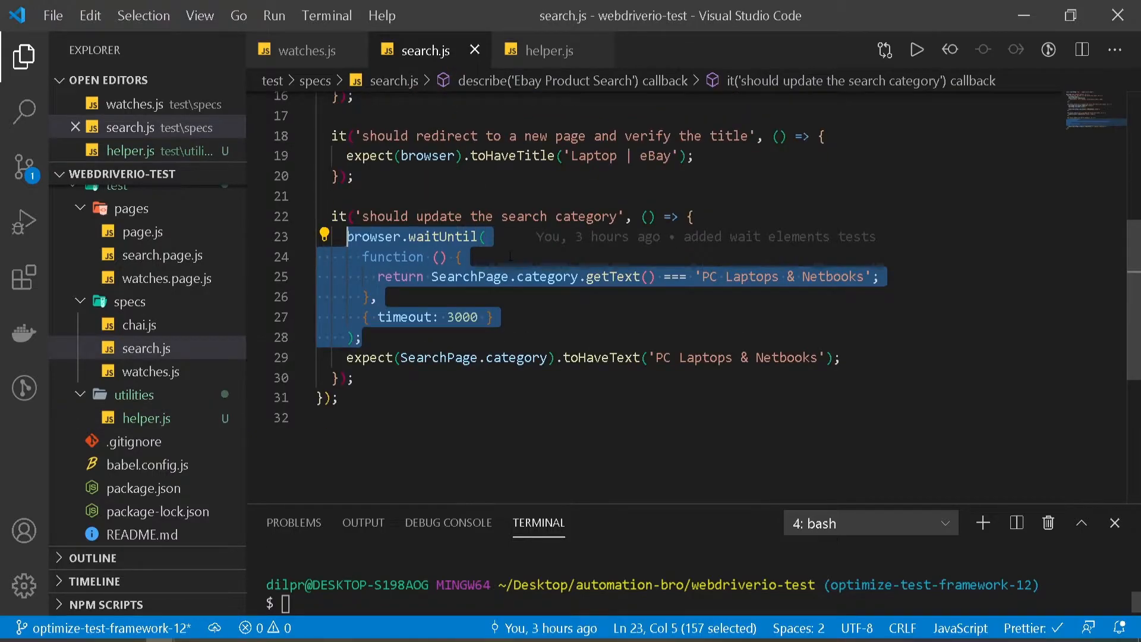
text(waitForTextChange)
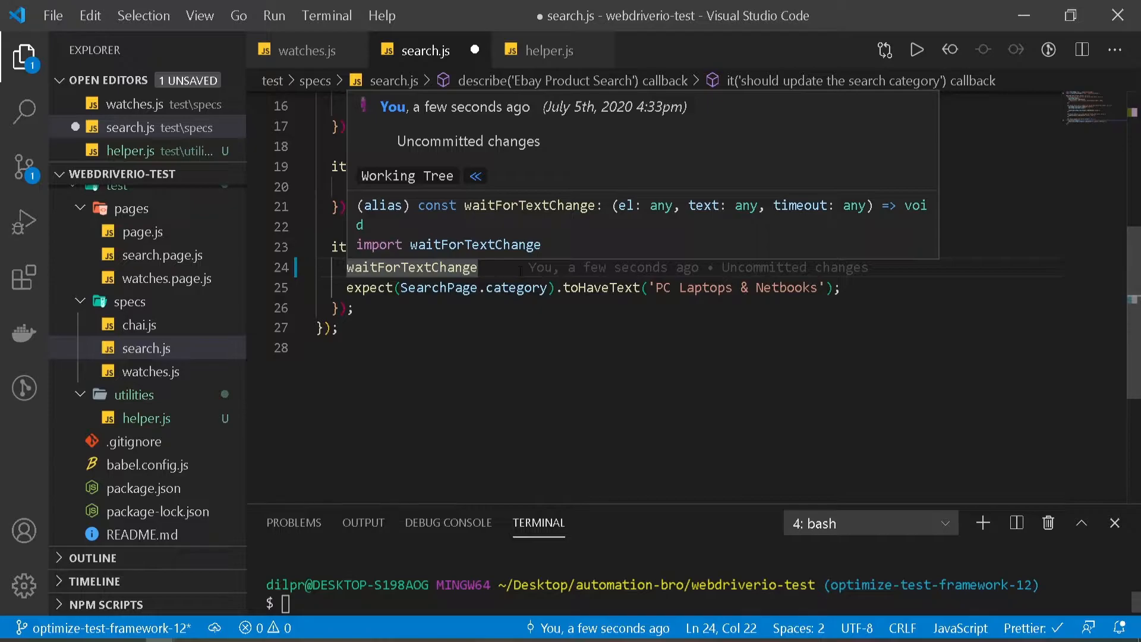
text(())
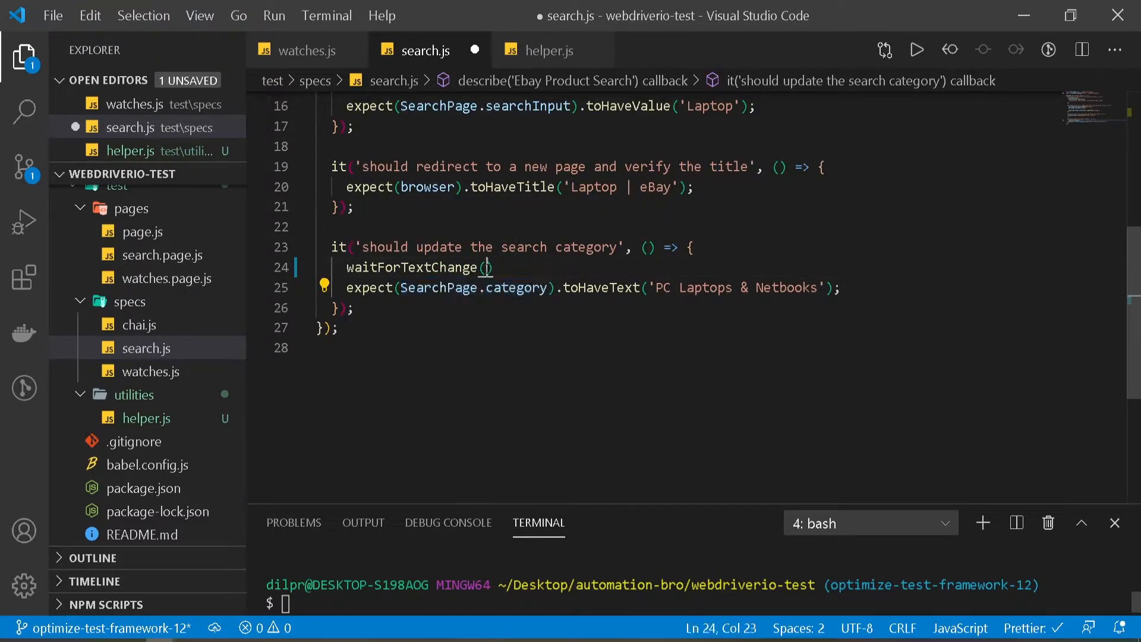
text(SearchPage.category,)
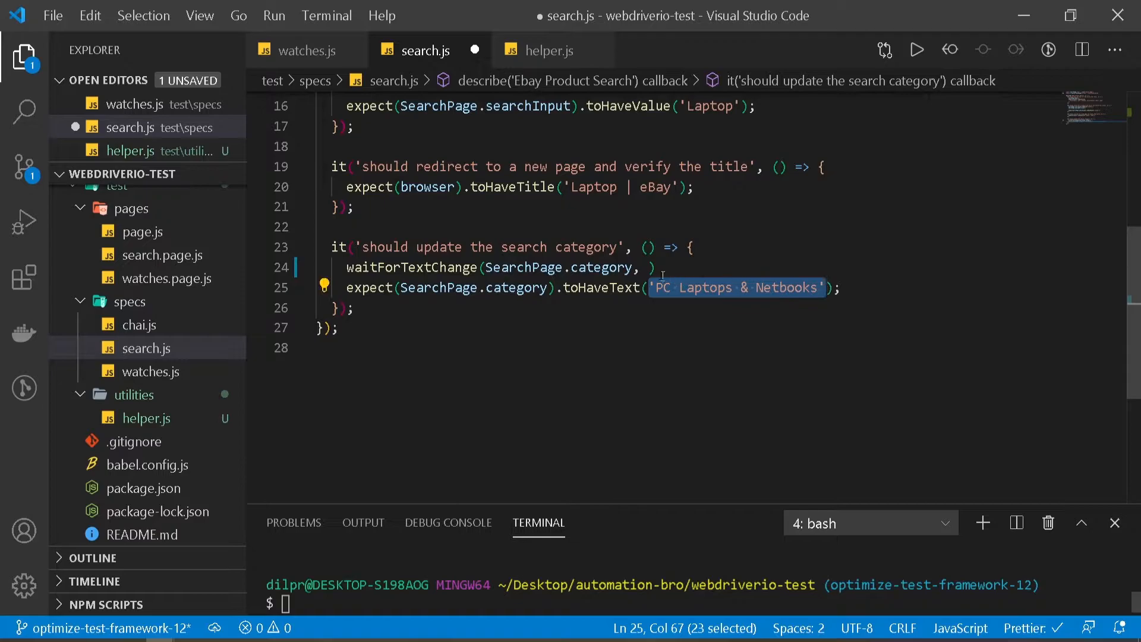
text('PC Laptops & Netbooks', 3000)
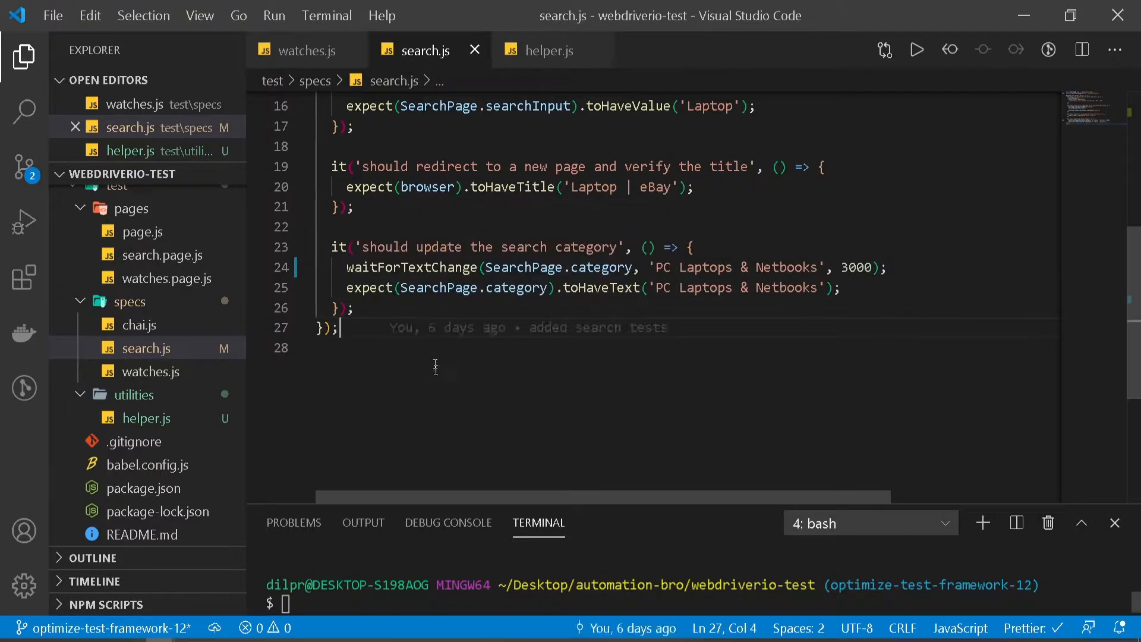
Run npx wdio wdio.conf.js and confirm all four search spec tests pass
text(npx wdio  wdio.conf.js)
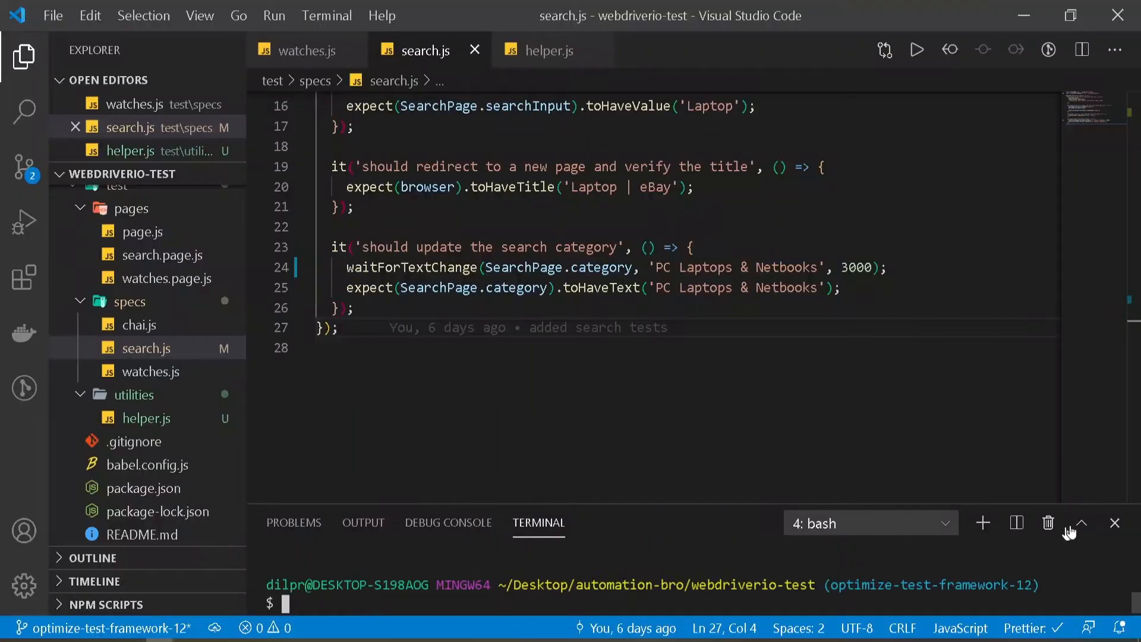
click(1078, 523)
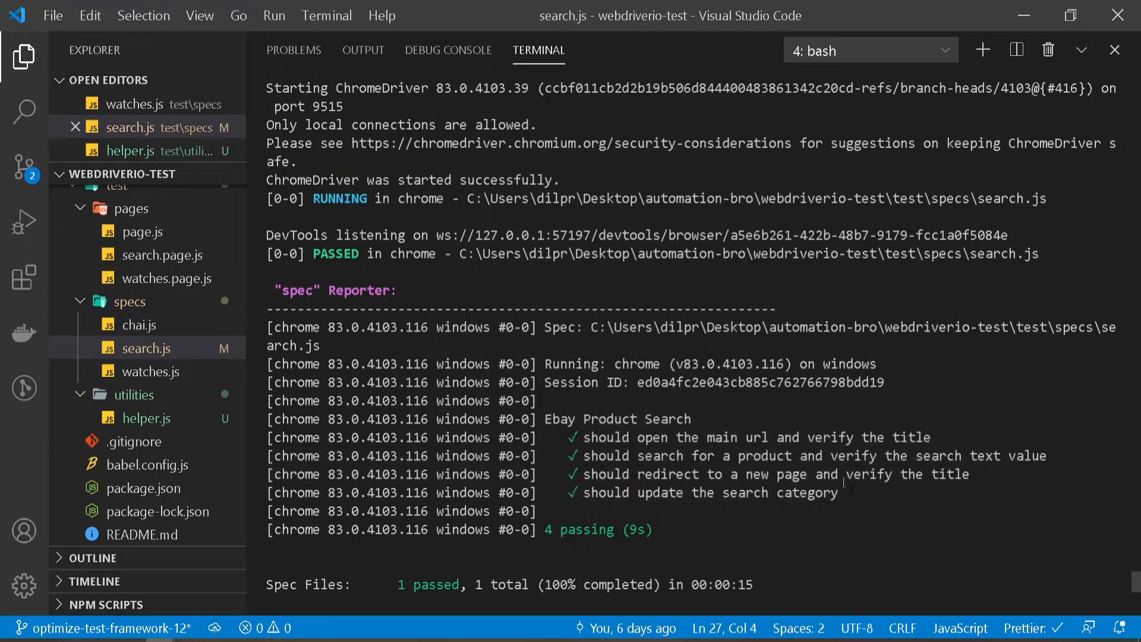
double_click(713, 492)
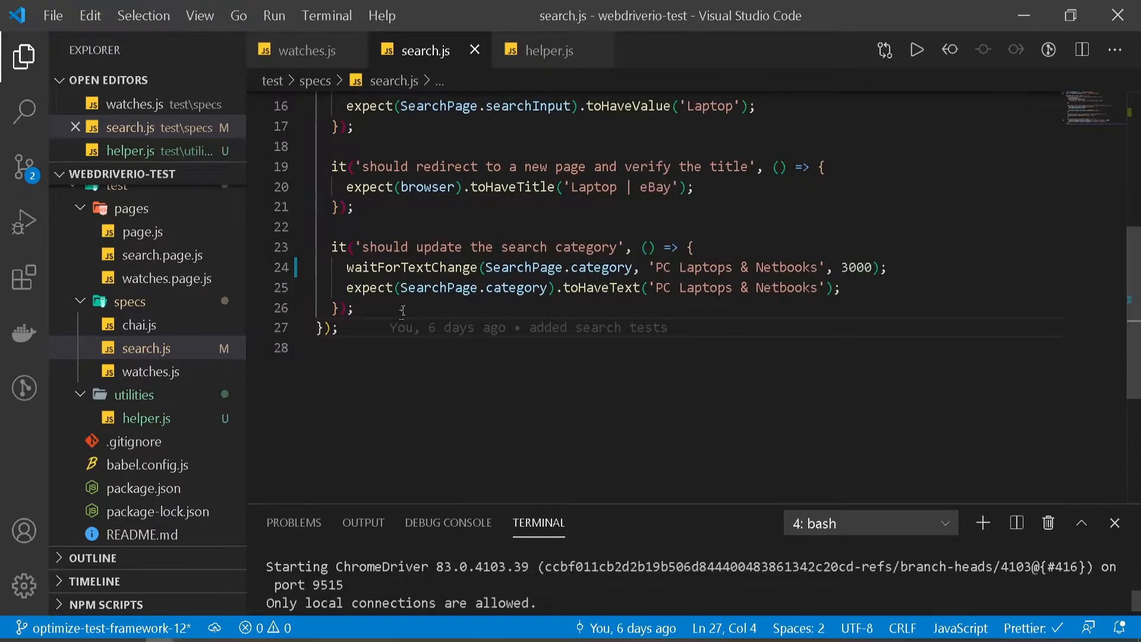
click(544, 50)
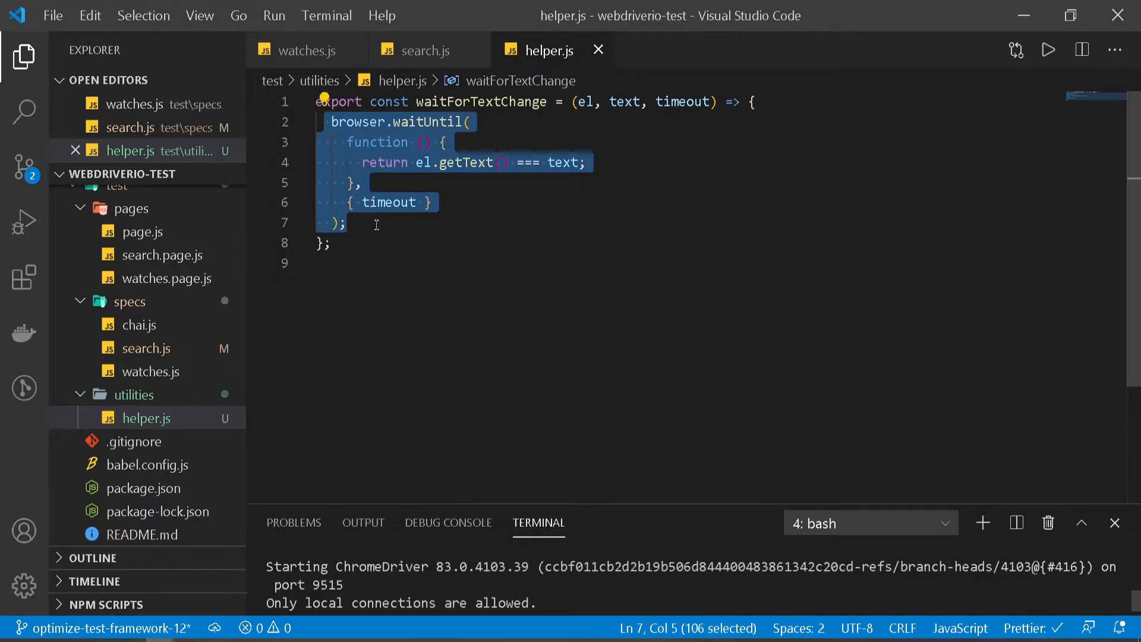
click(423, 50)
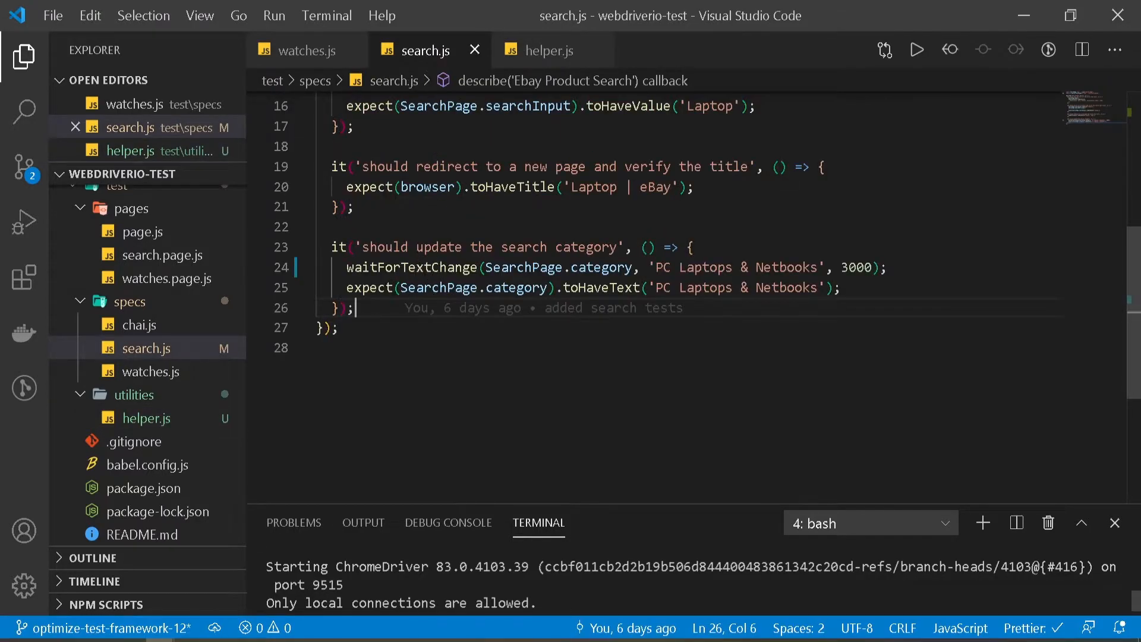
click(546, 50)
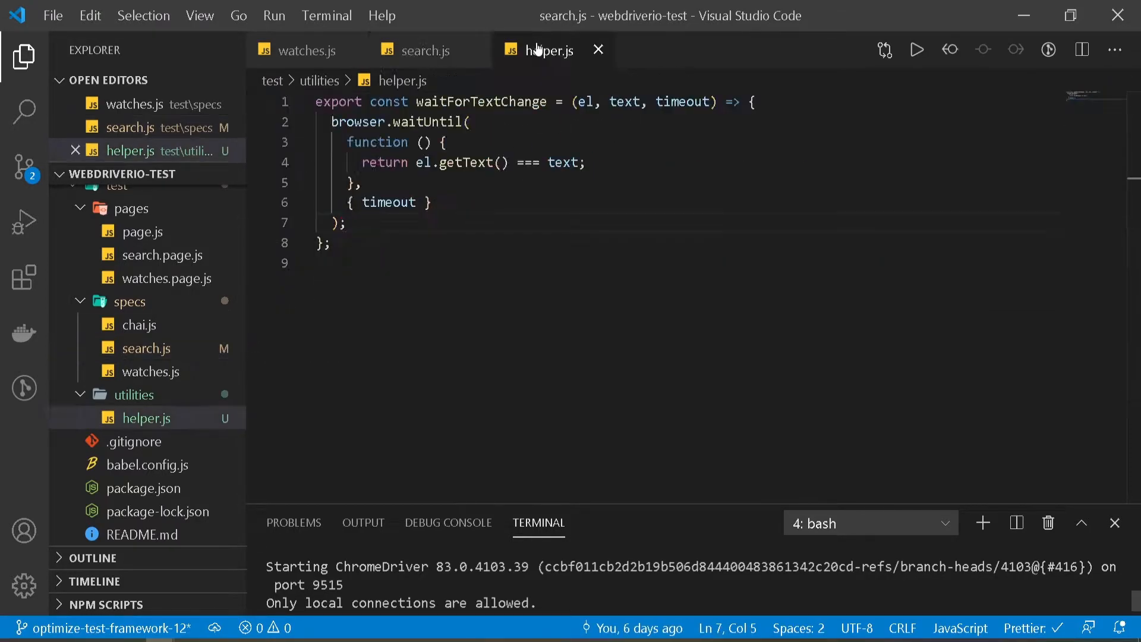
click(426, 50)
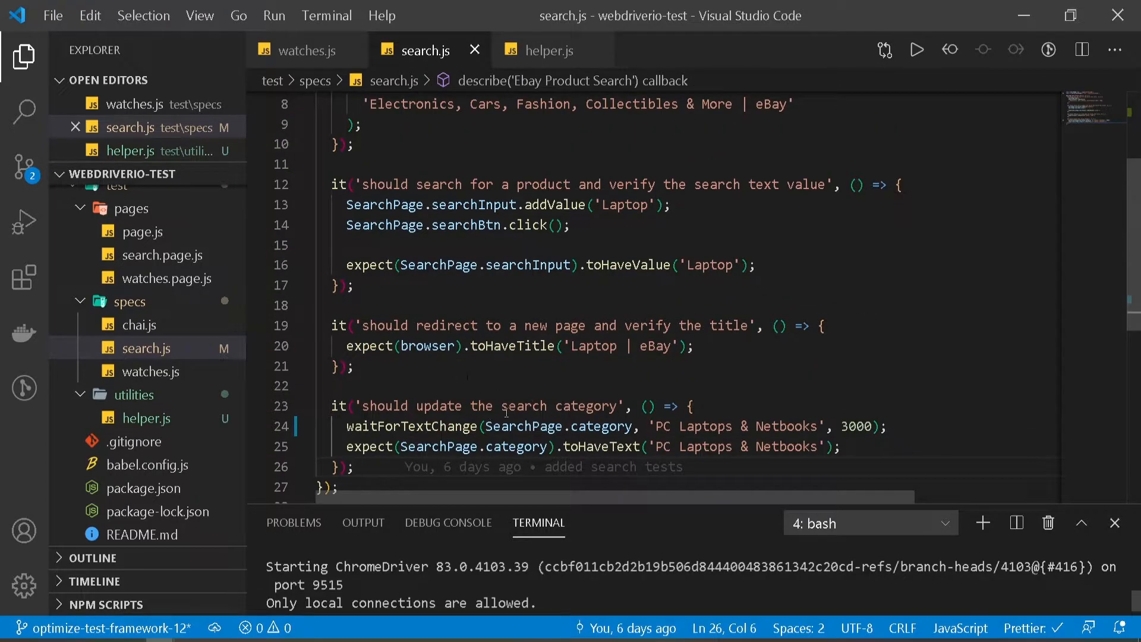
drag(333, 300, 354, 361)
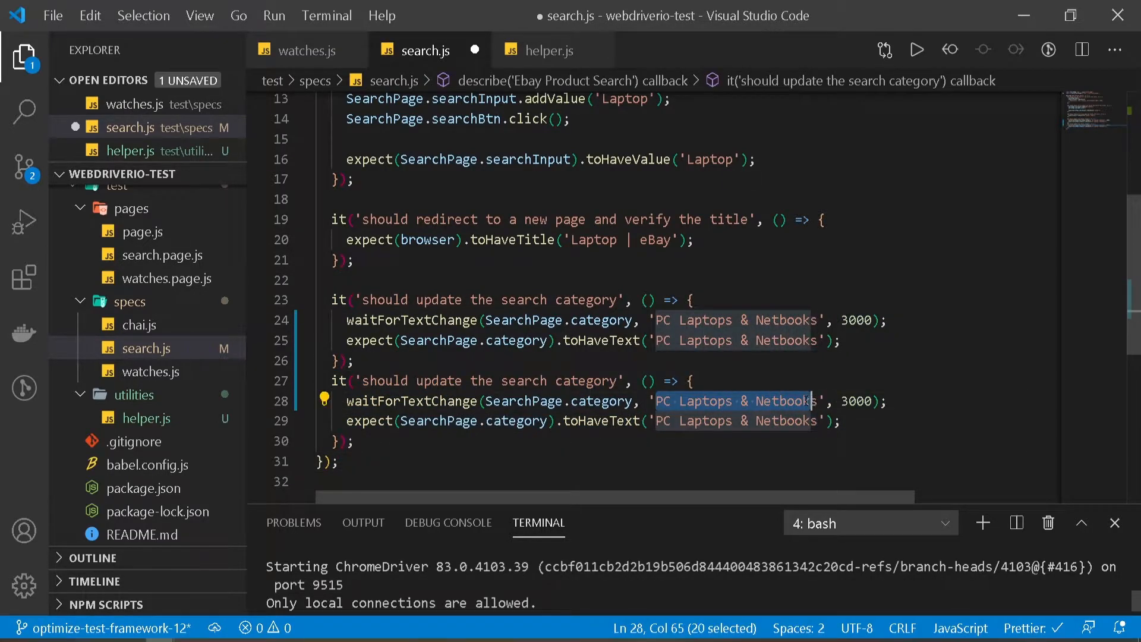
text(dsfsdafsdafs)
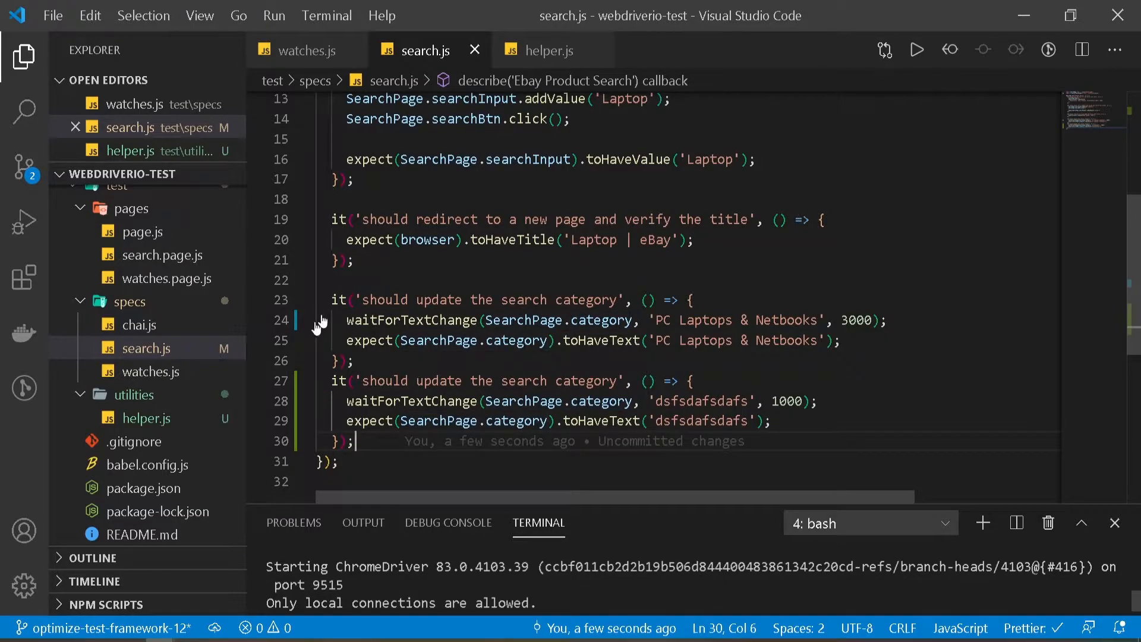
click(549, 50)
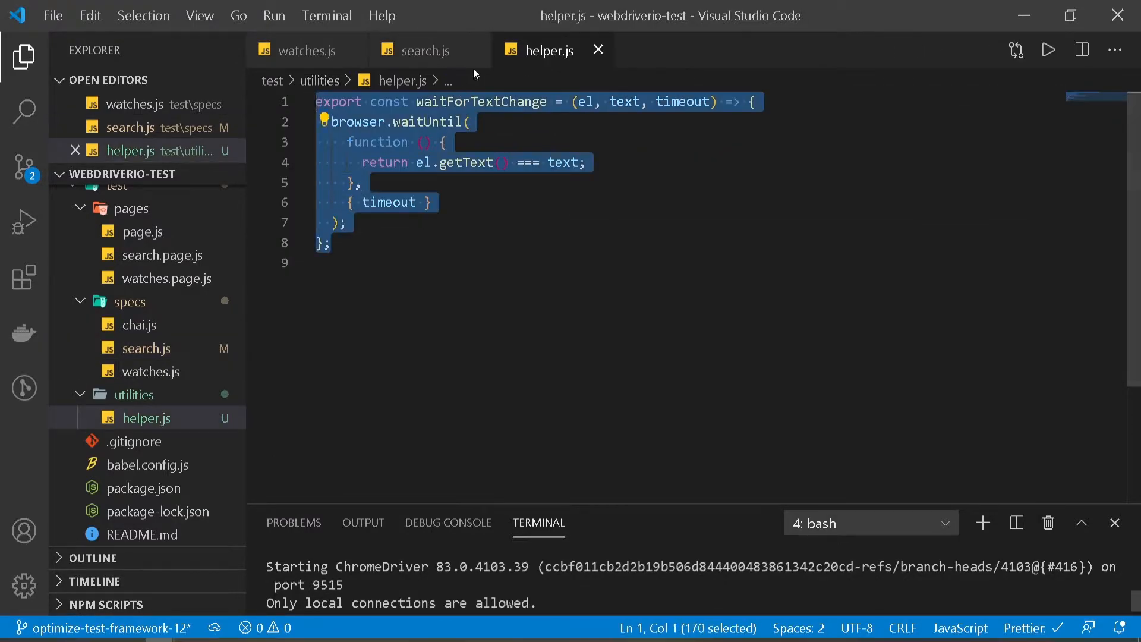
click(420, 50)
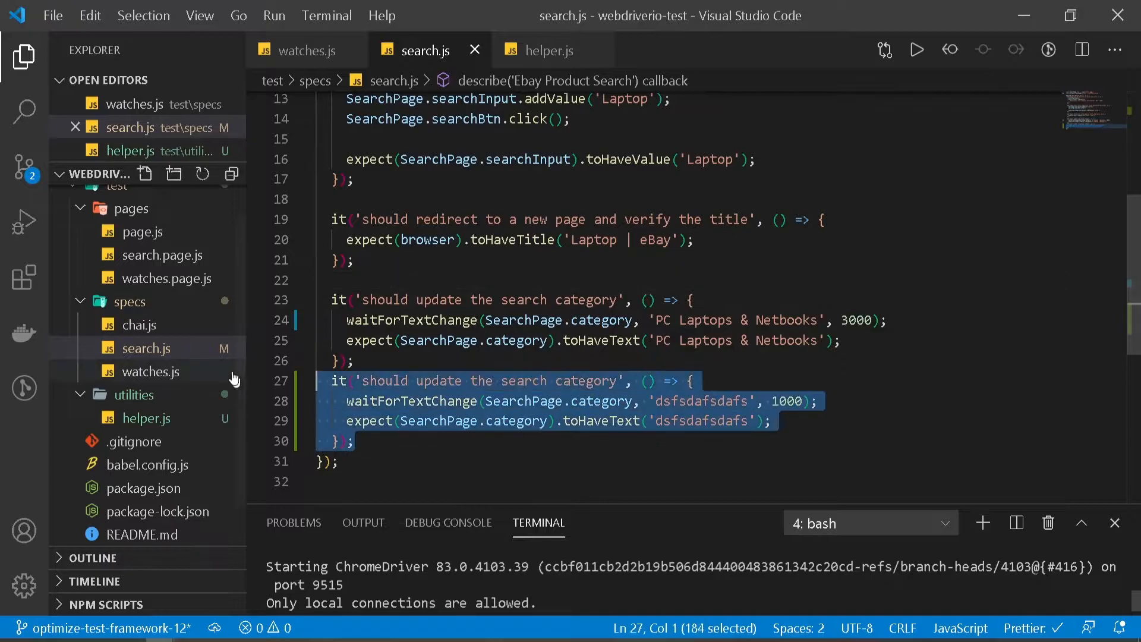
key(Delete)
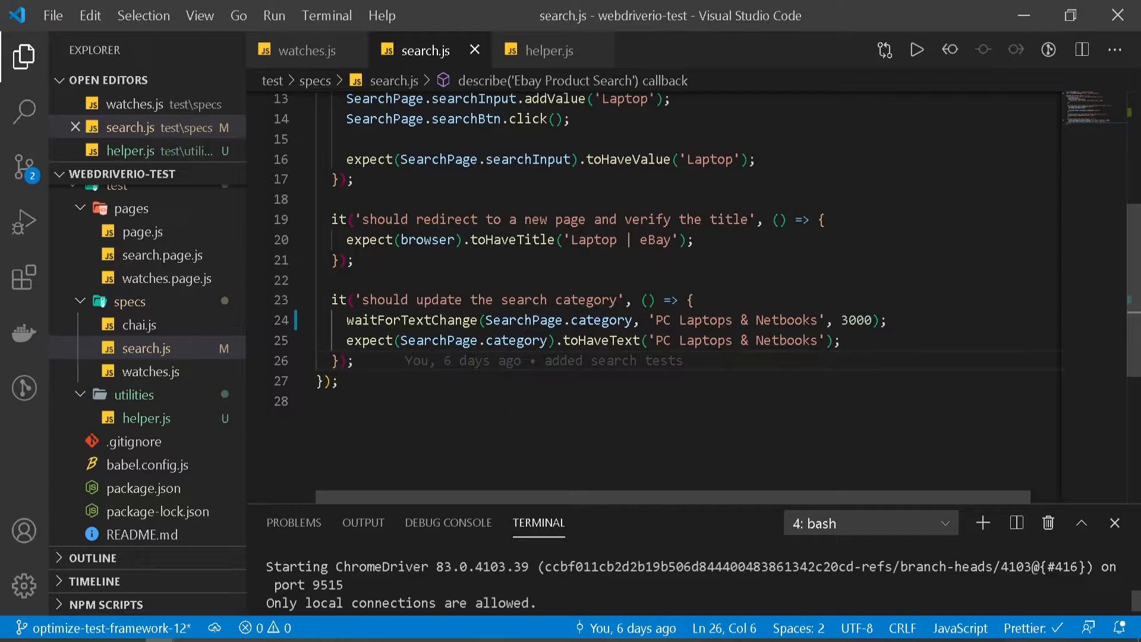
Review the wait-and-click lines in watches.js, then start a new export line in helper.js
click(309, 50)
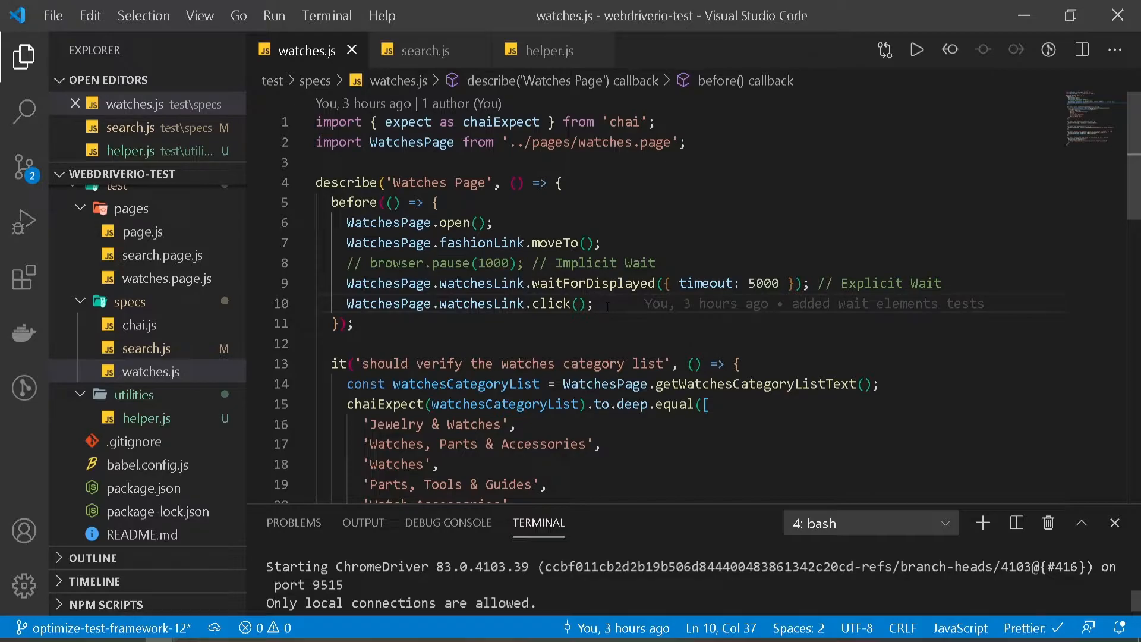
double_click(558, 303)
text(e)
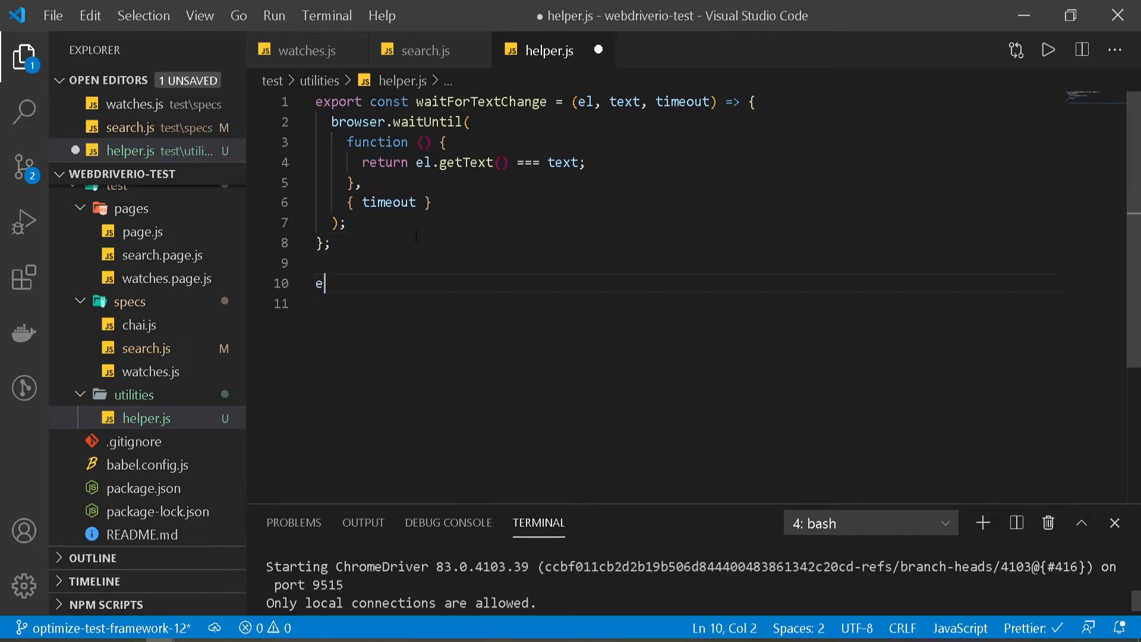
Declare 'export const waitAndClick = (el, timeout)' in helper.js
text(xport)
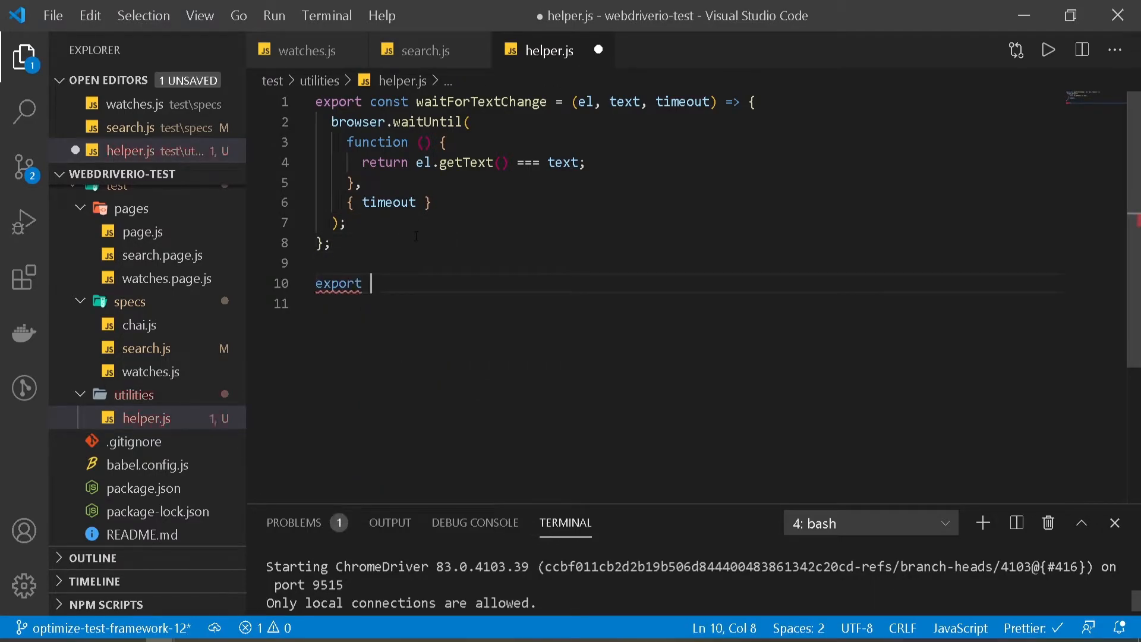
text(const wait)
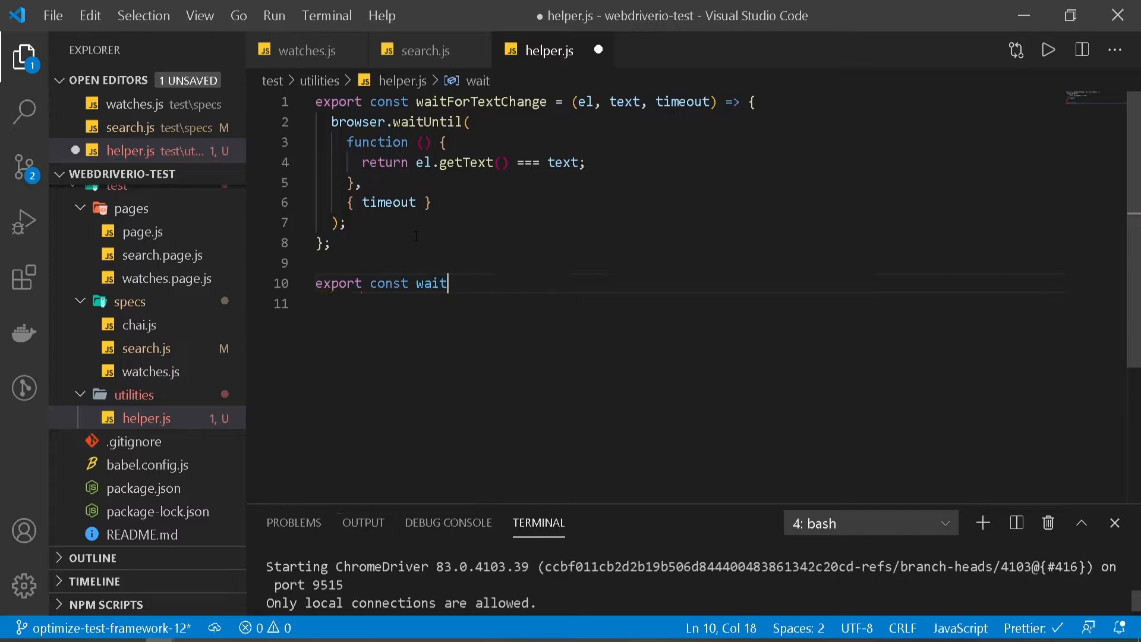
text(AndClick =)
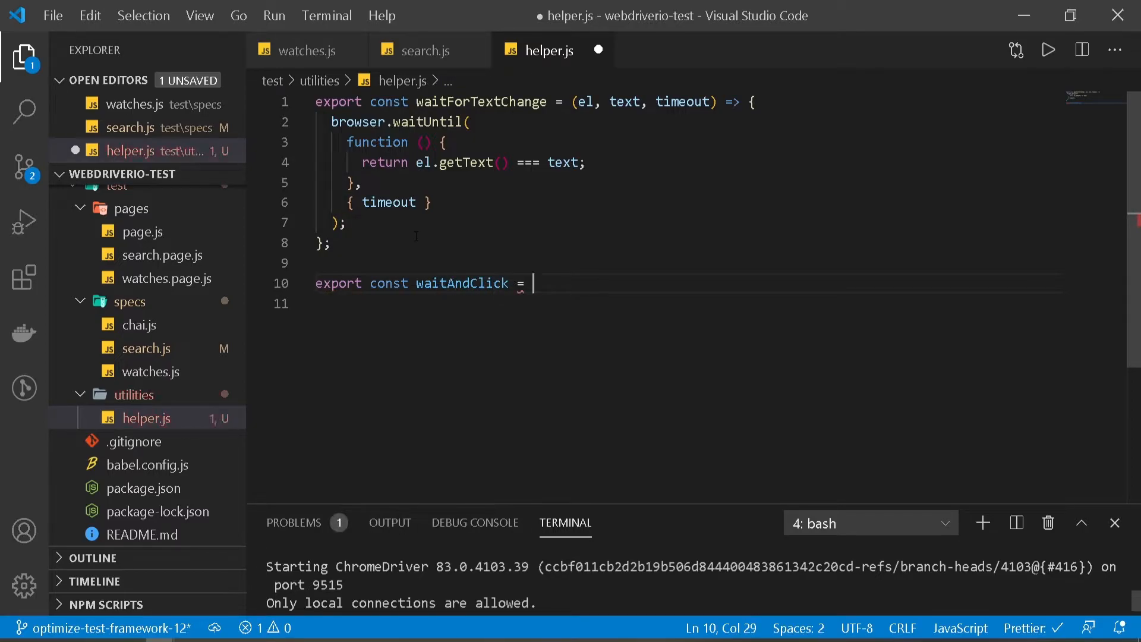
text((el, text)
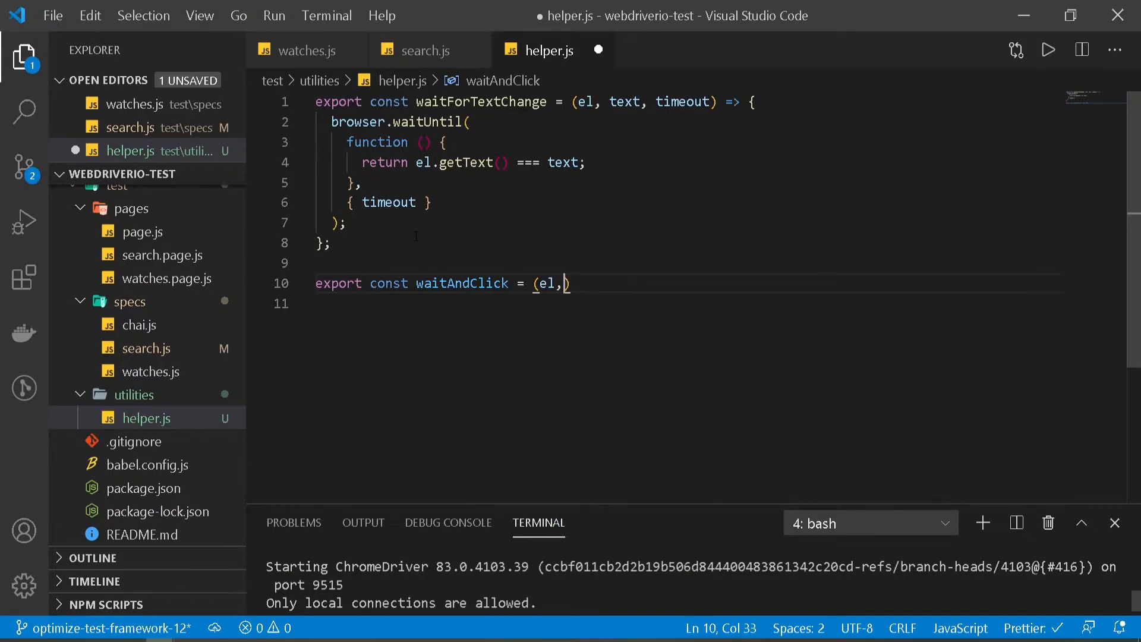
text(timeout))
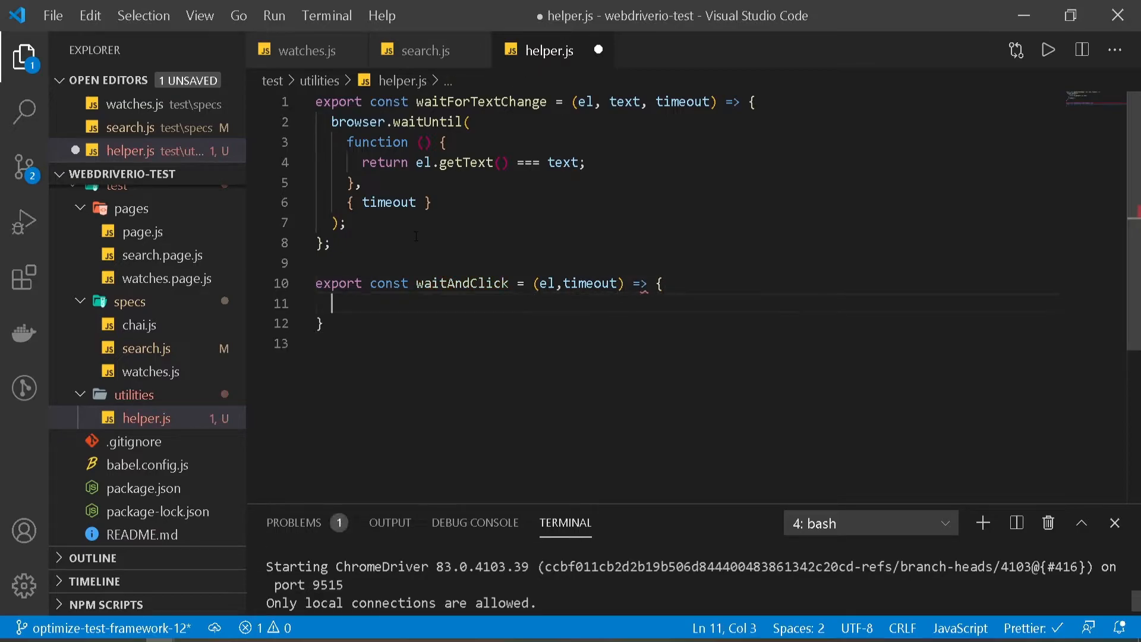
Fill the body with el.waitForDisplayed({ timeout }) then el.click(), replacing WatchesPage.watchesLink with el, and save
text(WatchesPage.watchesLink.waitForDisplayed({ timeout: 5000 }); // Explicit Wait)
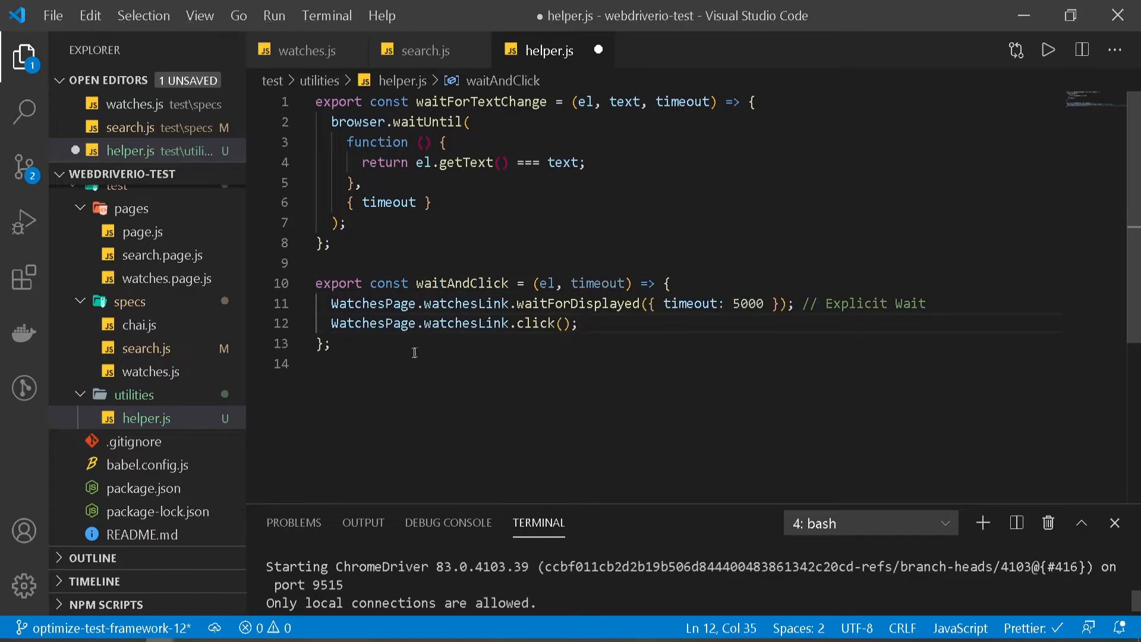
drag(333, 303, 449, 303)
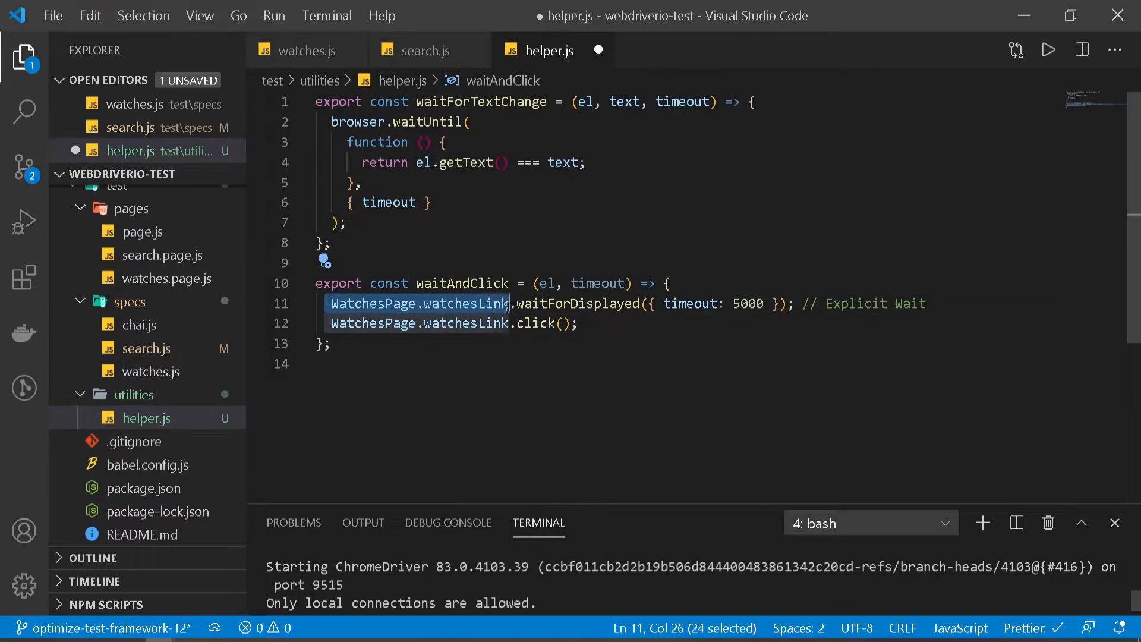
text(el)
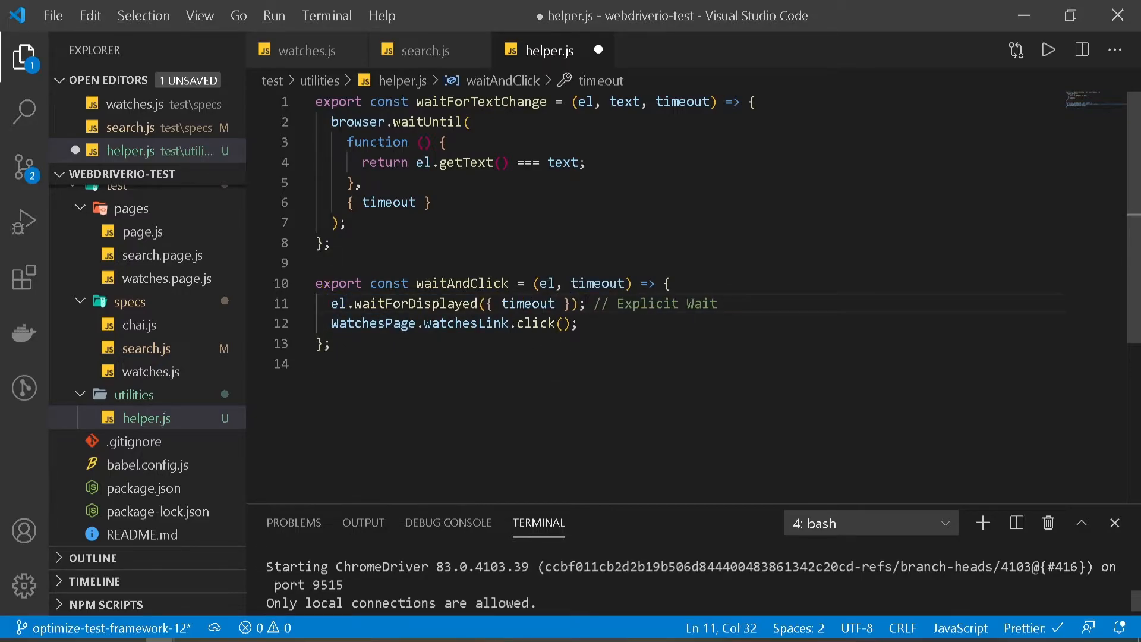
double_click(596, 283)
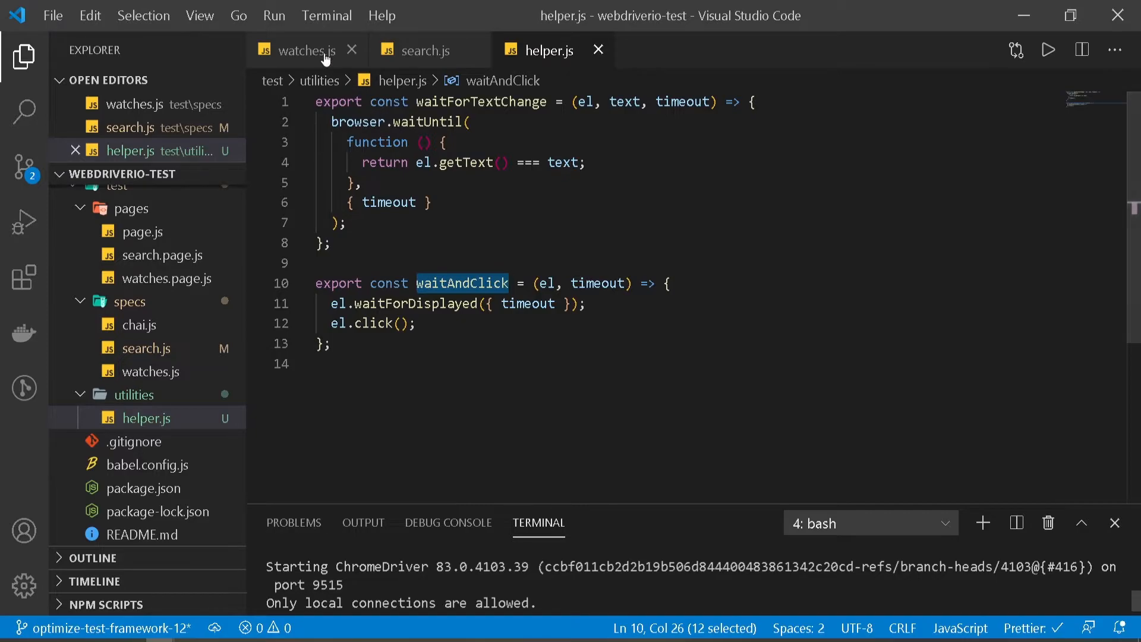
Call waitAndClick(WatchesPage.watchesLink, 5000) in the before hook and import it from '../utilities/helper'
click(304, 49)
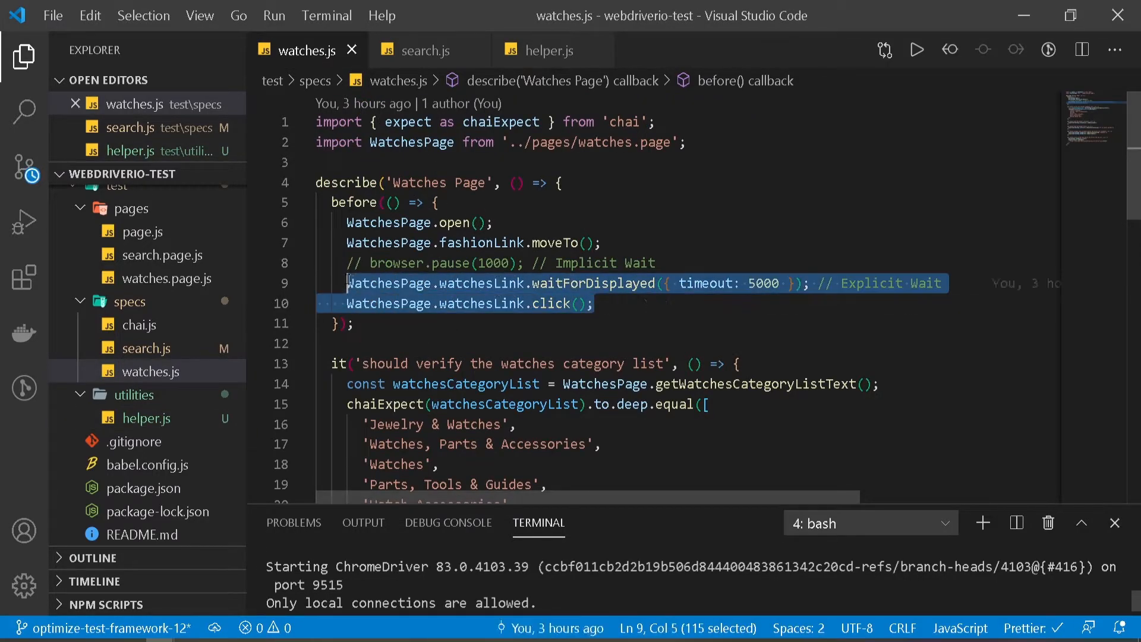
text(waitAndClick()
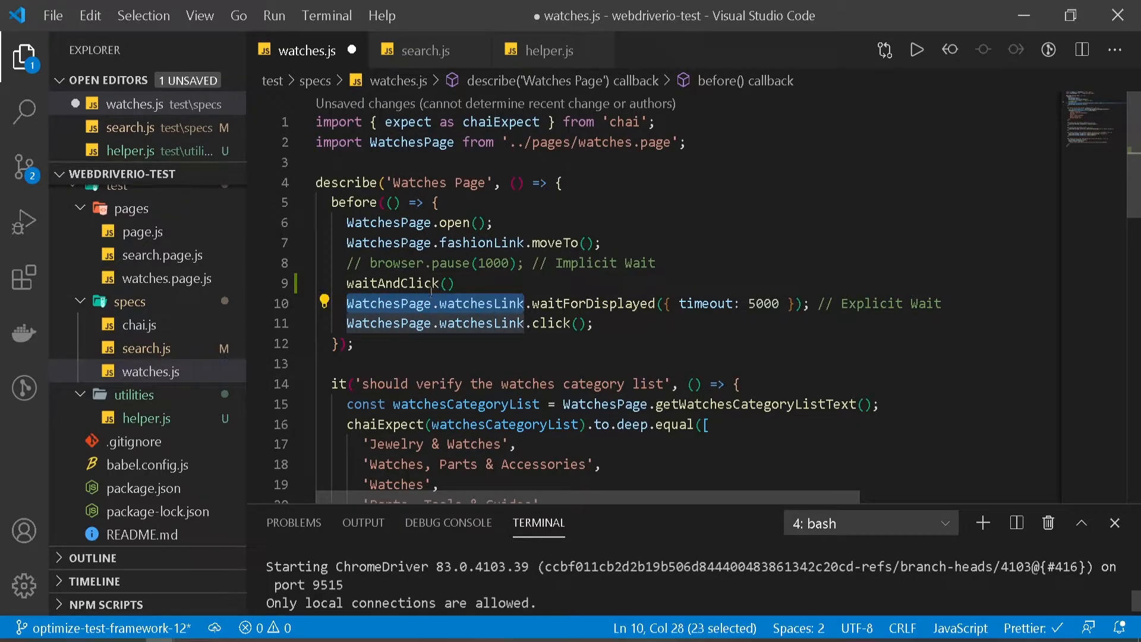
text(WatchesPage.watchesLink,)
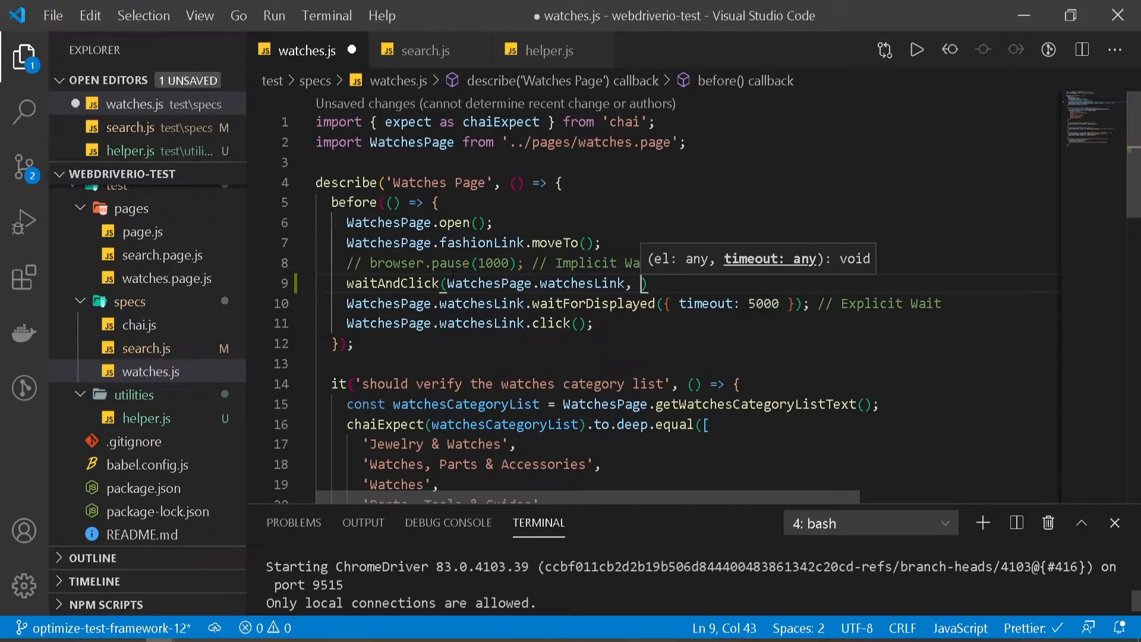
text(5000)
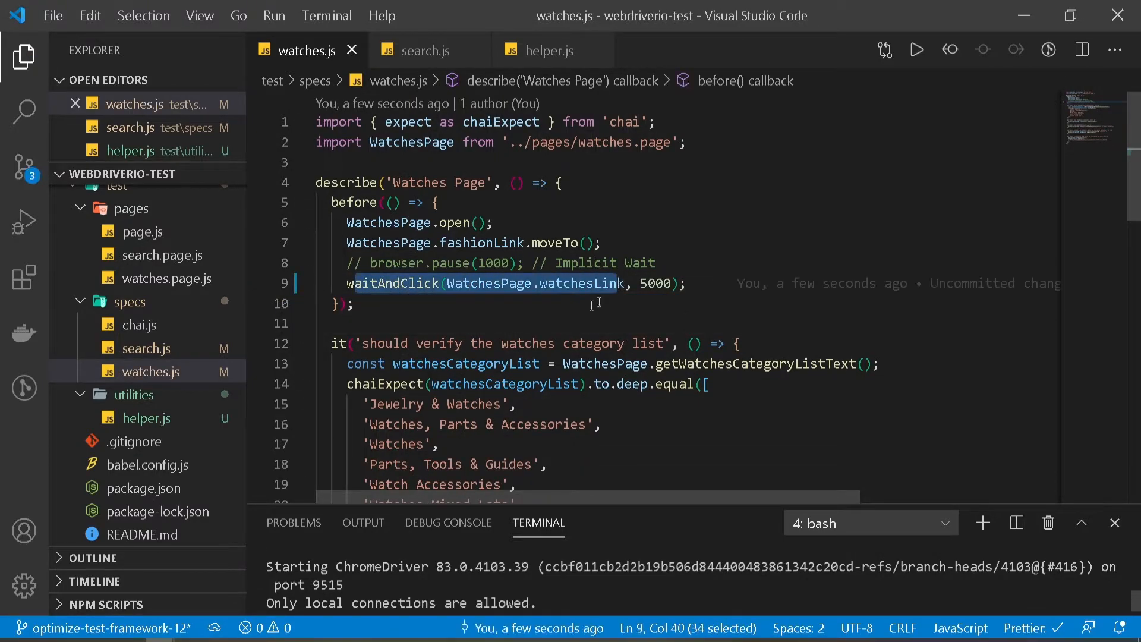
double_click(389, 283)
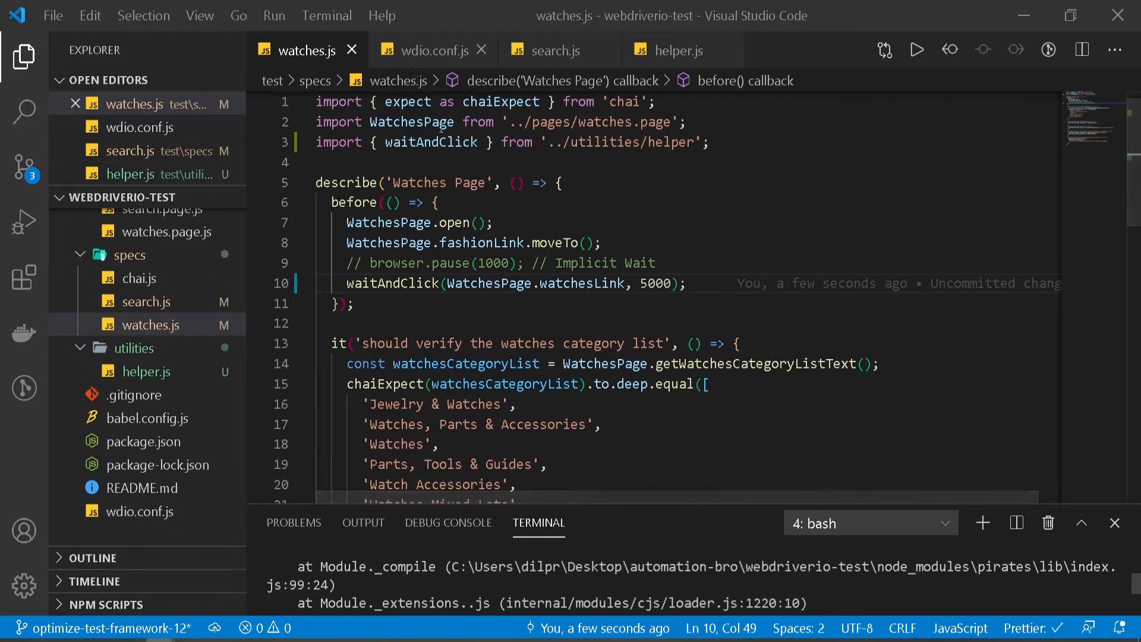
Run npx wdio wdio.conf.js for the watches spec, confirm PASSED, then view helper.js and watches.page.js
click(428, 50)
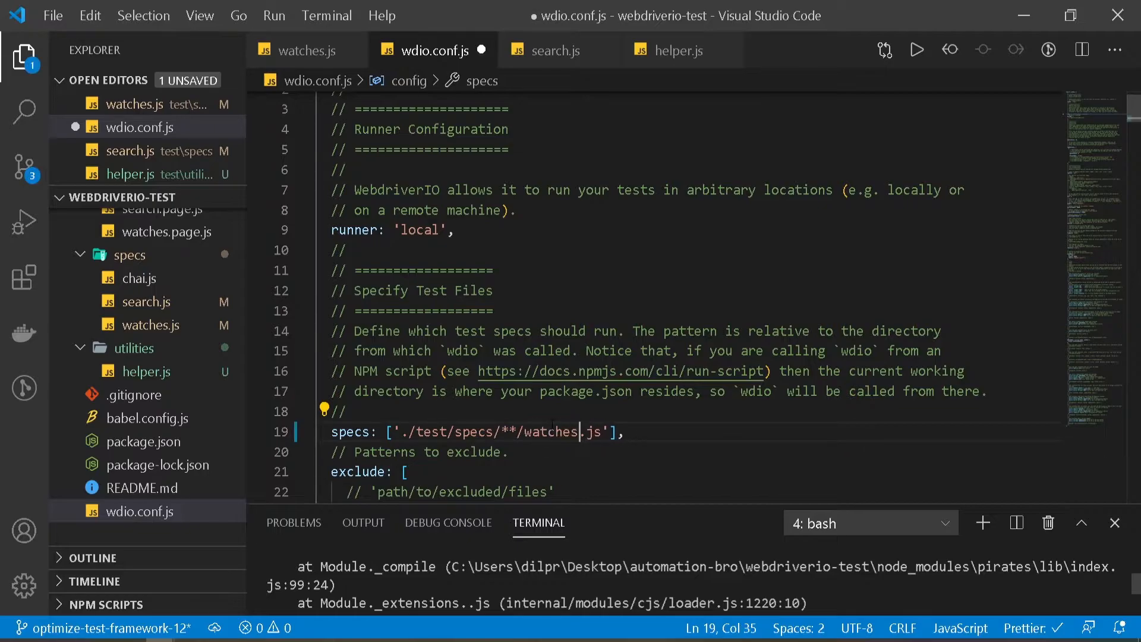
click(301, 50)
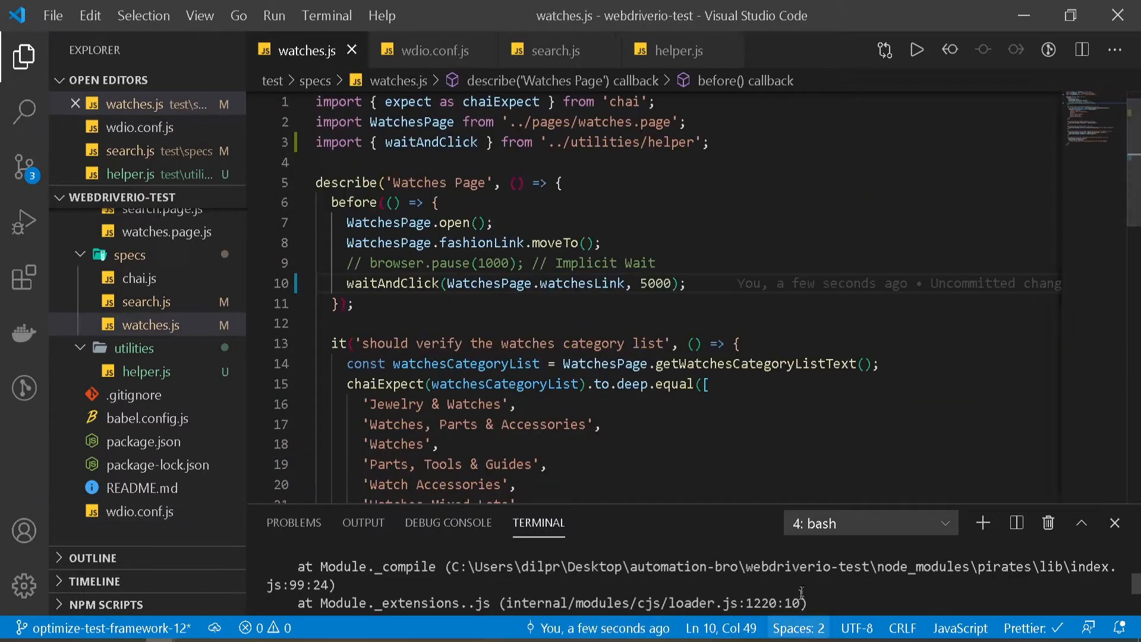
text(npx wdio wdio.conf.js)
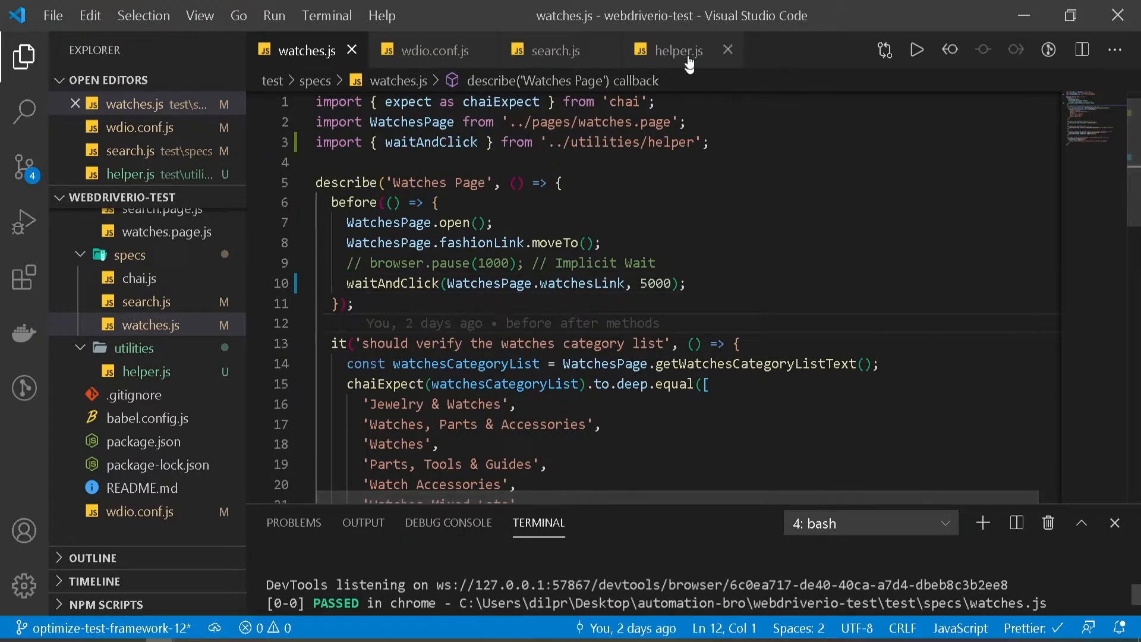
click(677, 50)
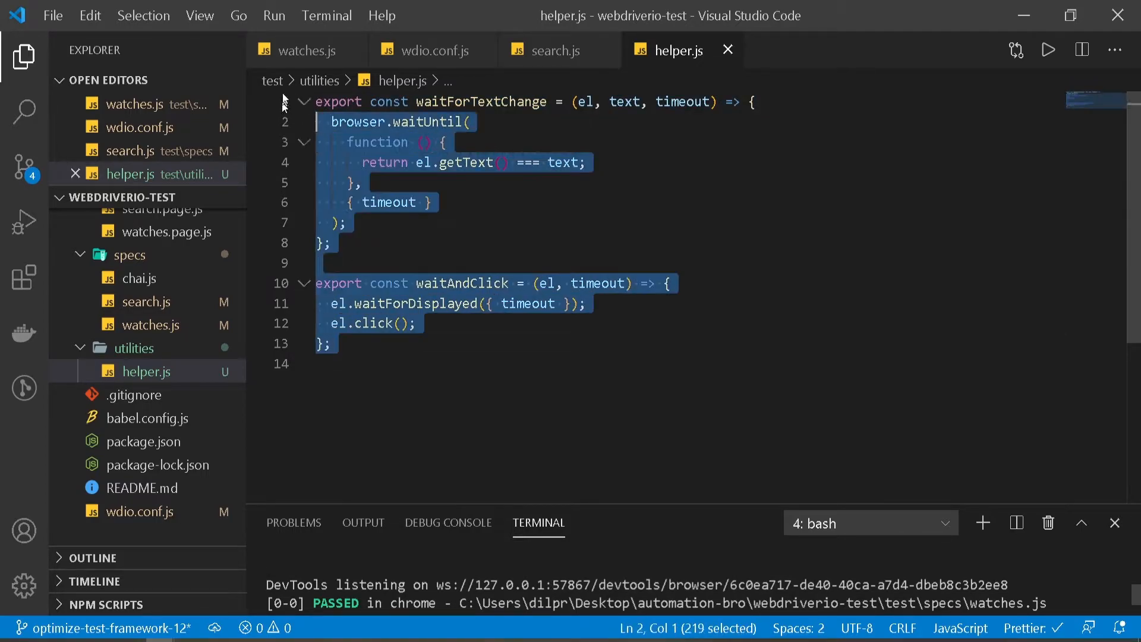
click(450, 344)
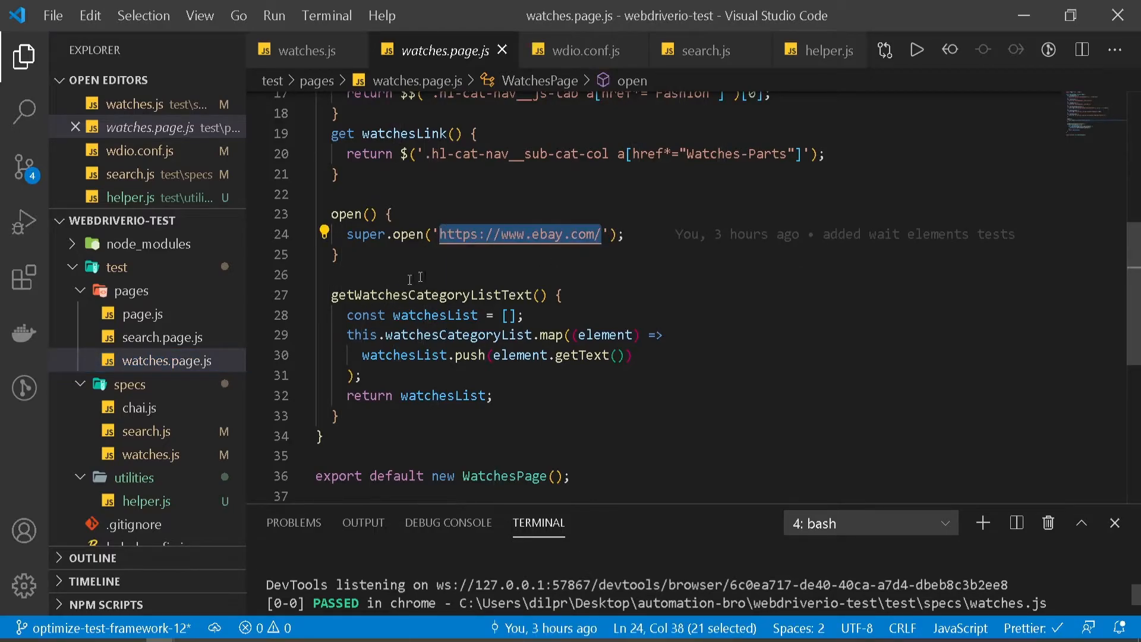
click(163, 336)
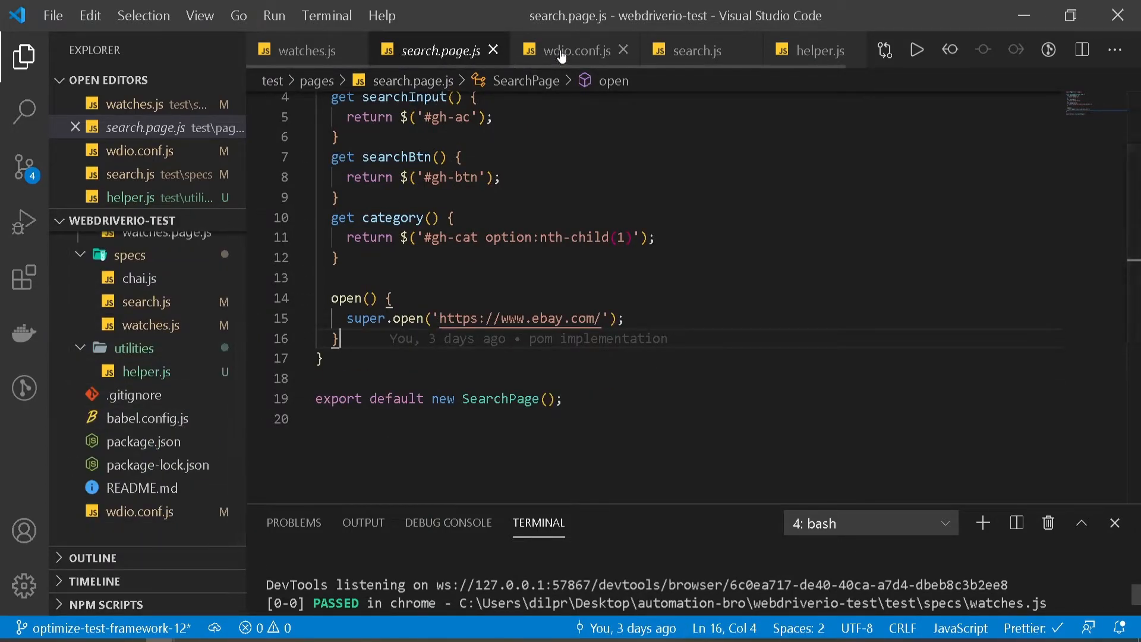
click(574, 50)
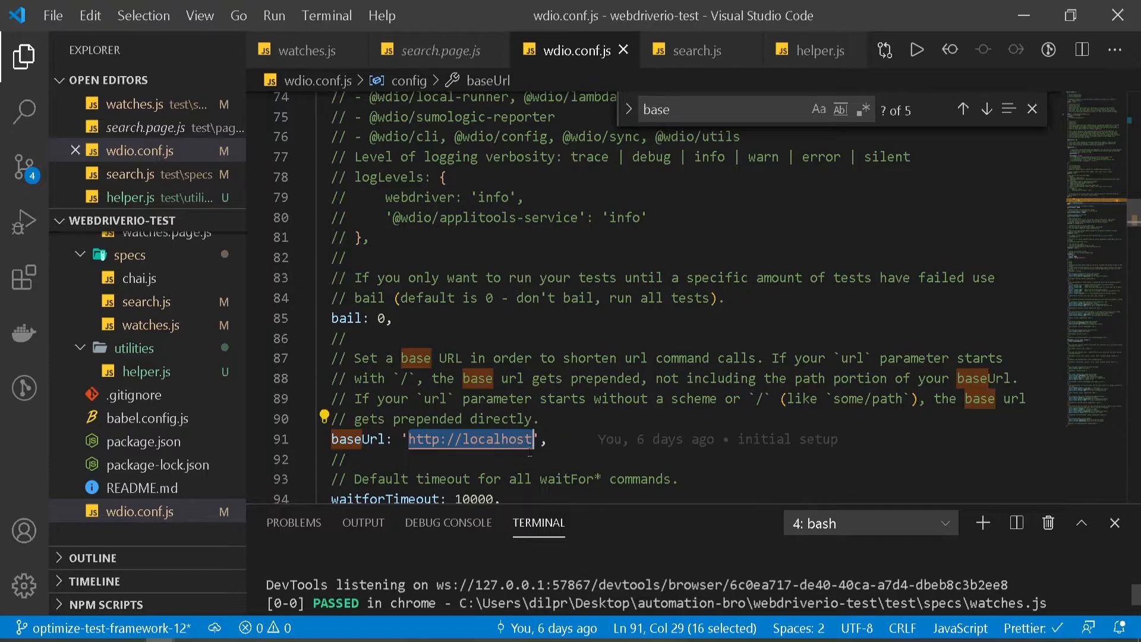
click(432, 50)
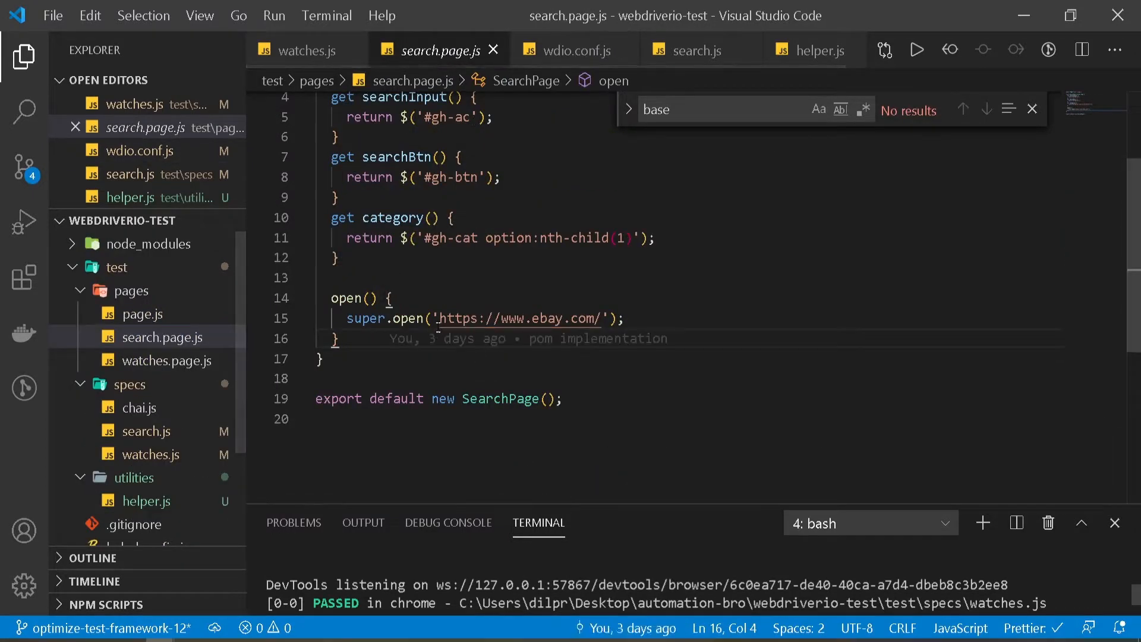
click(572, 50)
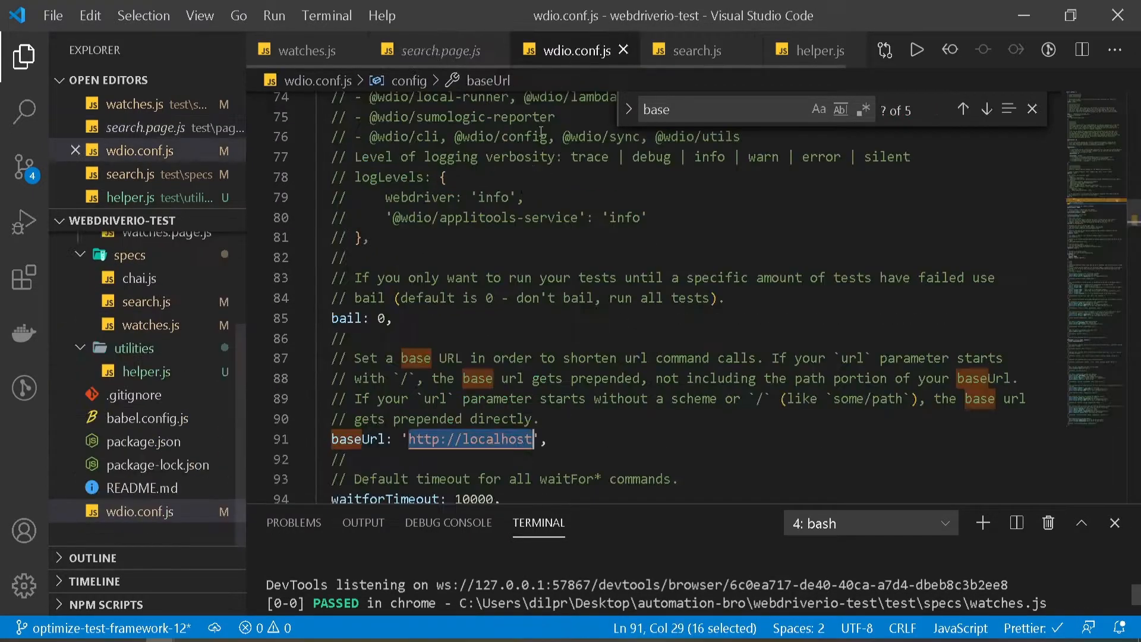
text(https://www.ebay.com/)
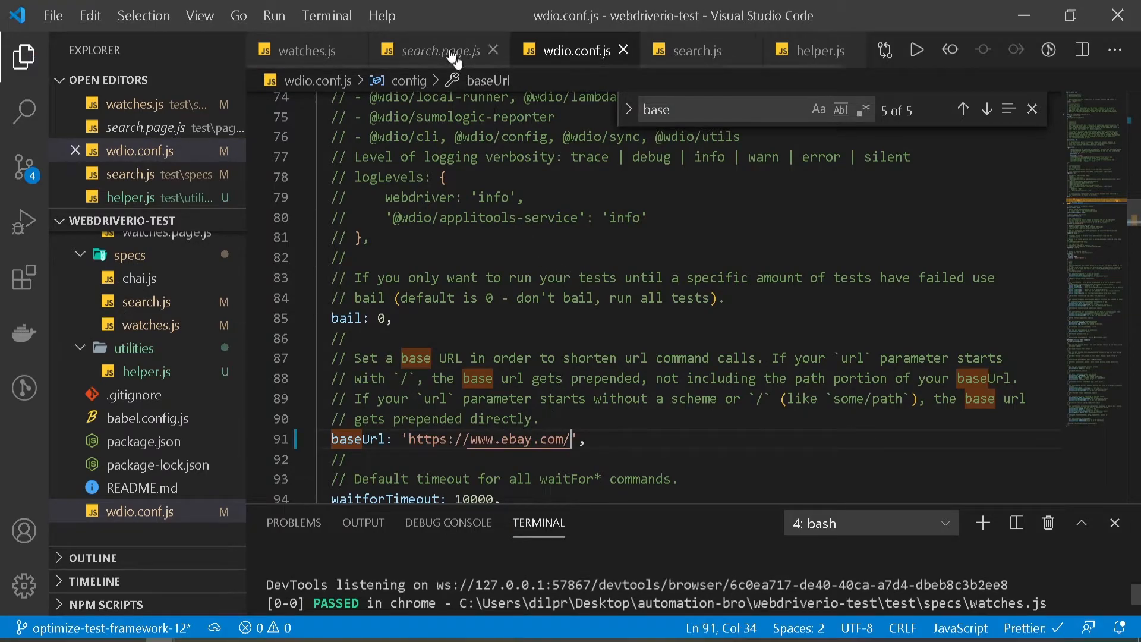
Make search.page.js open the relative '/' path instead of the full address
click(432, 50)
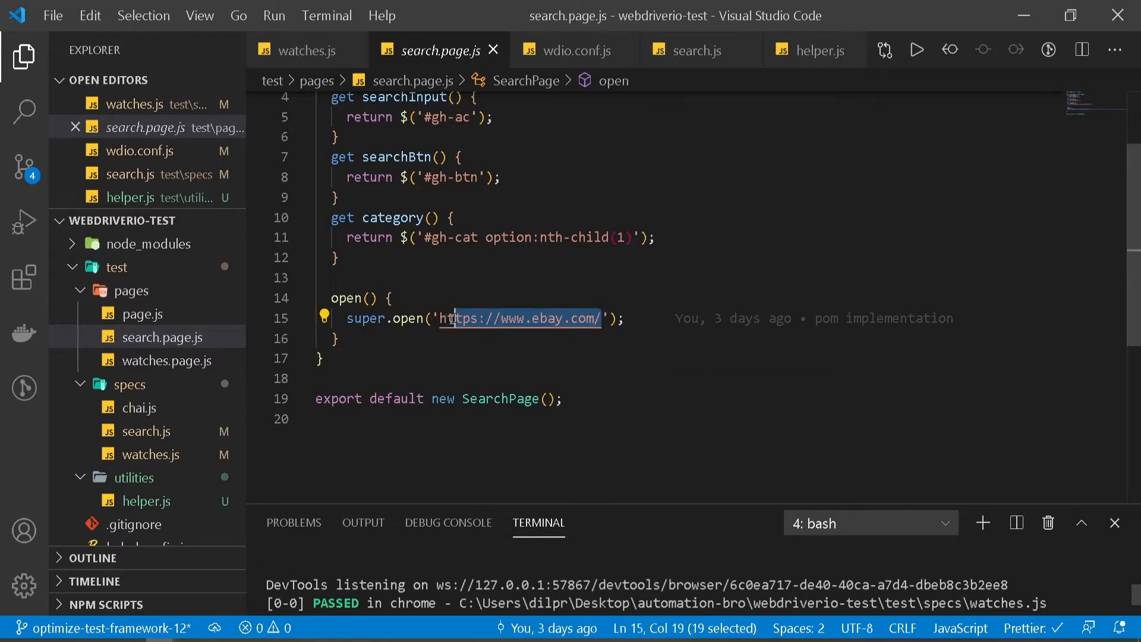
text(/');)
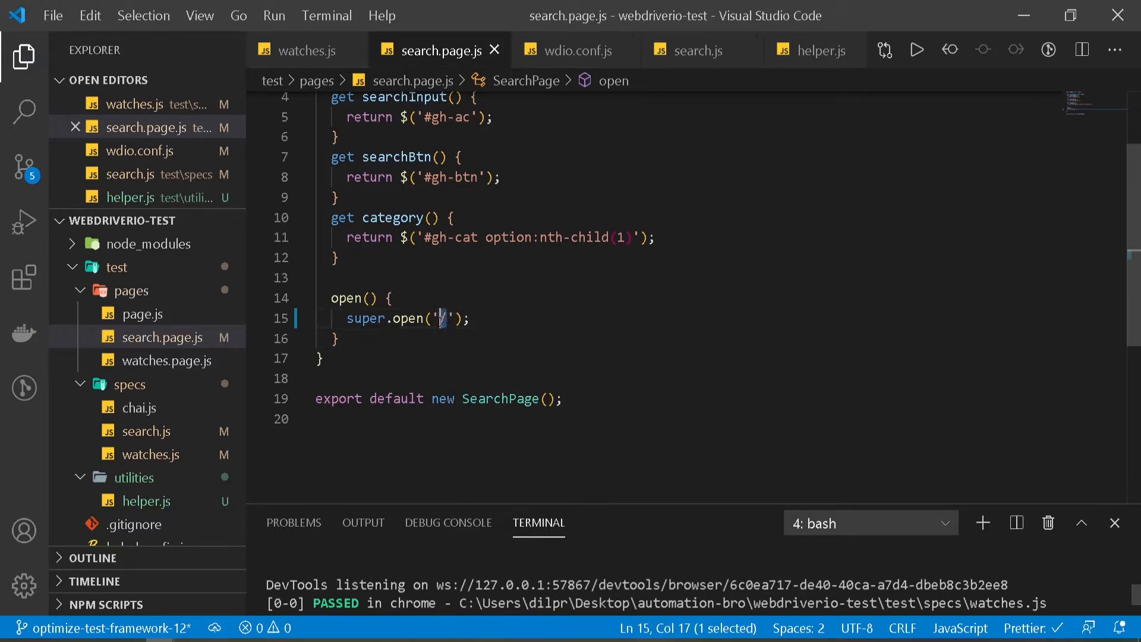
click(569, 50)
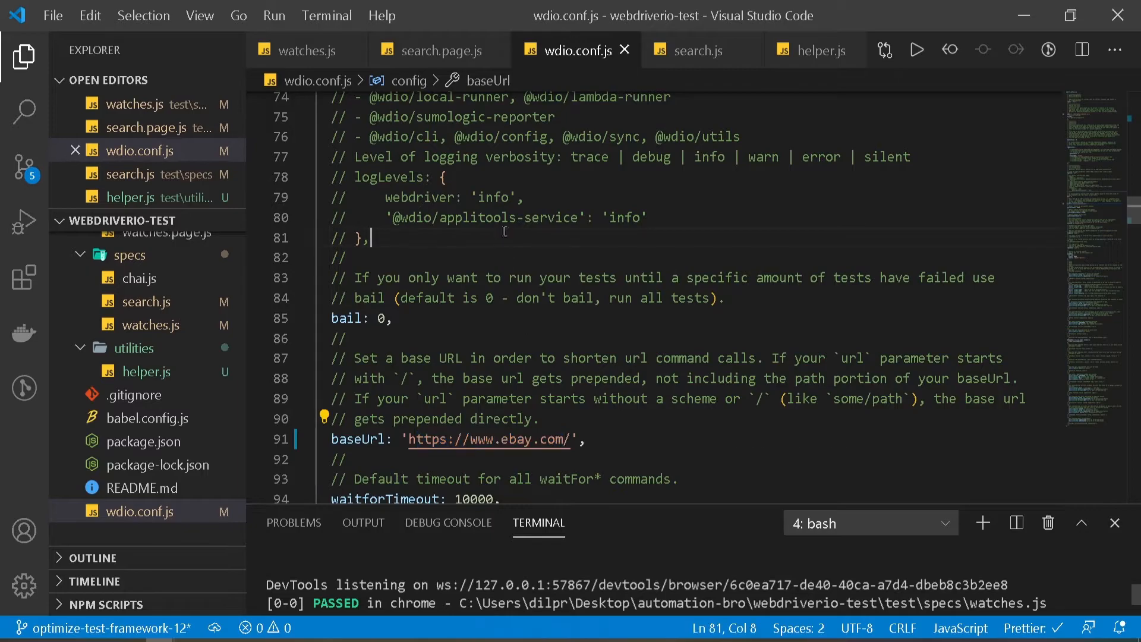
click(435, 50)
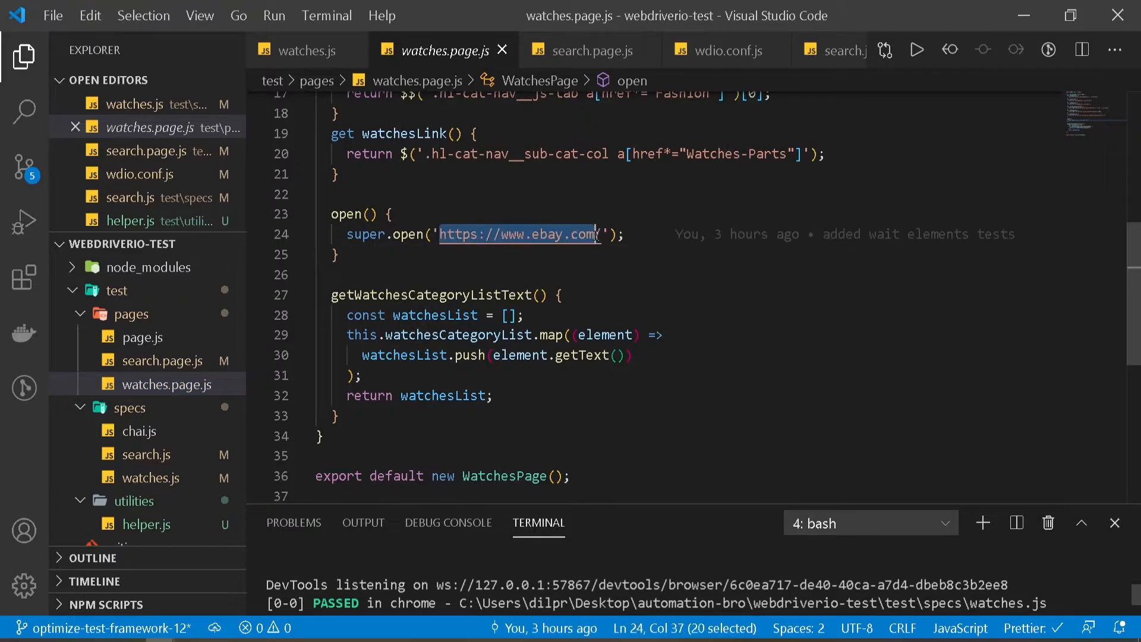
Replace the URL in watches.page.js super.open with the relative '/watches' path
text(/');)
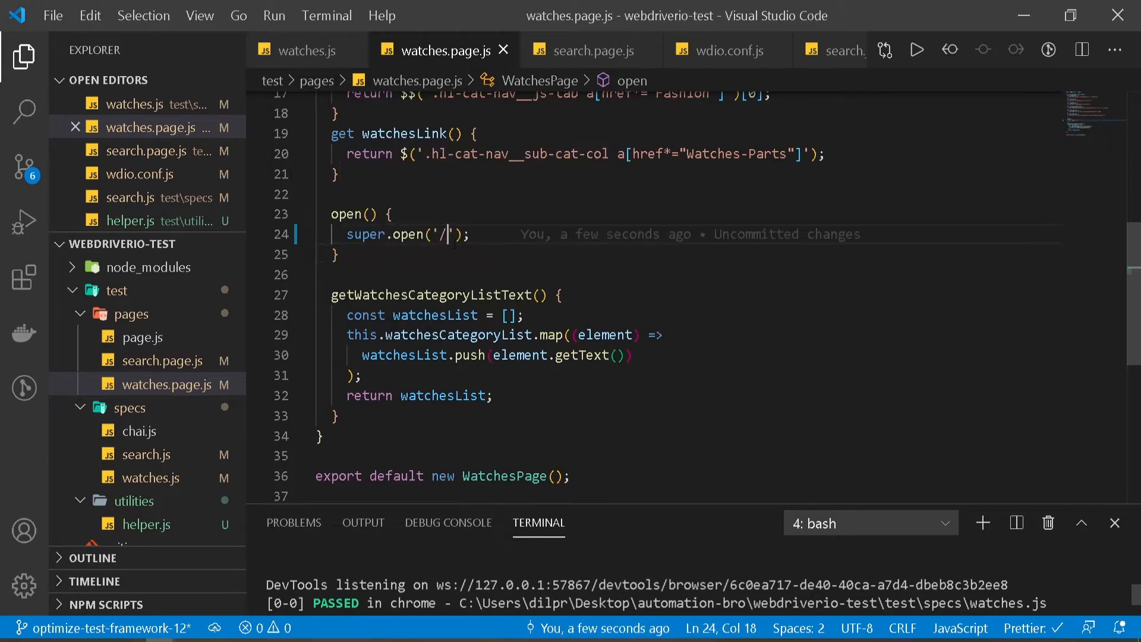
text(watches)
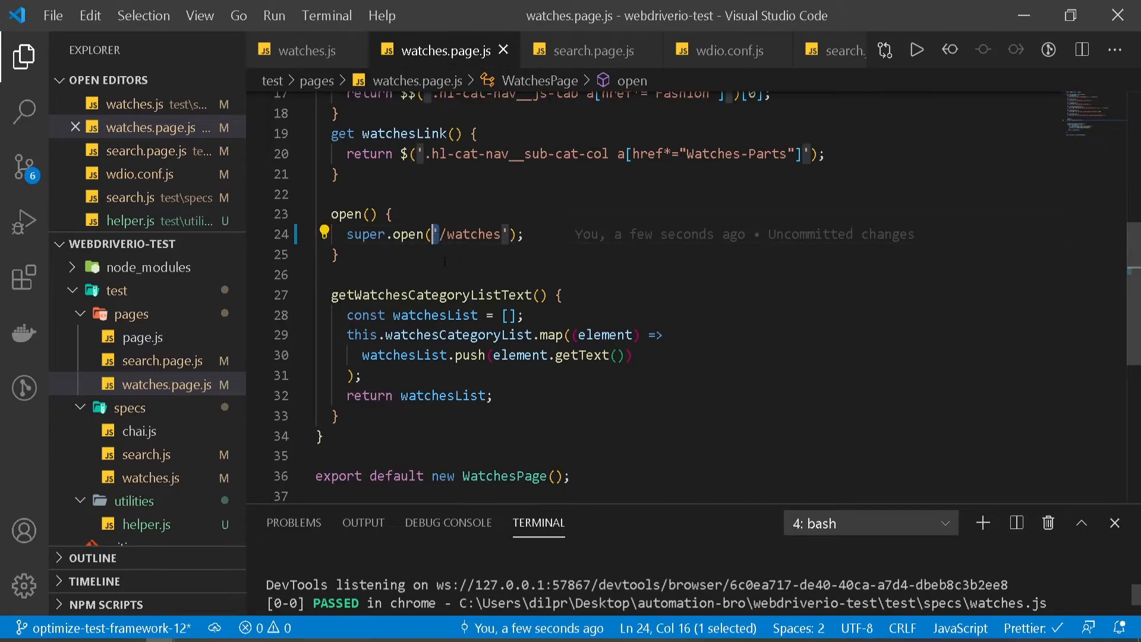
double_click(472, 234)
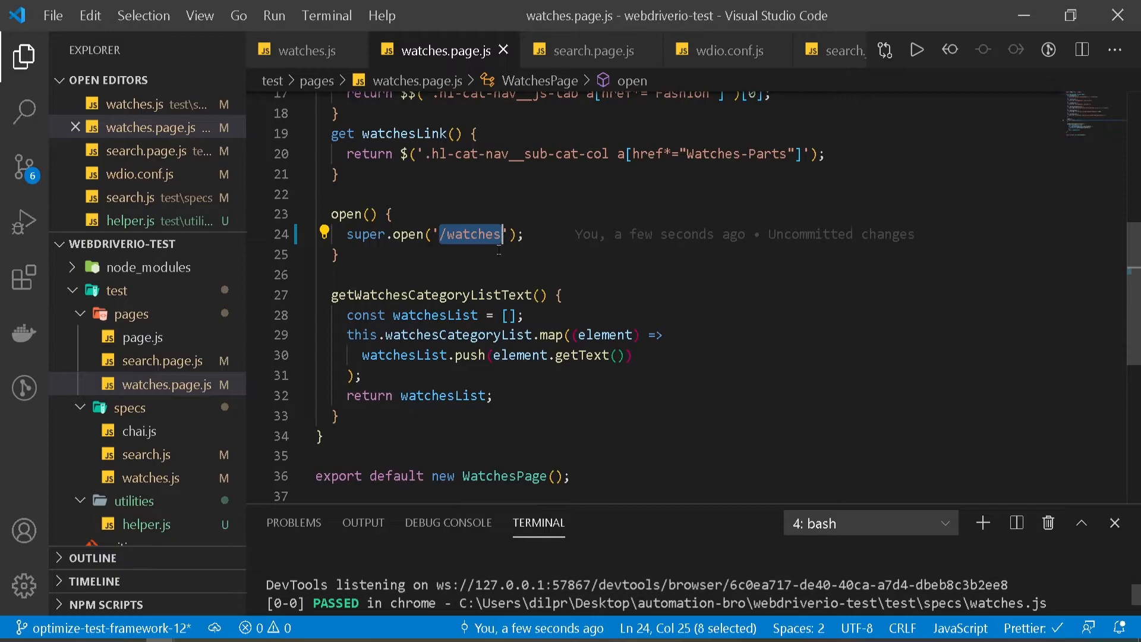
key(Delete)
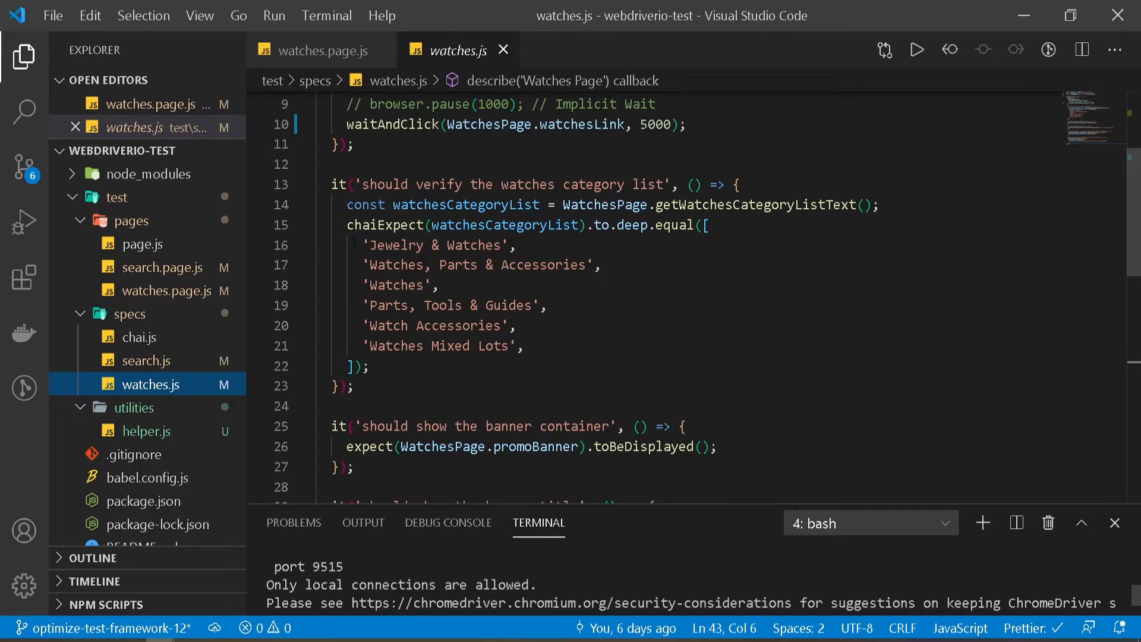
Select the hard-coded expected watch category names in the watches spec test
drag(352, 245, 522, 346)
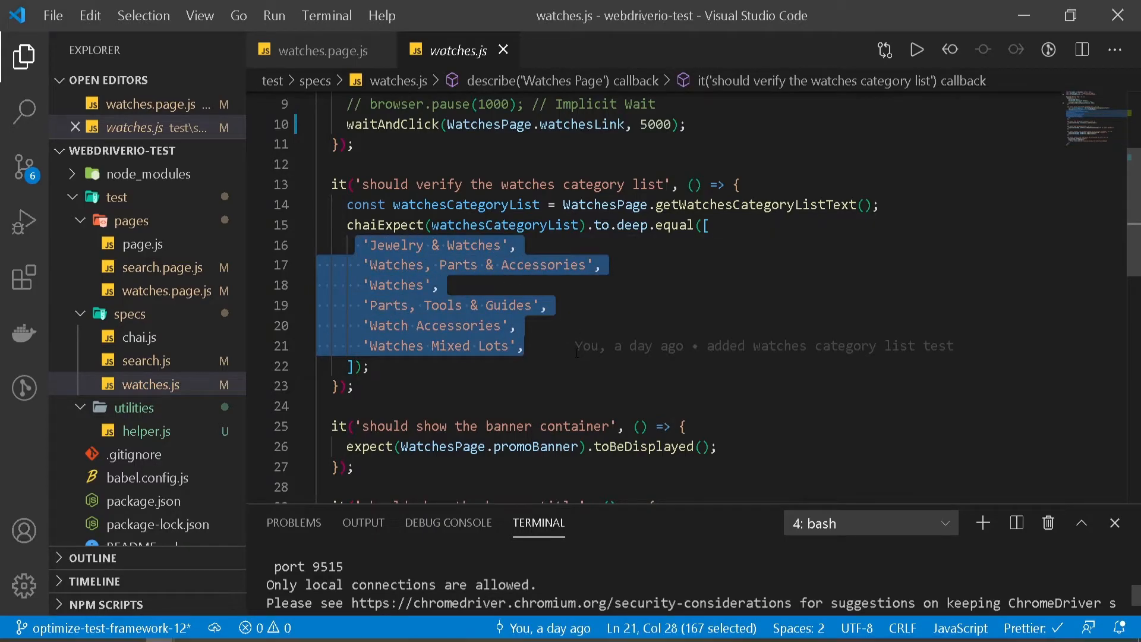
scroll(down, 3)
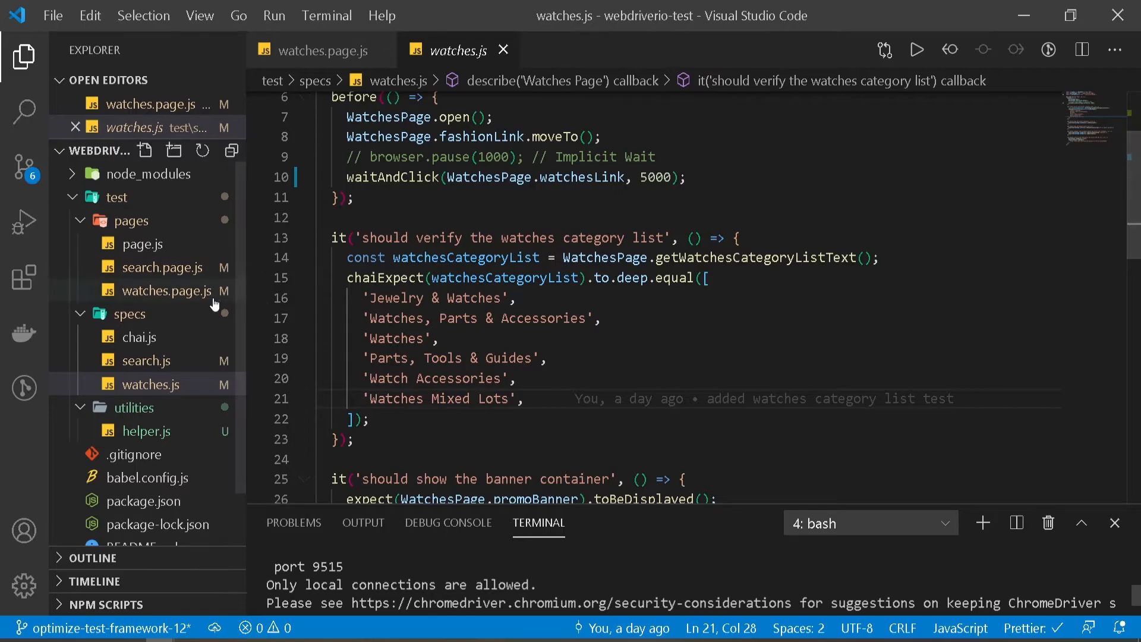
Create a resources folder under test holding a new empty index.js file
click(115, 197)
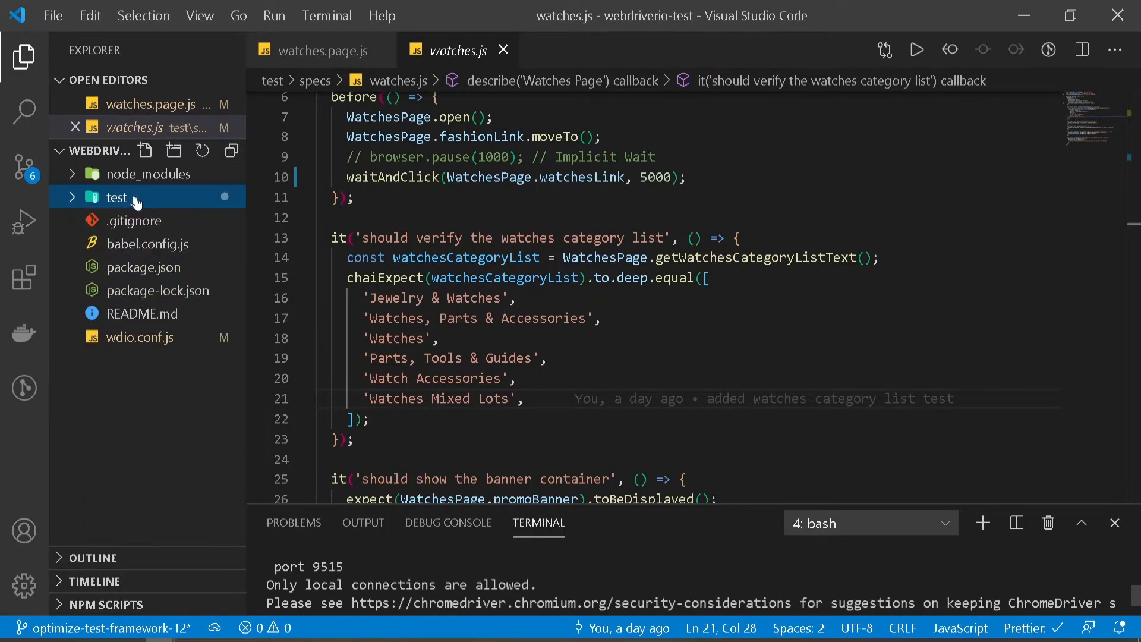
click(115, 197)
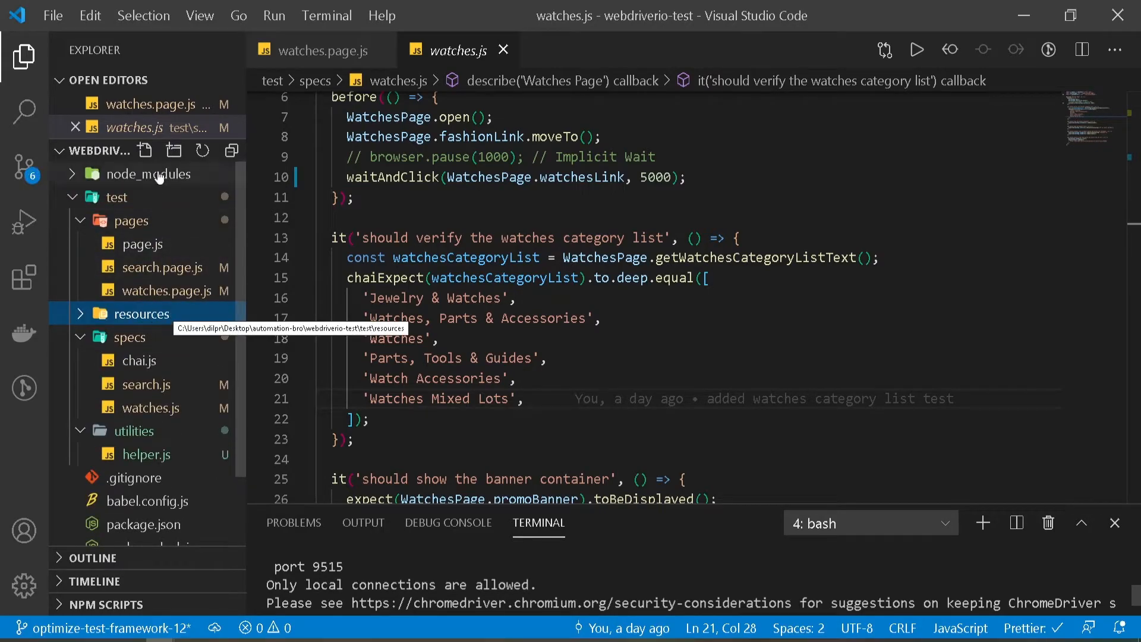
click(145, 151)
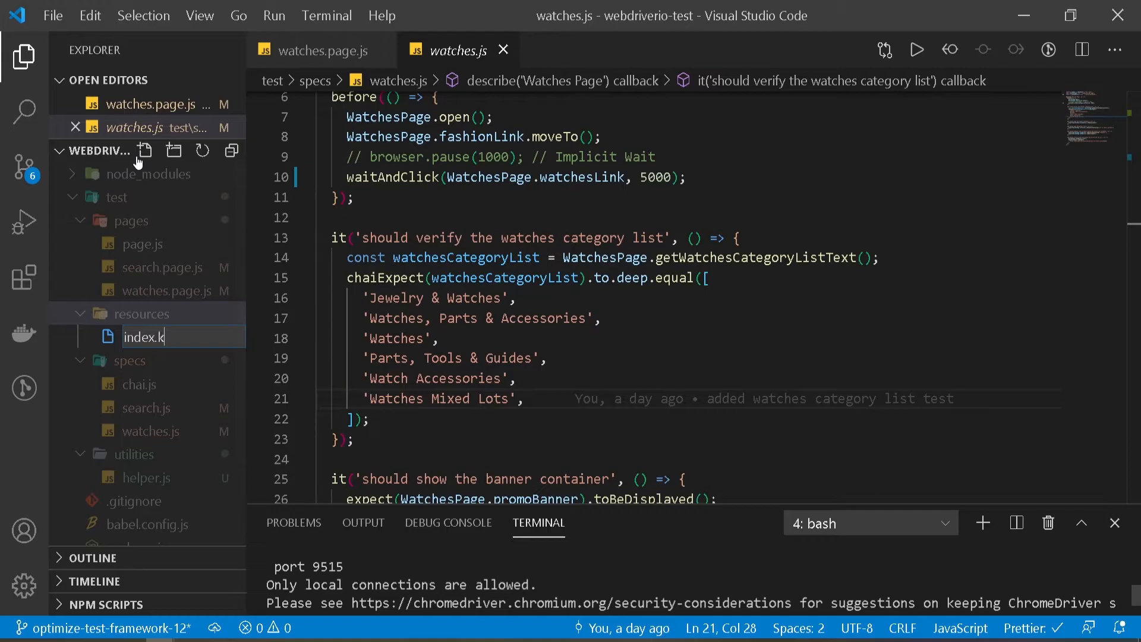
key(Enter)
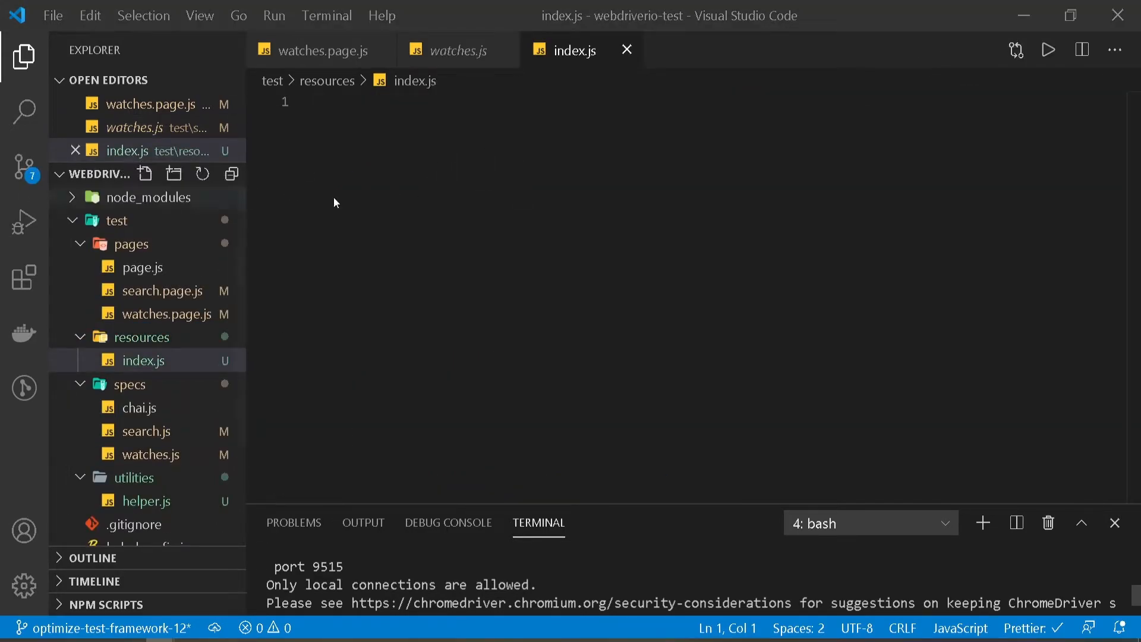
Select the home page title string in the search spec's title test
click(145, 431)
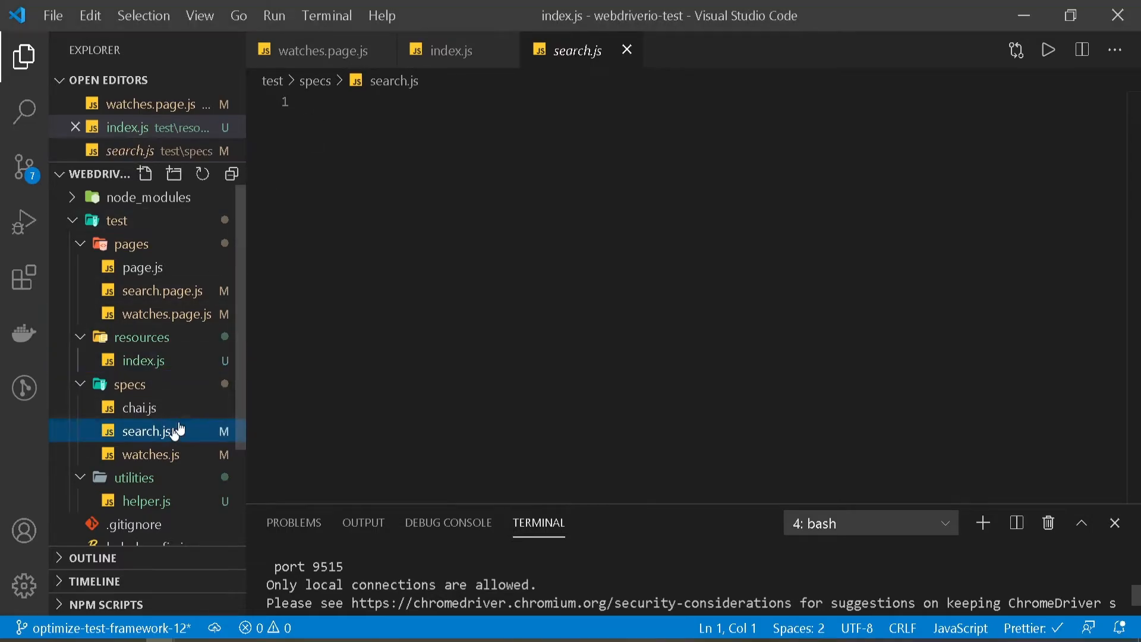
click(150, 430)
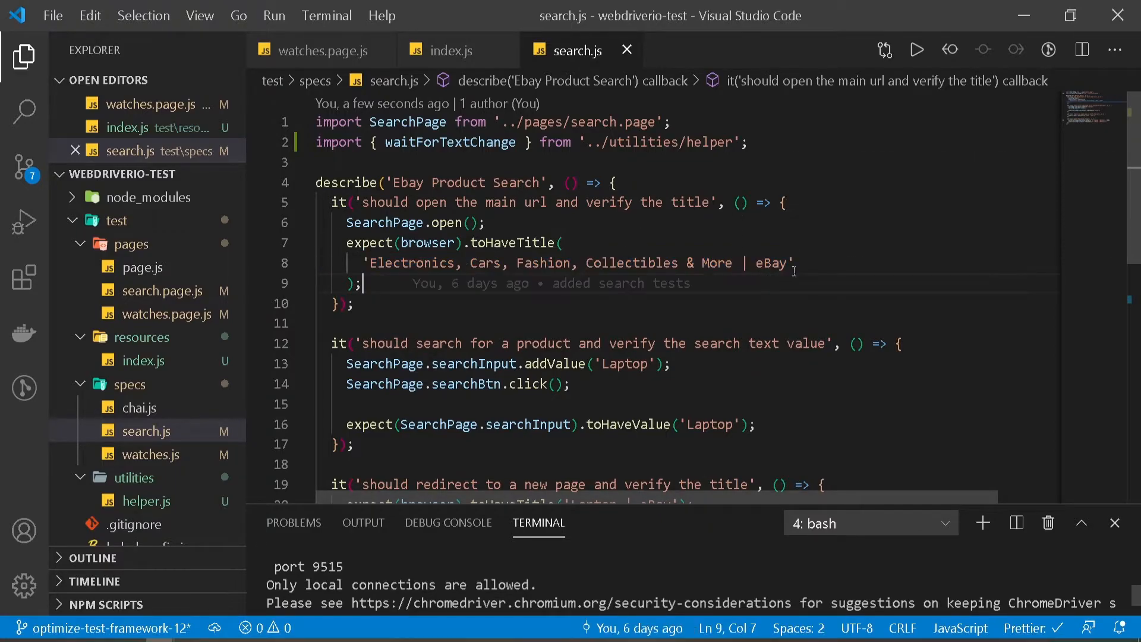
drag(371, 263, 786, 262)
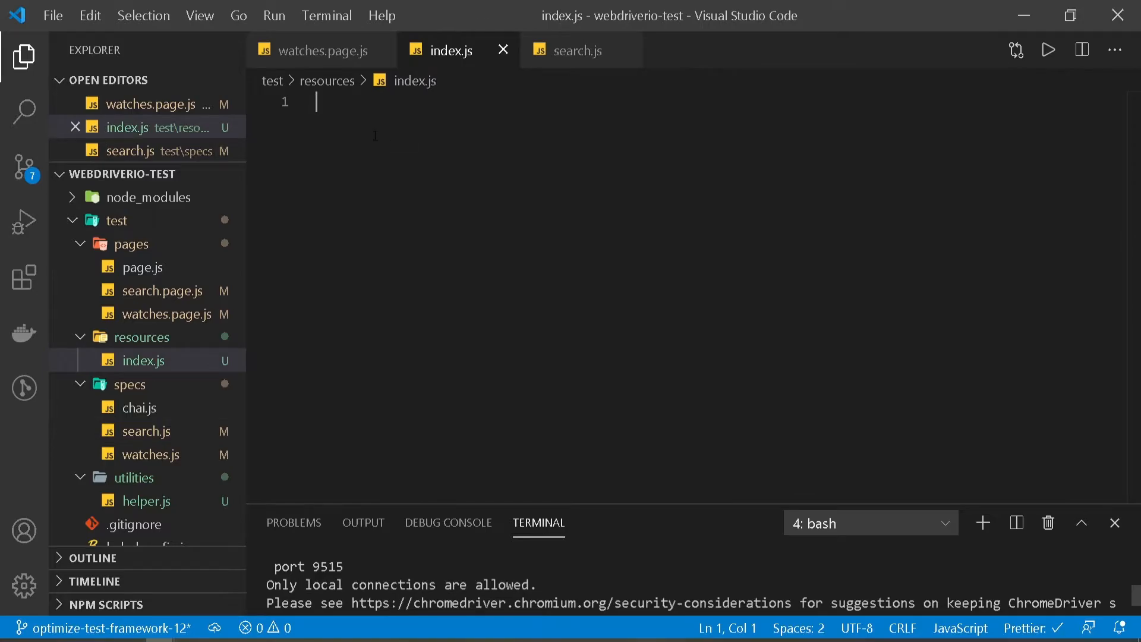
Export a default object from index.js with homeTitle 'Electronics, Cars, Fashion, Collectibles & More | eBay'
text(h)
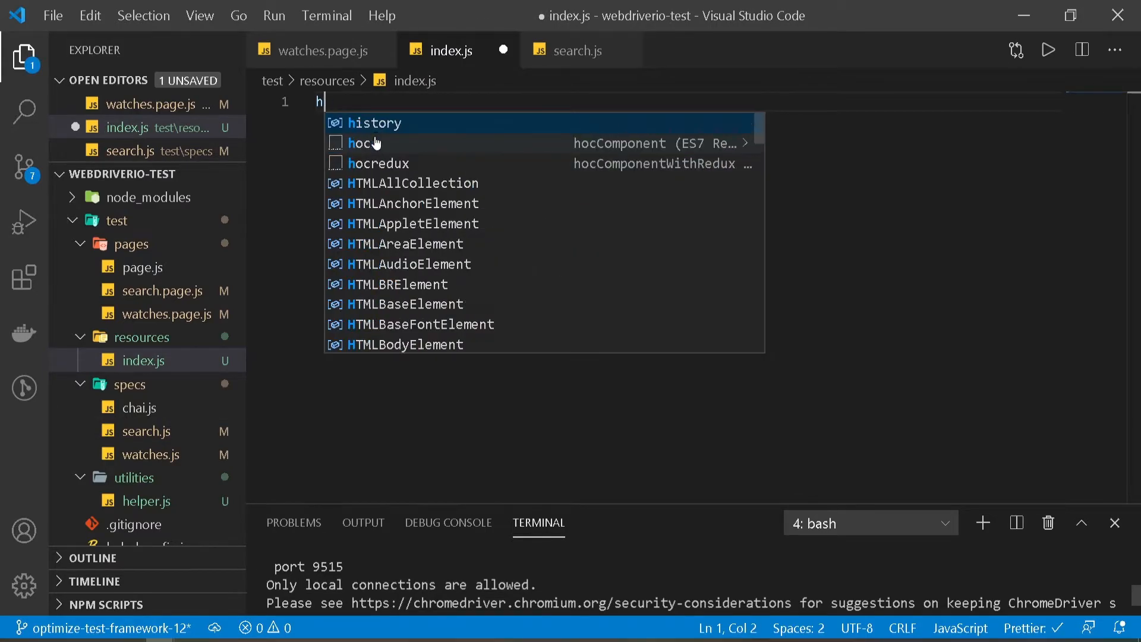
text(export dea)
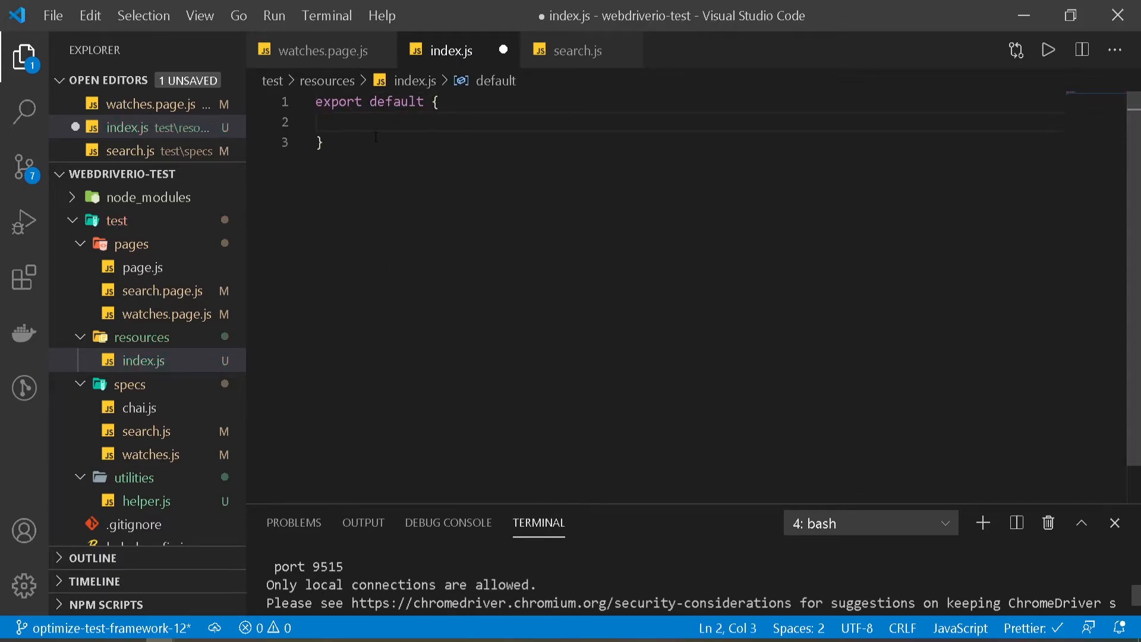
text(homeT)
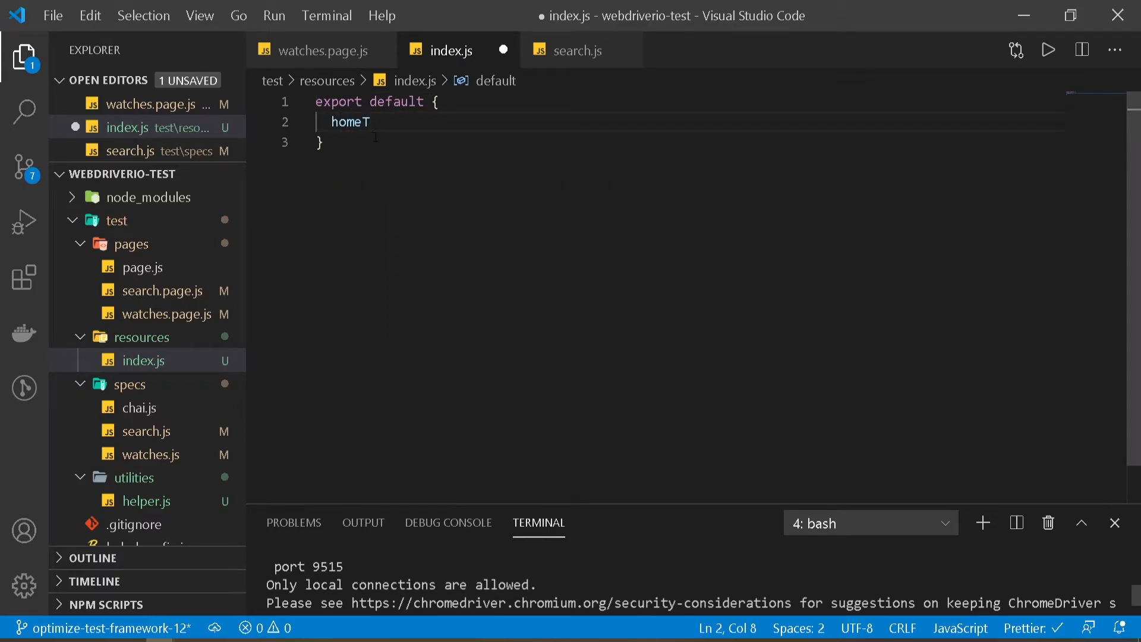
text(itle)
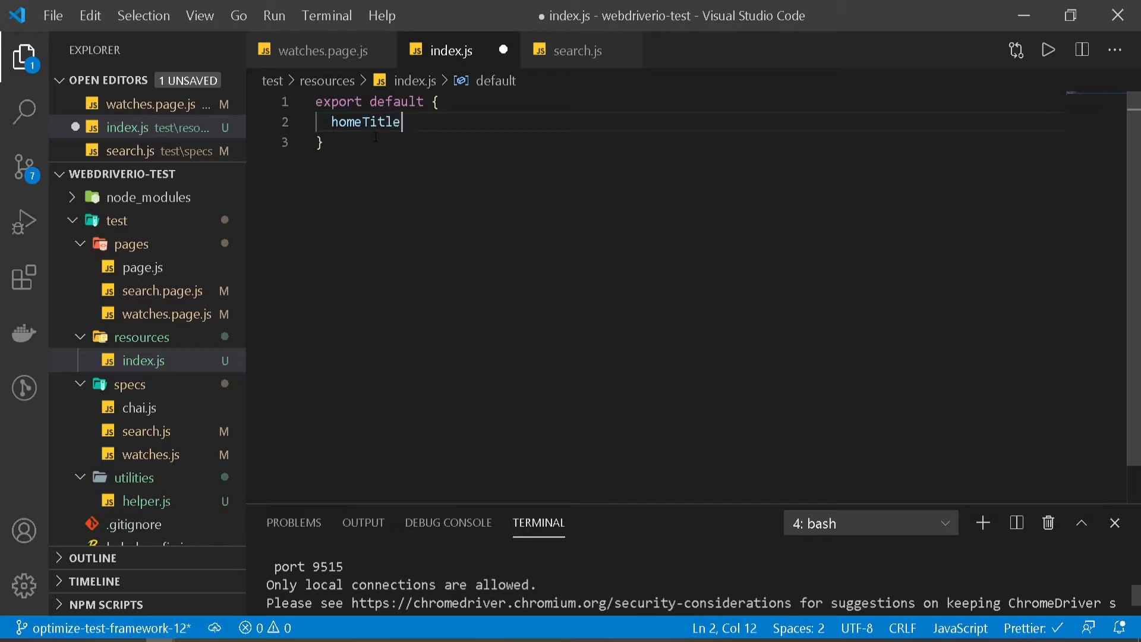
text(: 'Electronics, Cars, Fashion, Collectibles & More | eBay',)
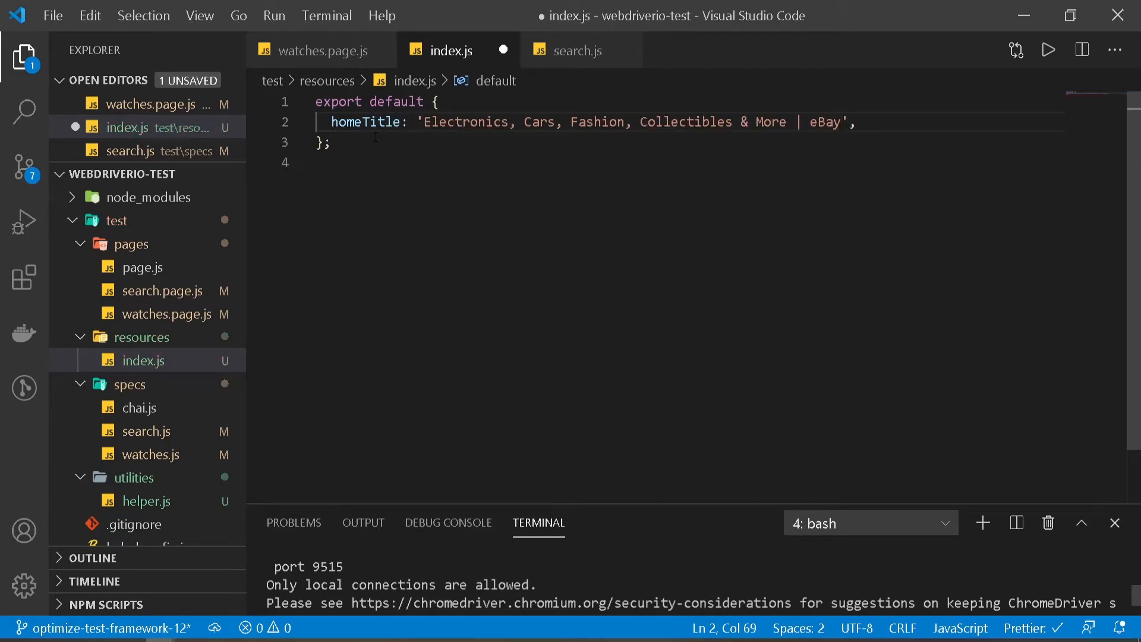
click(575, 50)
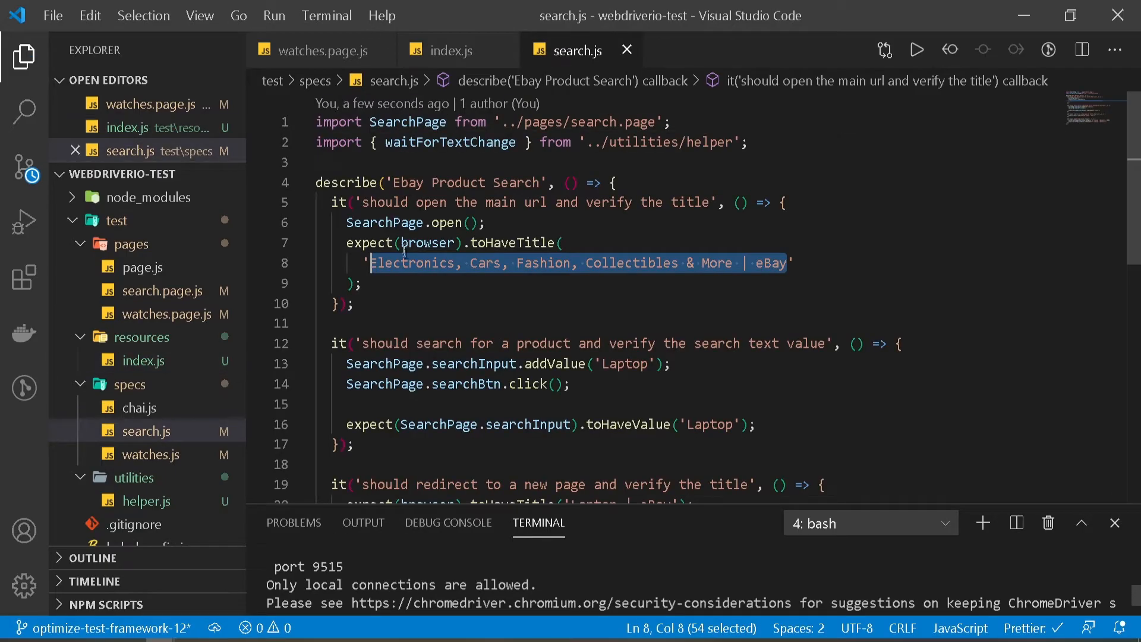
scroll(down, 3)
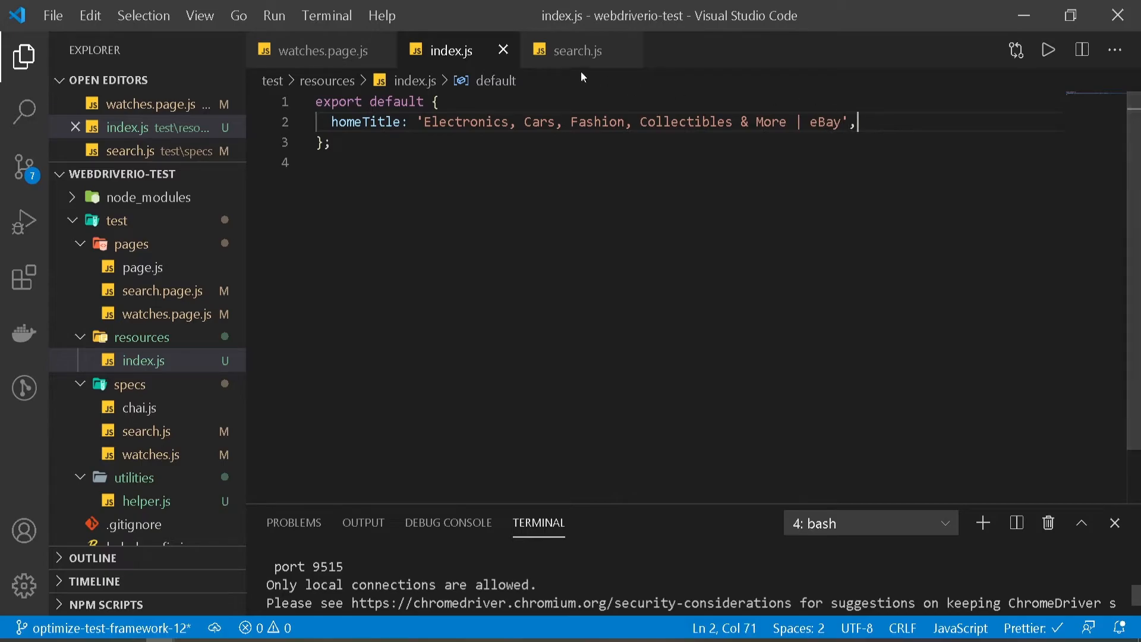
Add laptopTitle: 'Laptop | eBay' to the exported resources object
click(578, 50)
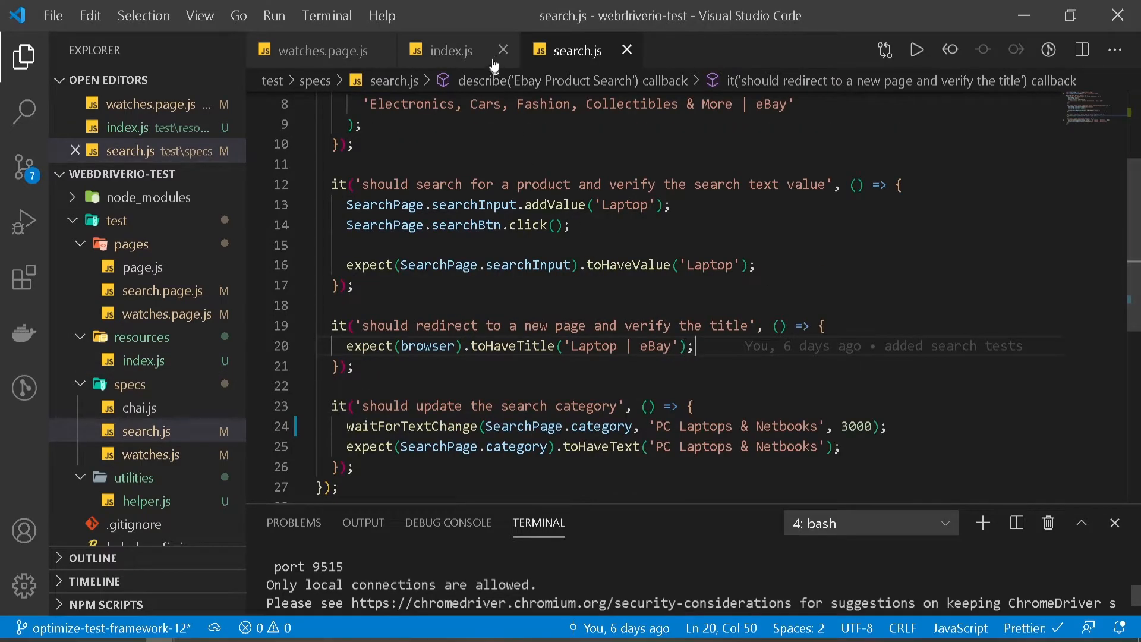
click(450, 50)
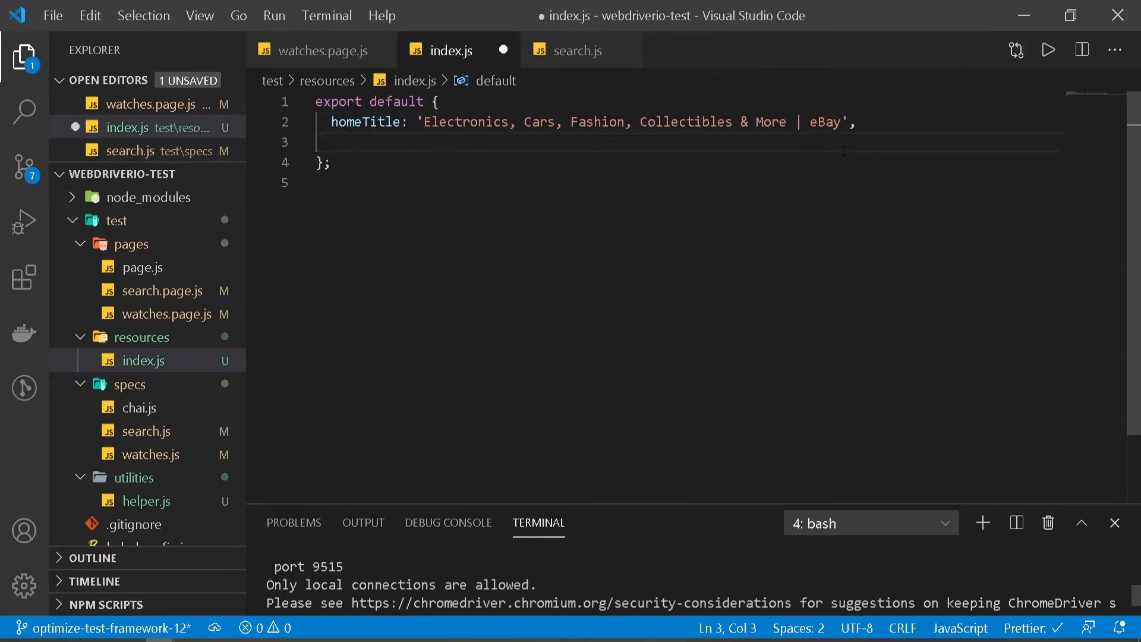
text(laptop)
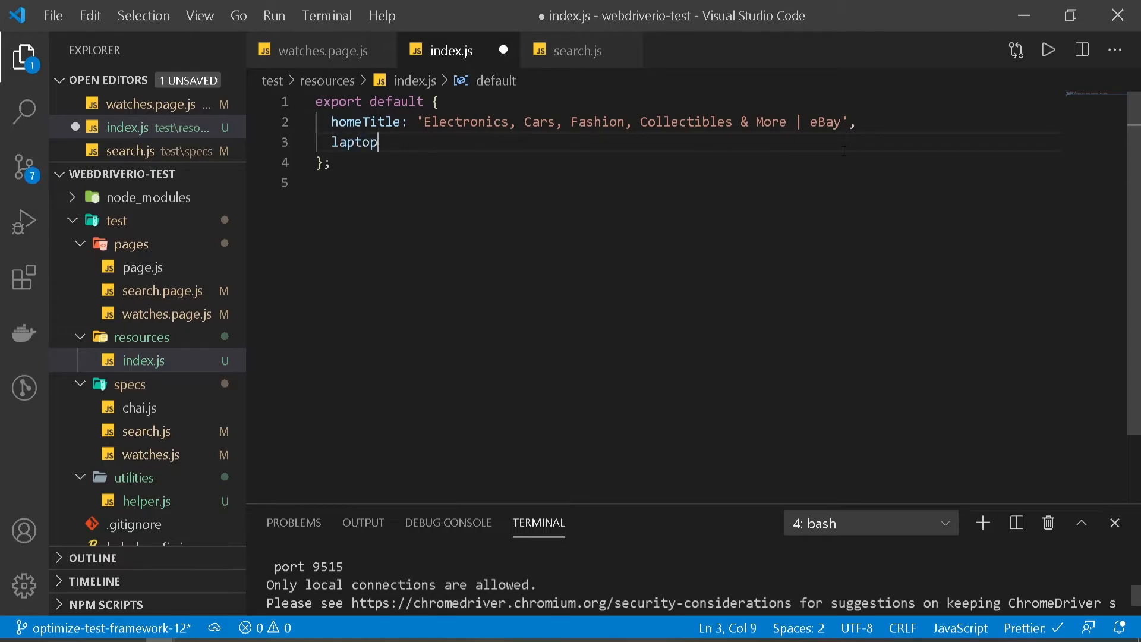
text(Title")
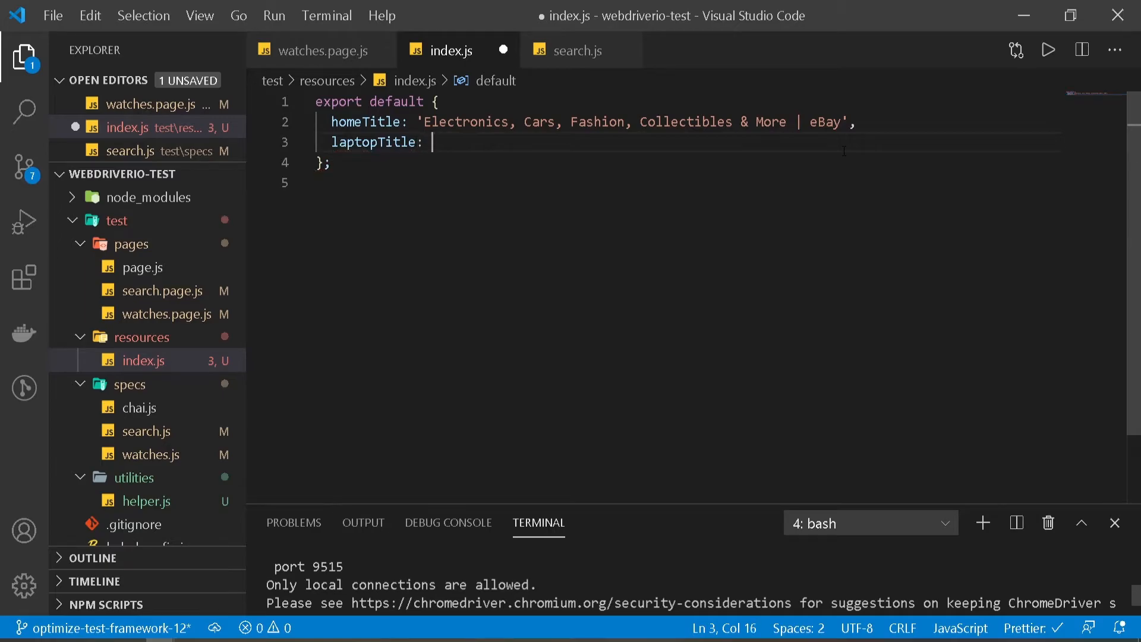
text('Laptop | eBay',)
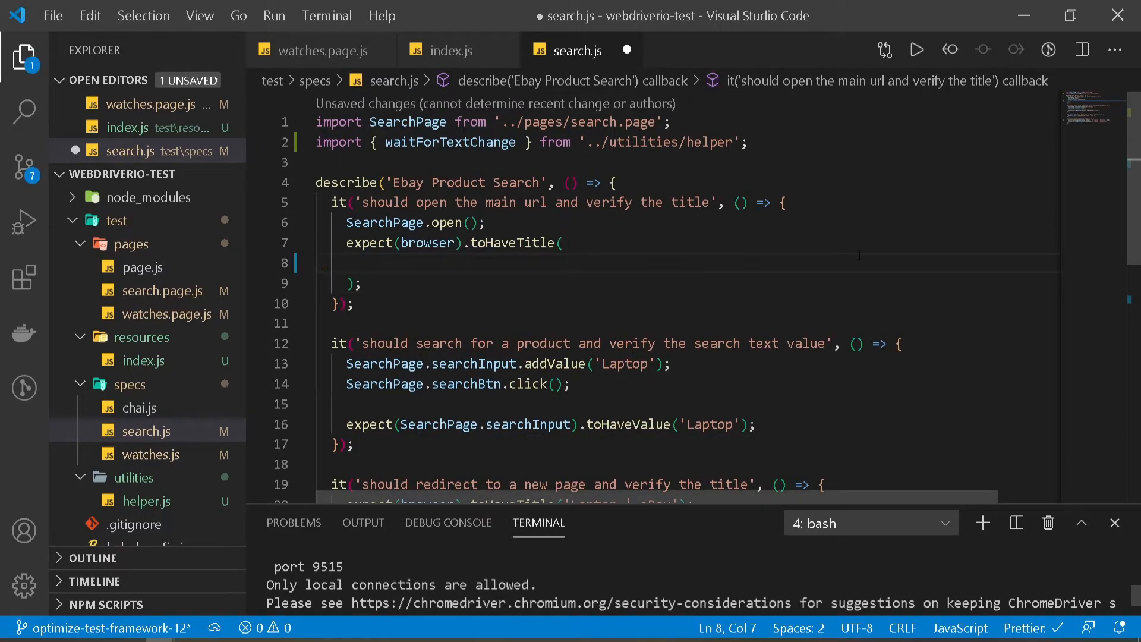
Import resources in search.js and check the home title against resources.homeTitle
text(resources)
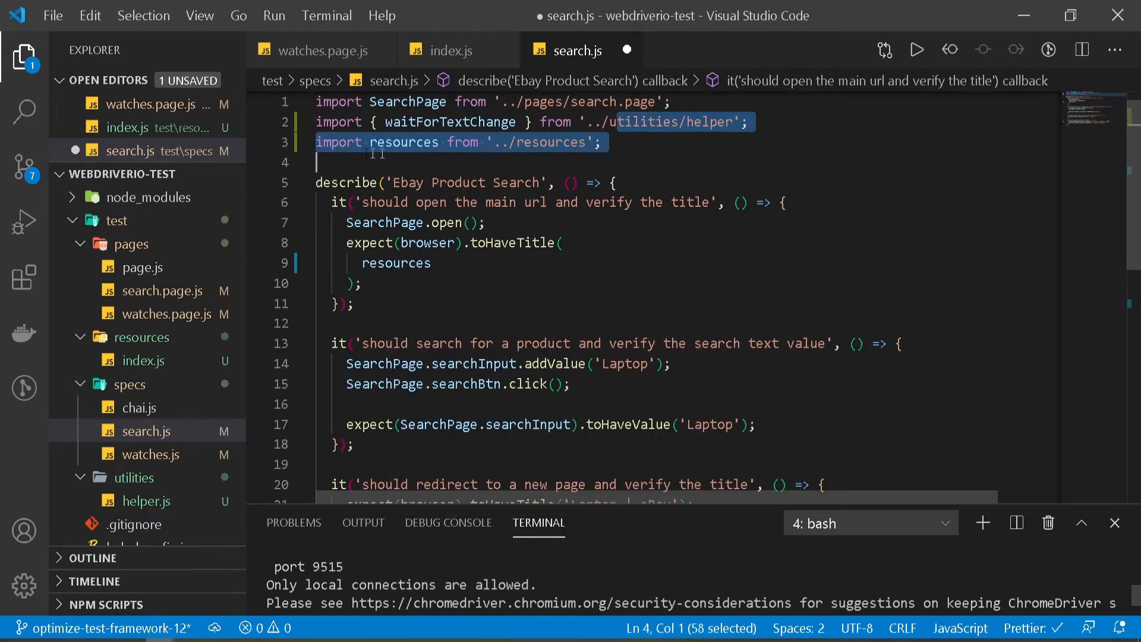
click(431, 263)
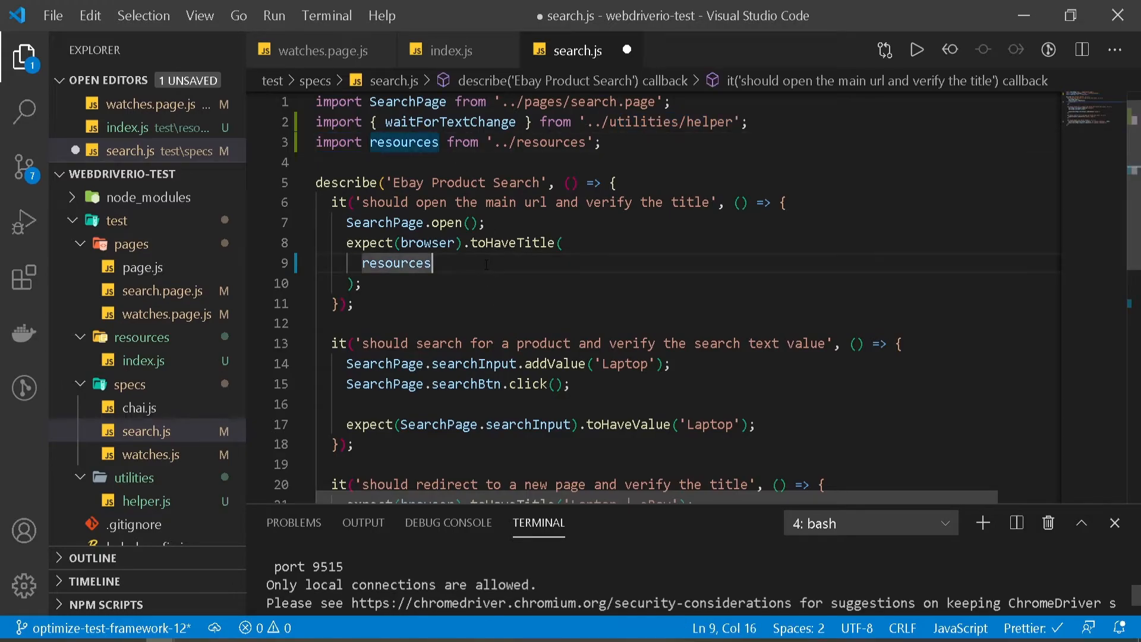
text(.)
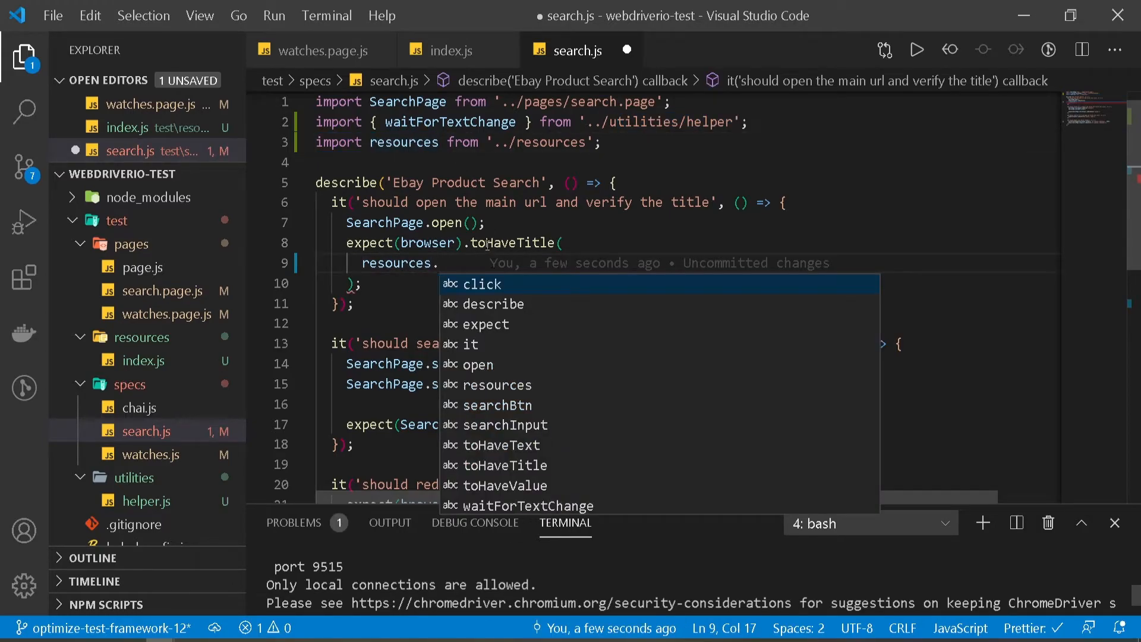
click(449, 50)
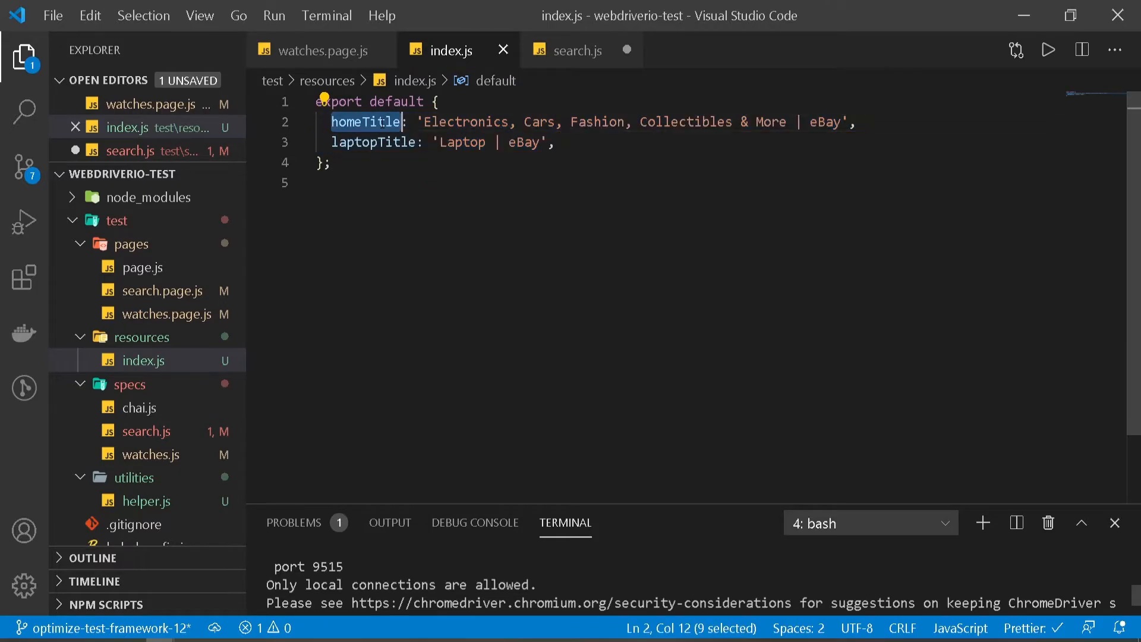
click(575, 50)
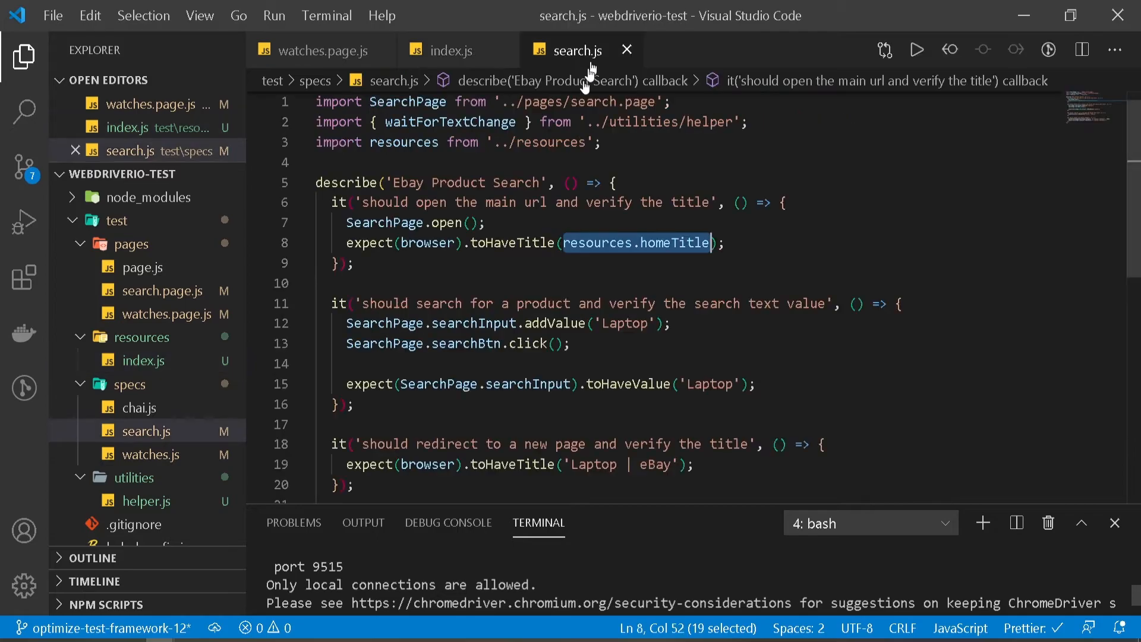
Check the laptop page title against resources.laptopTitle instead of the literal string
scroll(down, 3)
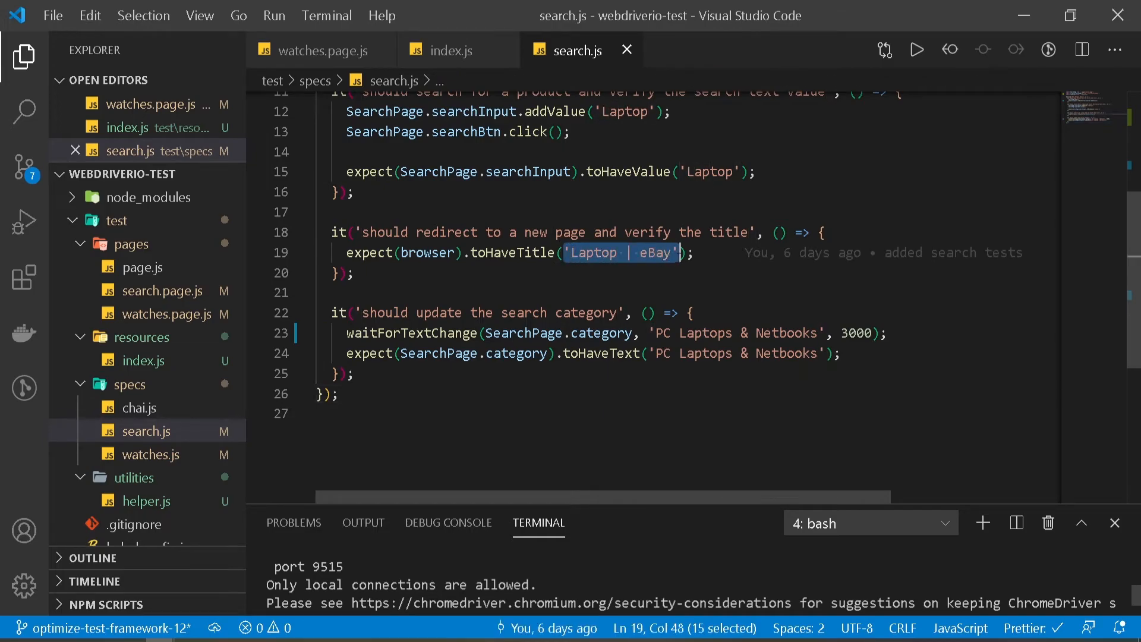
text(resources.)
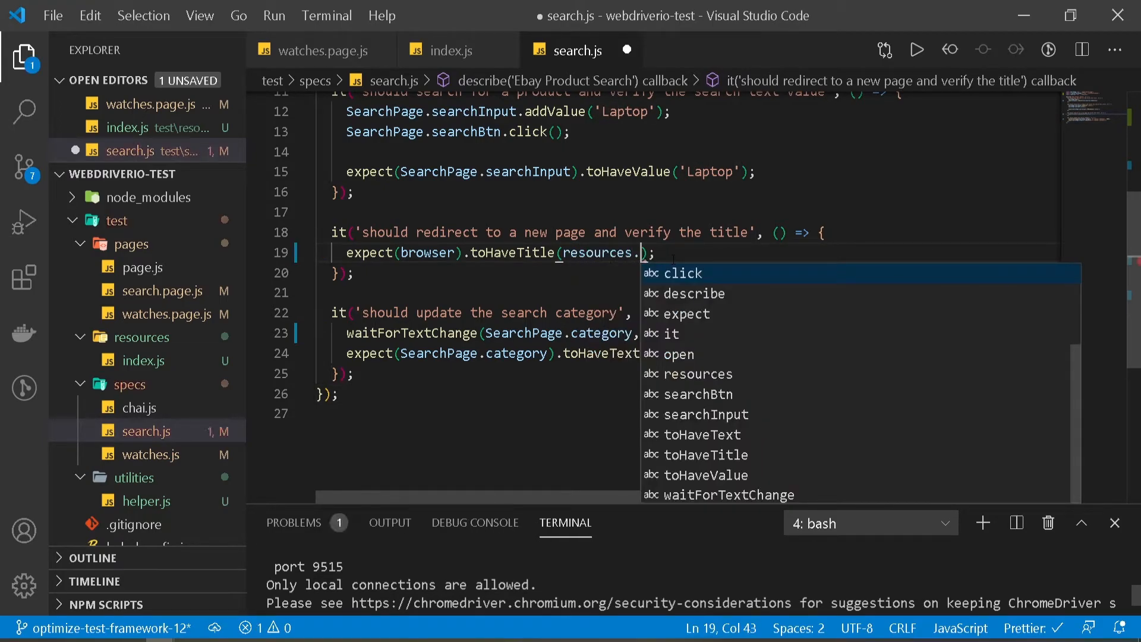
mouse_move(546, 90)
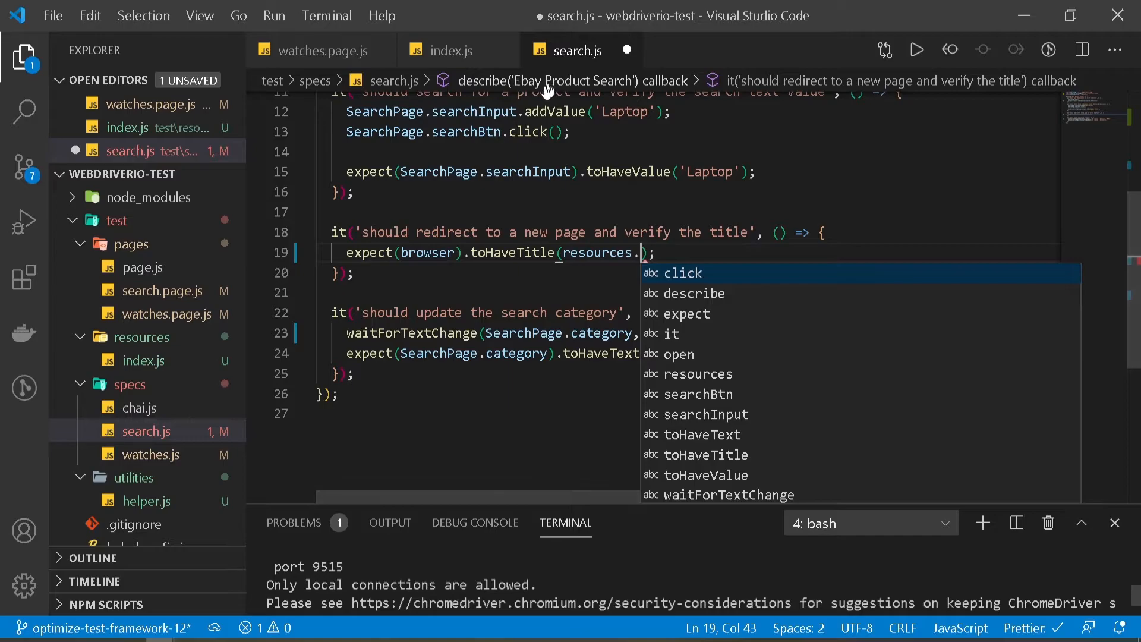
key(Escape)
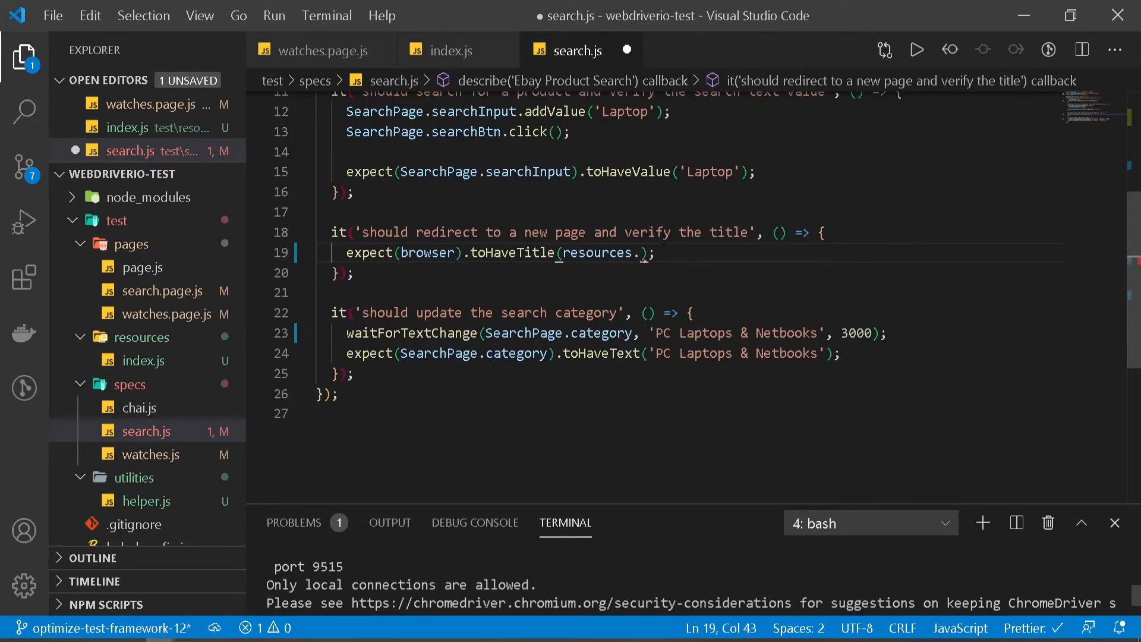
text(laptopTitle)
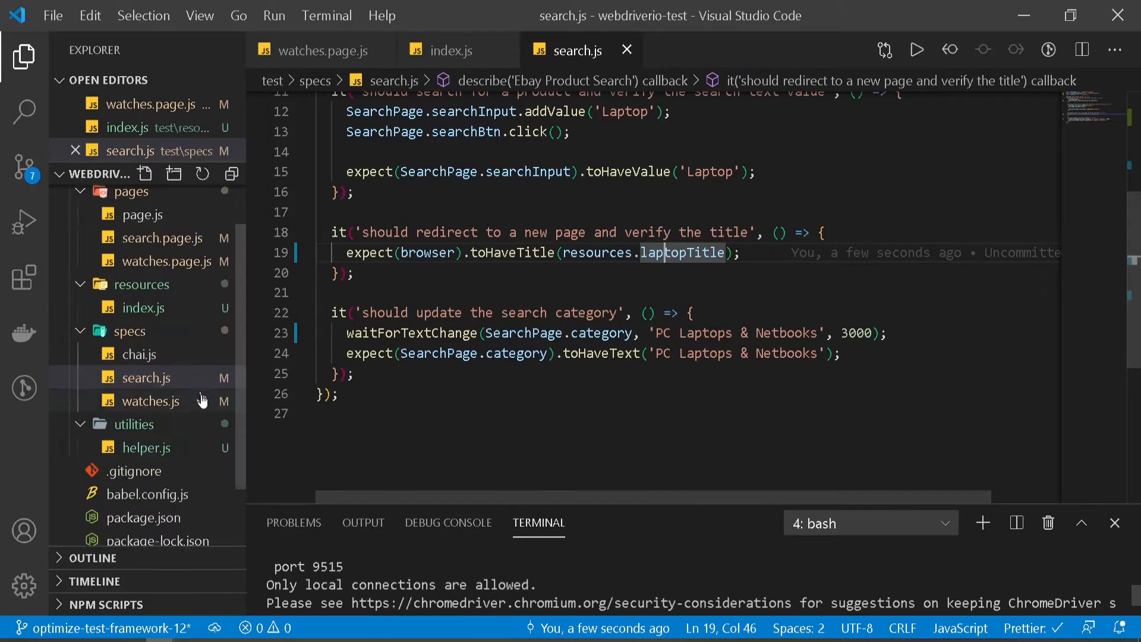
Point the wdio.conf.js specs pattern at search.js
click(142, 173)
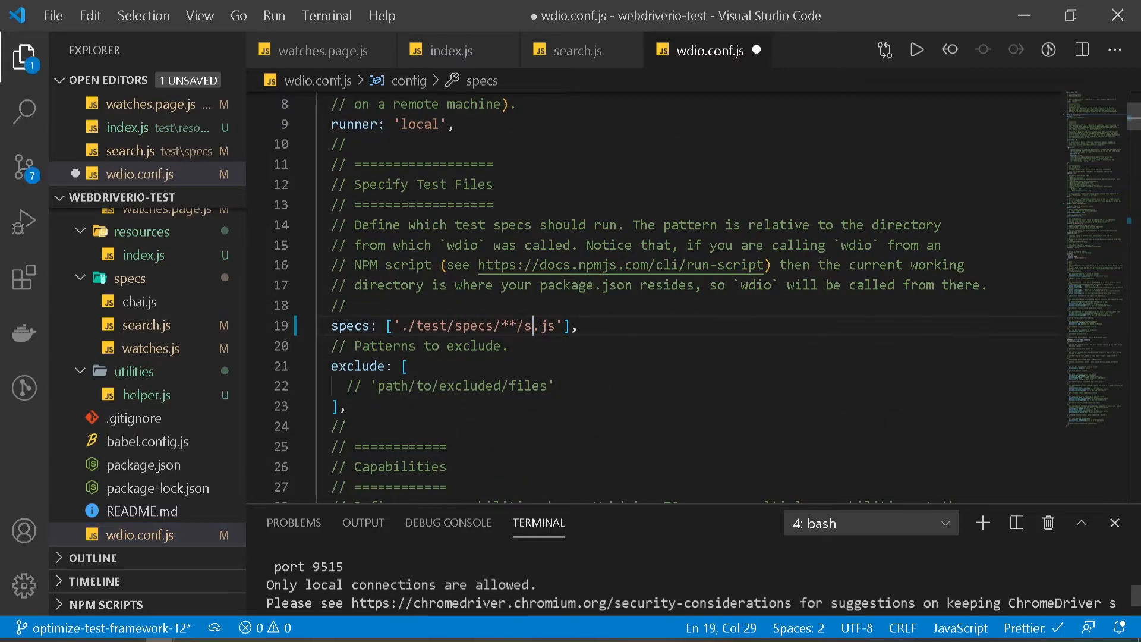
click(576, 50)
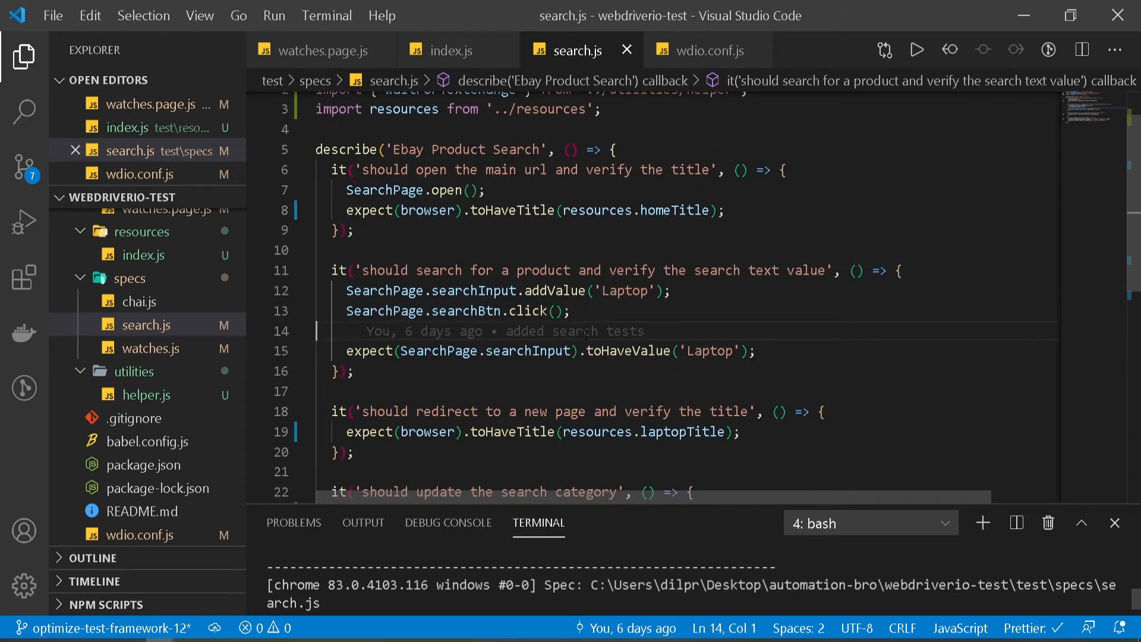
mouse_move(607, 320)
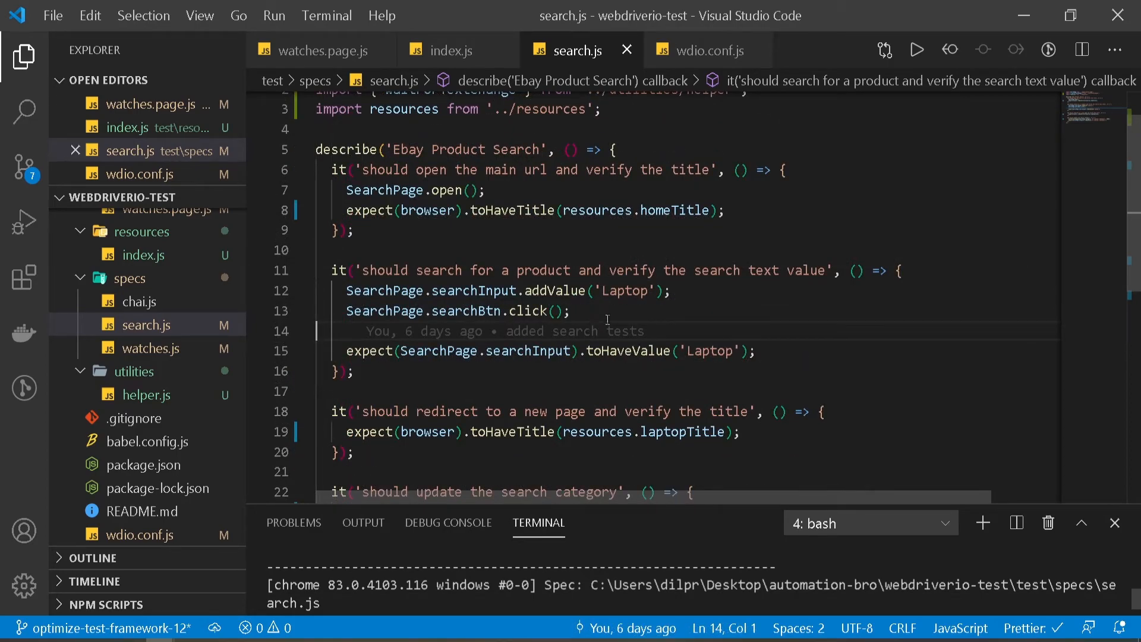
Review search.js and resources/index.js, then bring up the watches spec's category list test
double_click(623, 185)
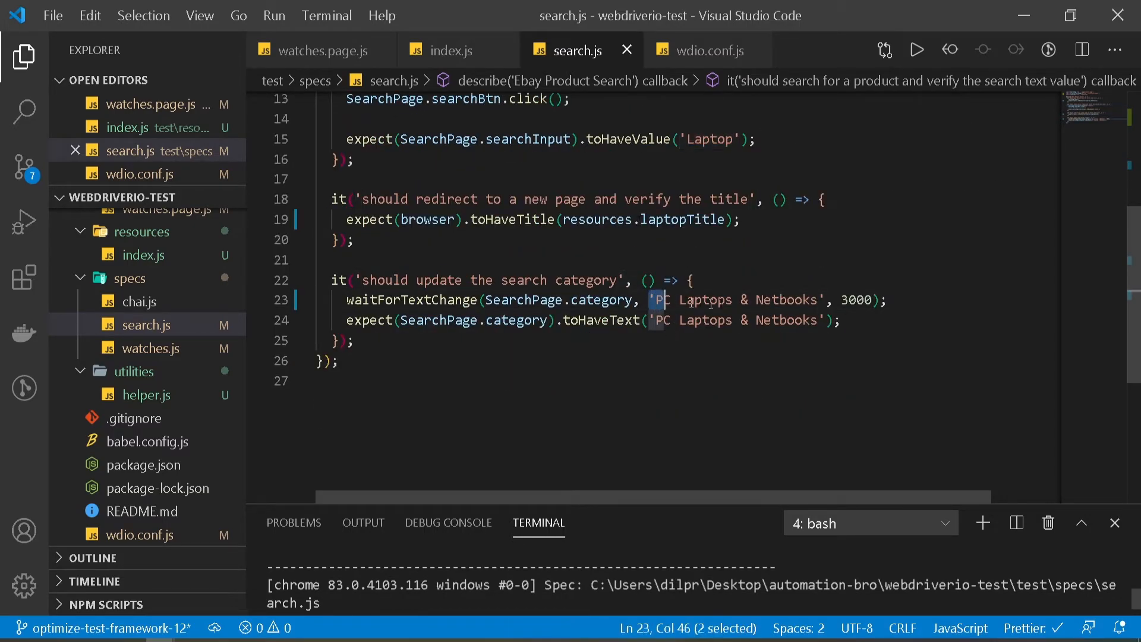
click(449, 50)
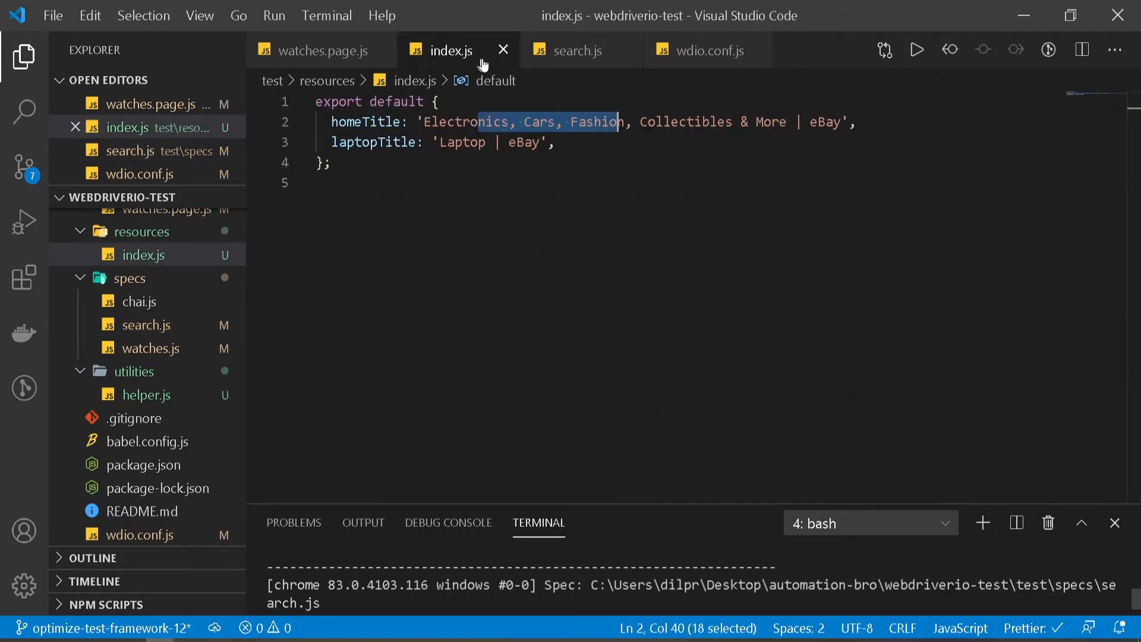
click(578, 50)
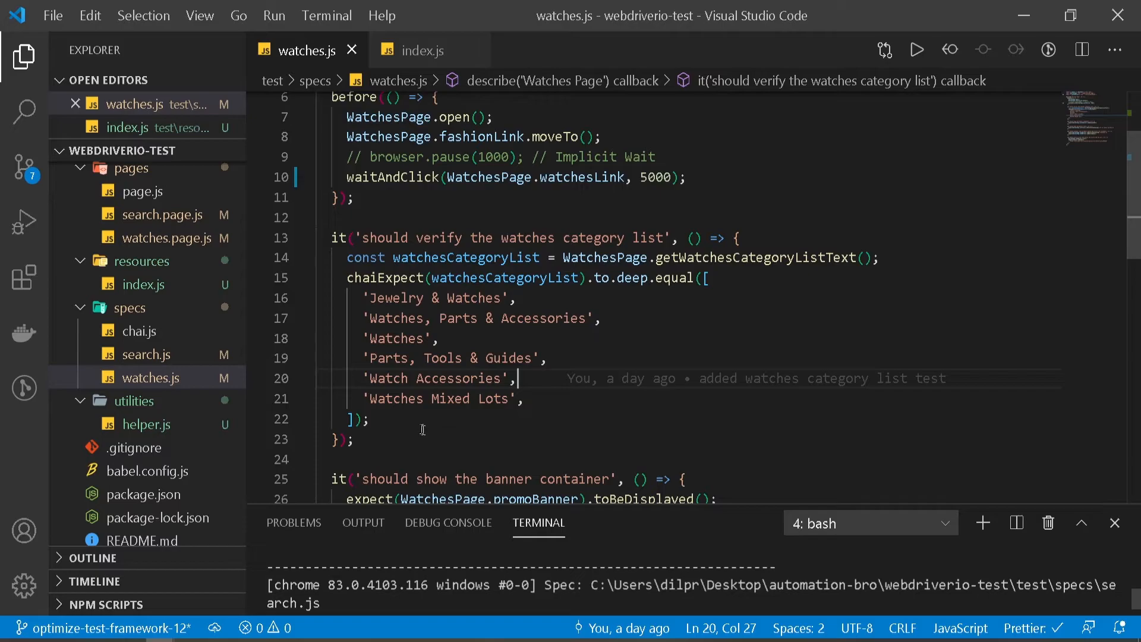
Move the category array into resources/index.js as watchesCategoryList
drag(710, 277, 339, 439)
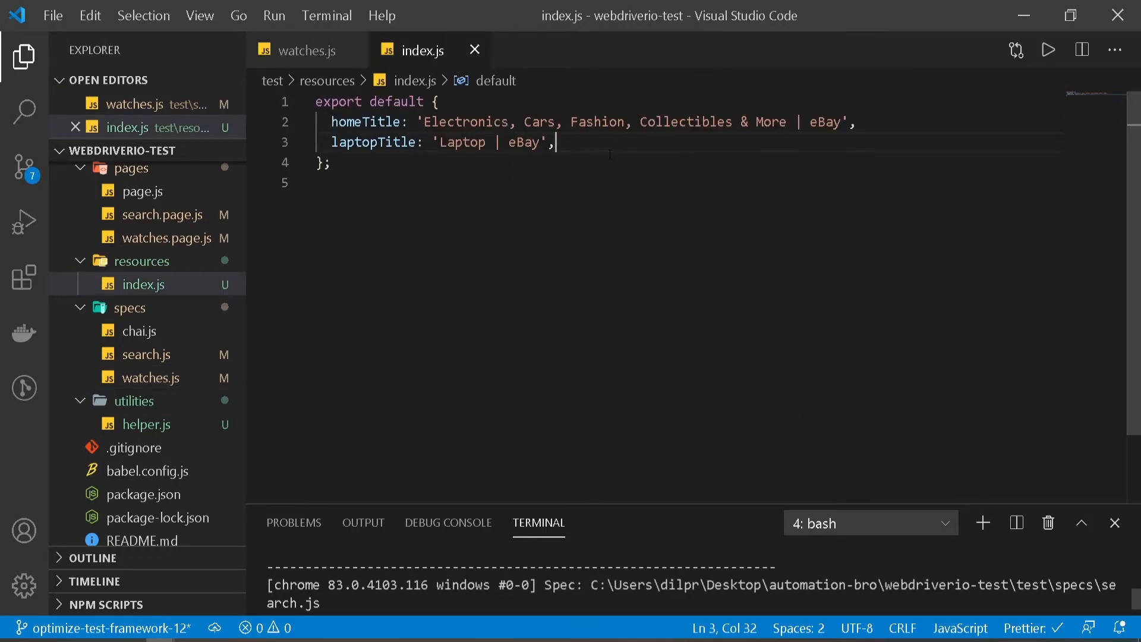
text(watchesd)
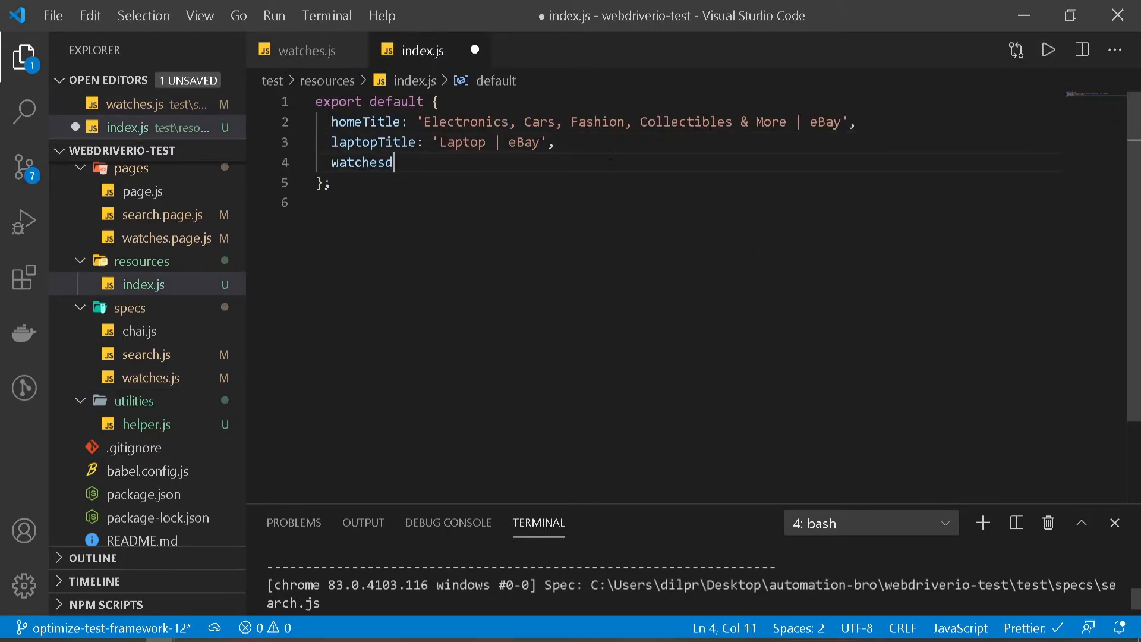
text(CategoryList: [)
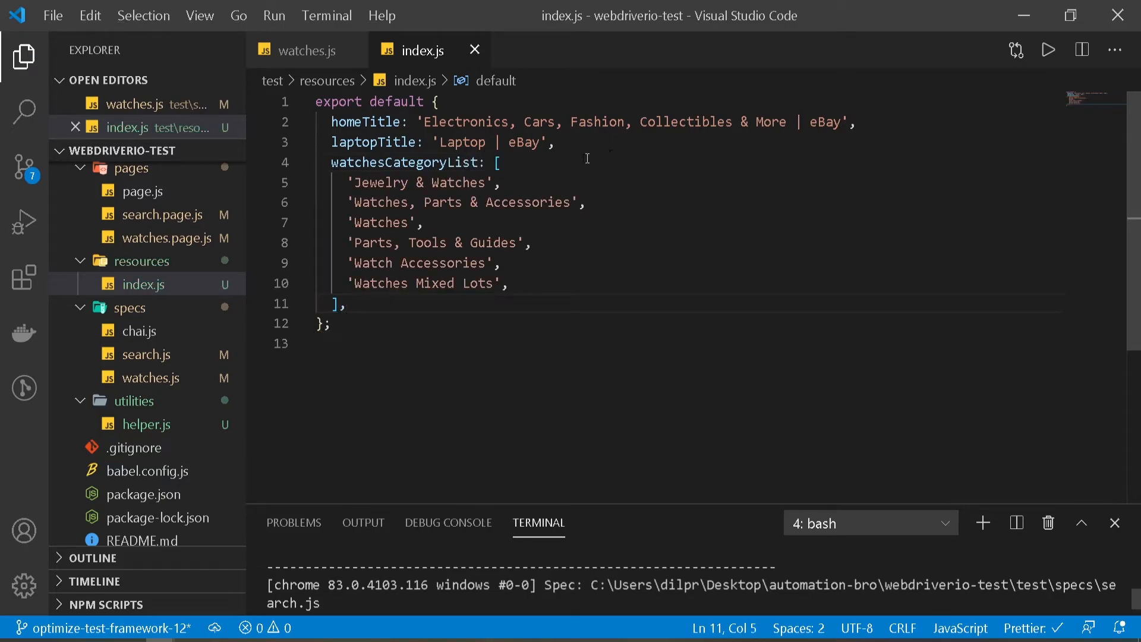
Compare against resources.watchesCategoryList in watches.js and save
click(301, 50)
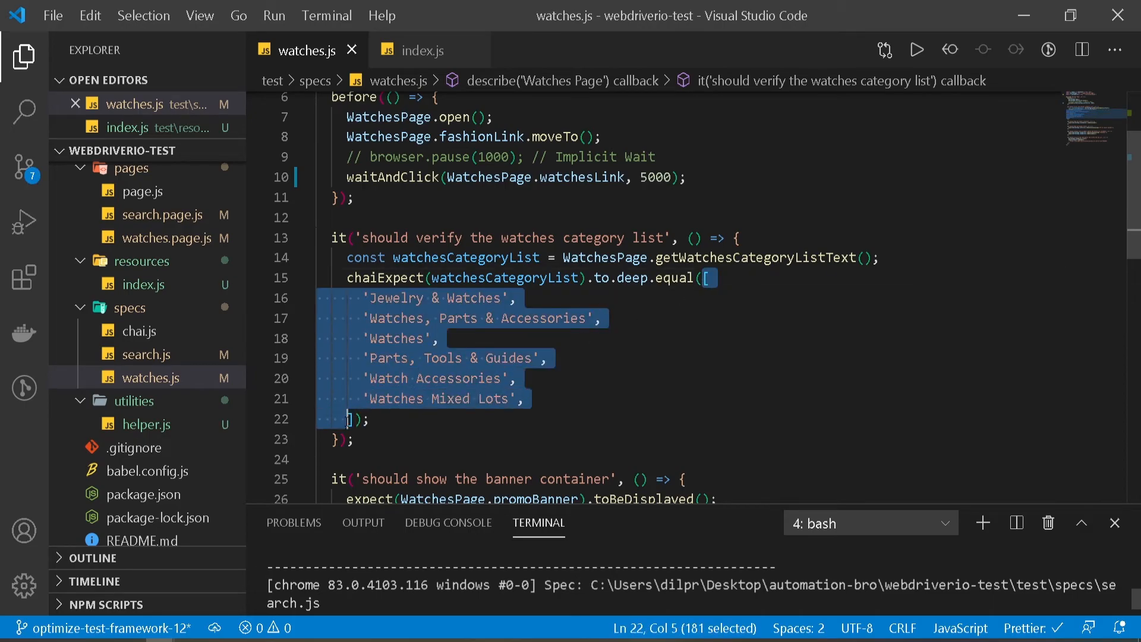
text(resources.watchesCategoryList);)
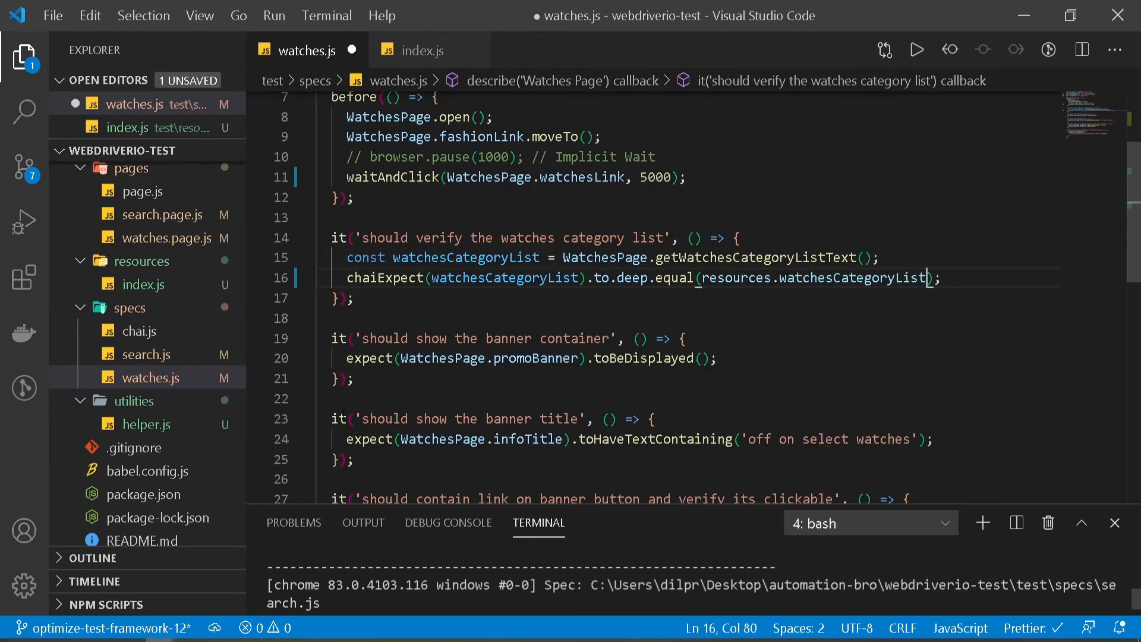
key(ctrl+s)
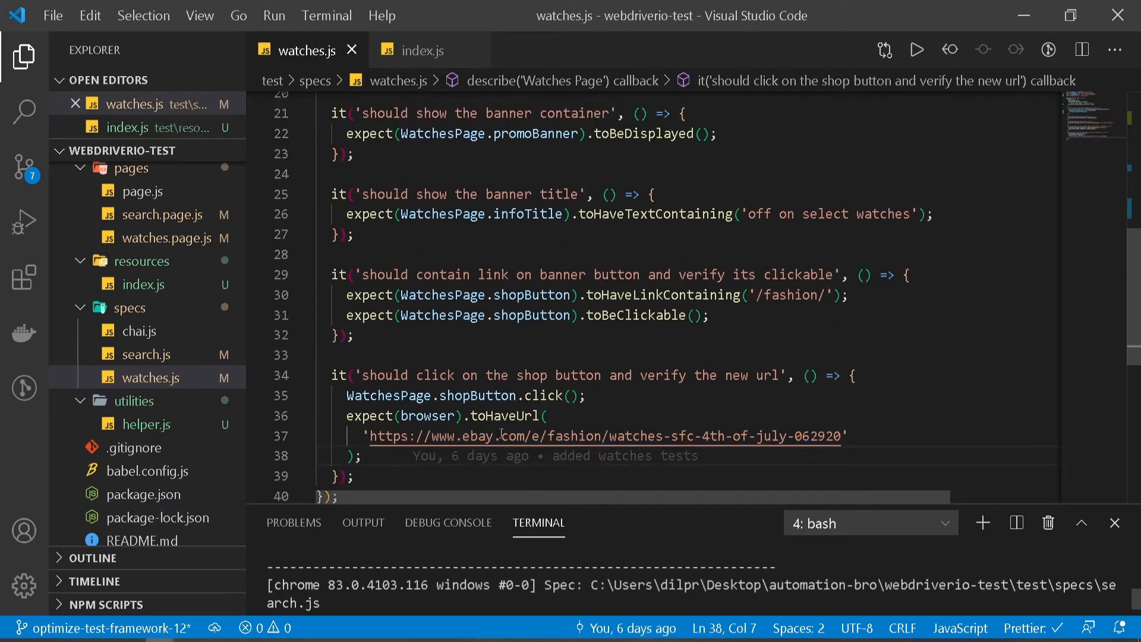
Replace the toHaveUrl check with chaiExpect(url).to.include('/fashion/') borrowed from chai.js
scroll(down, 3)
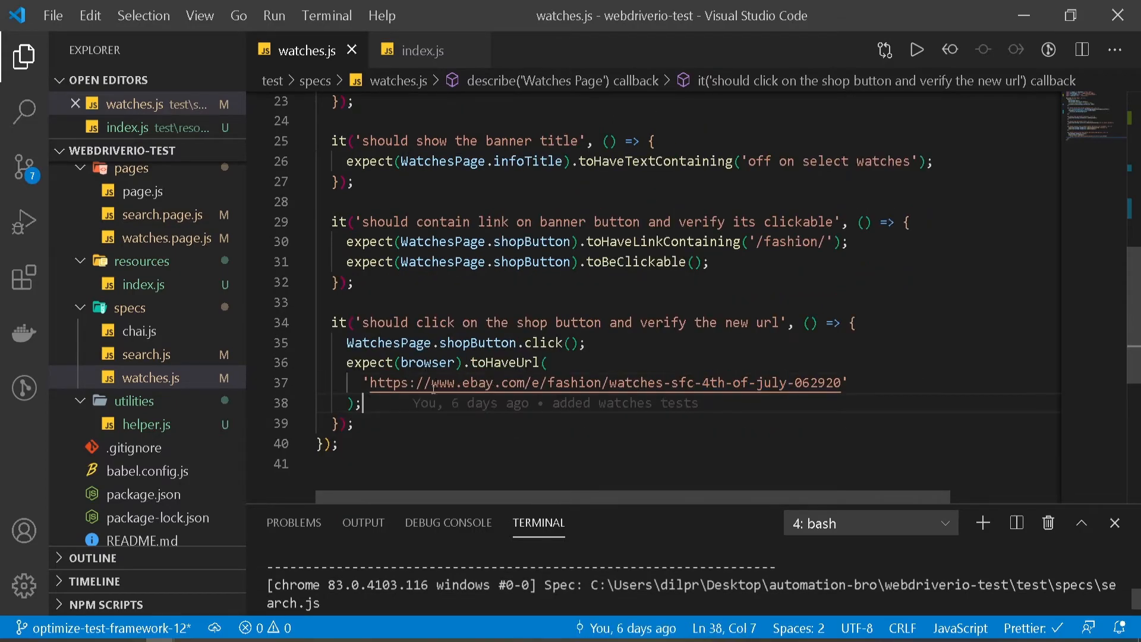
click(153, 377)
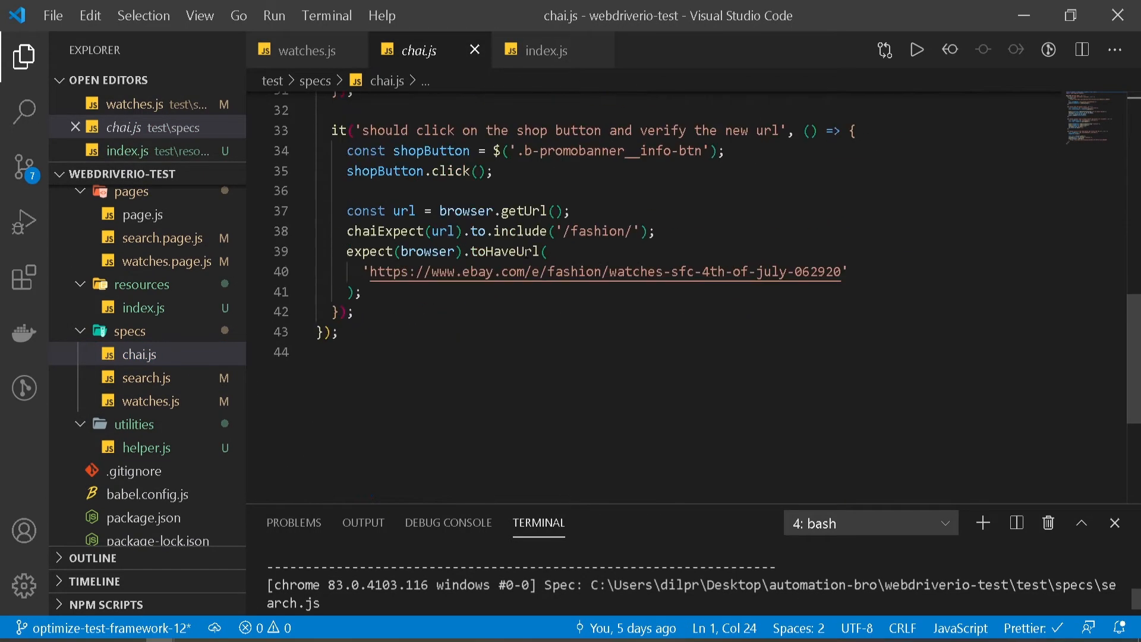
triple_click(500, 230)
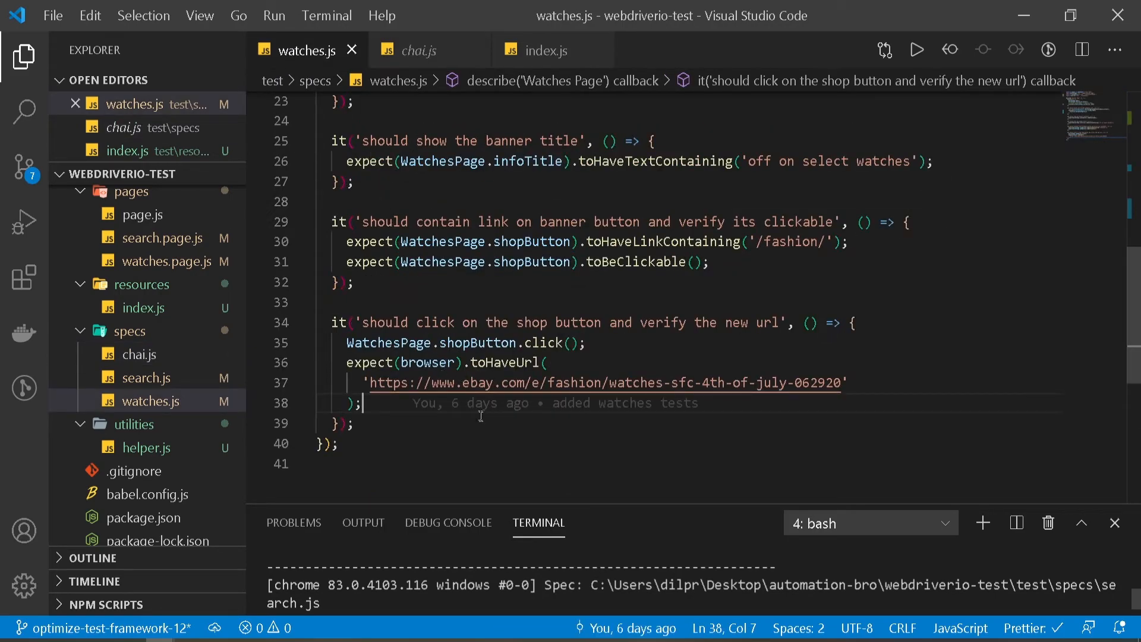
text(chaiExpect(url).to.include('/fashion/');)
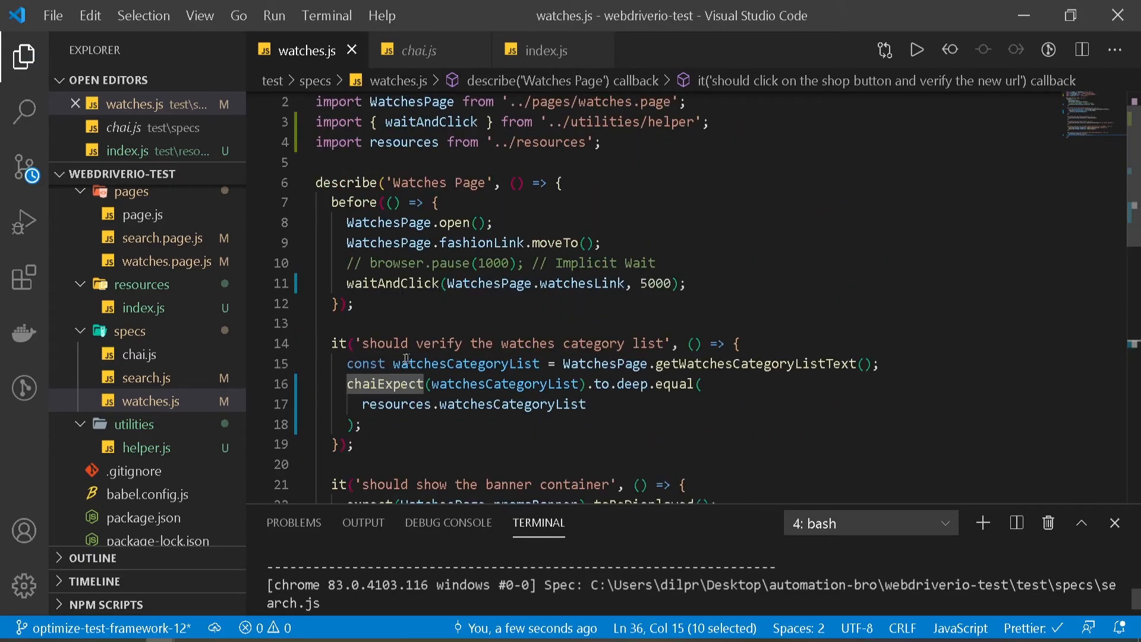
scroll(down, 3)
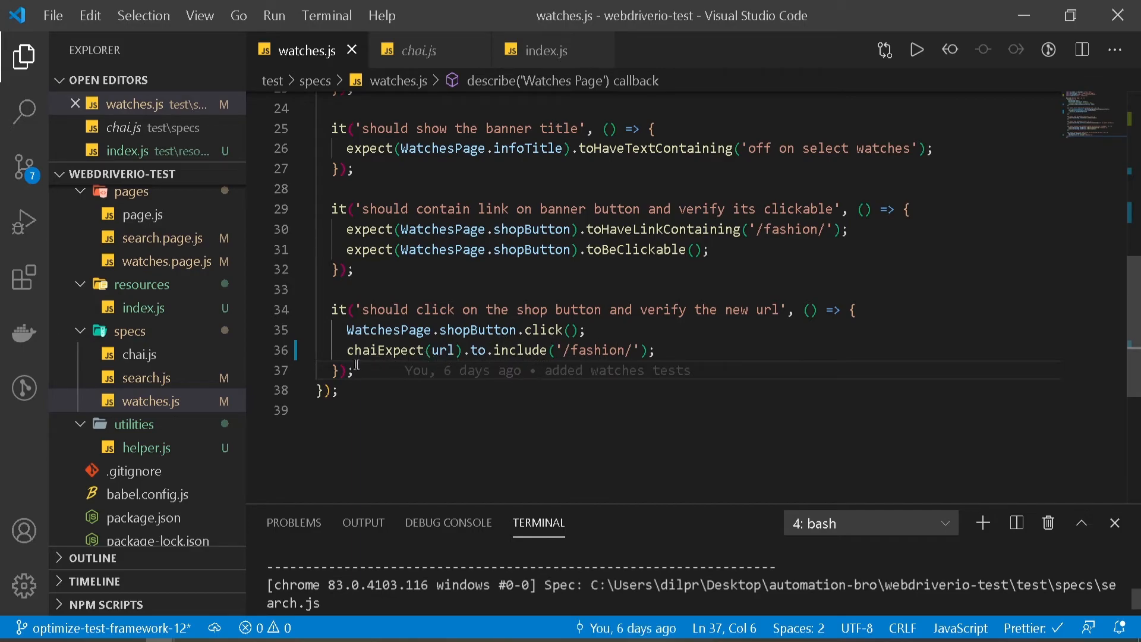
mouse_move(662, 359)
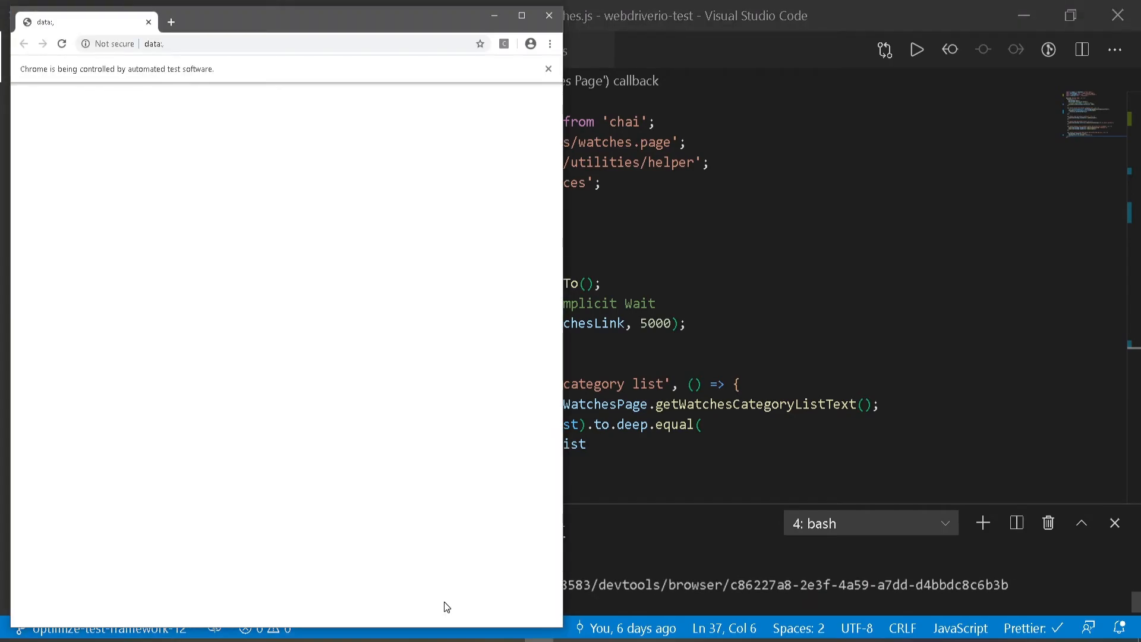
Let the automated Chrome run finish and return to the terminal's bash prompt
click(549, 15)
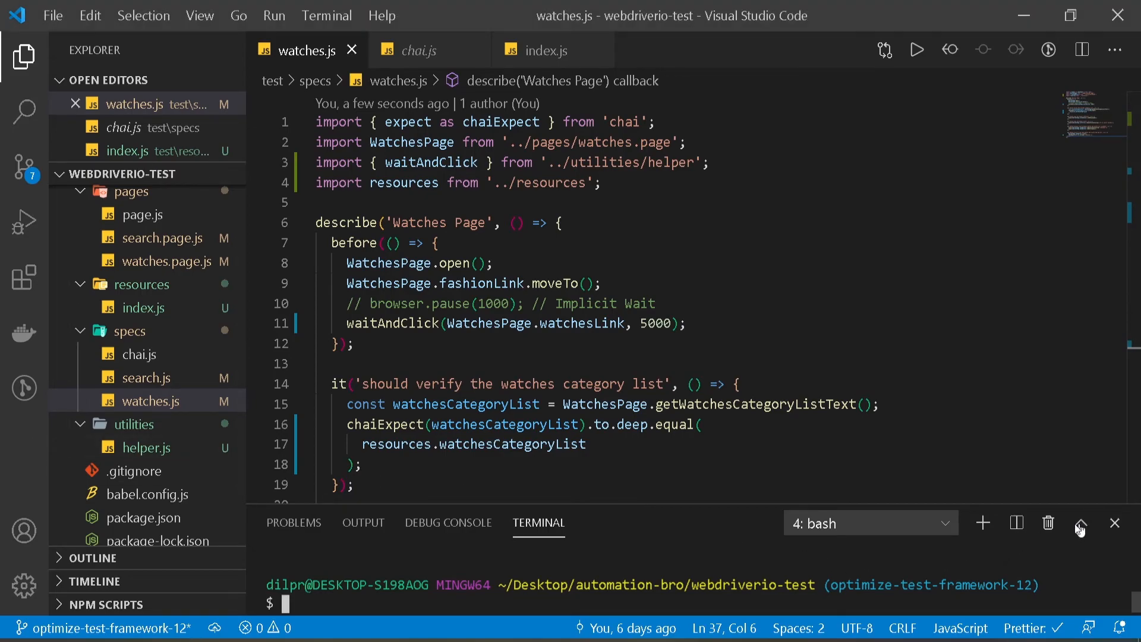
click(1080, 523)
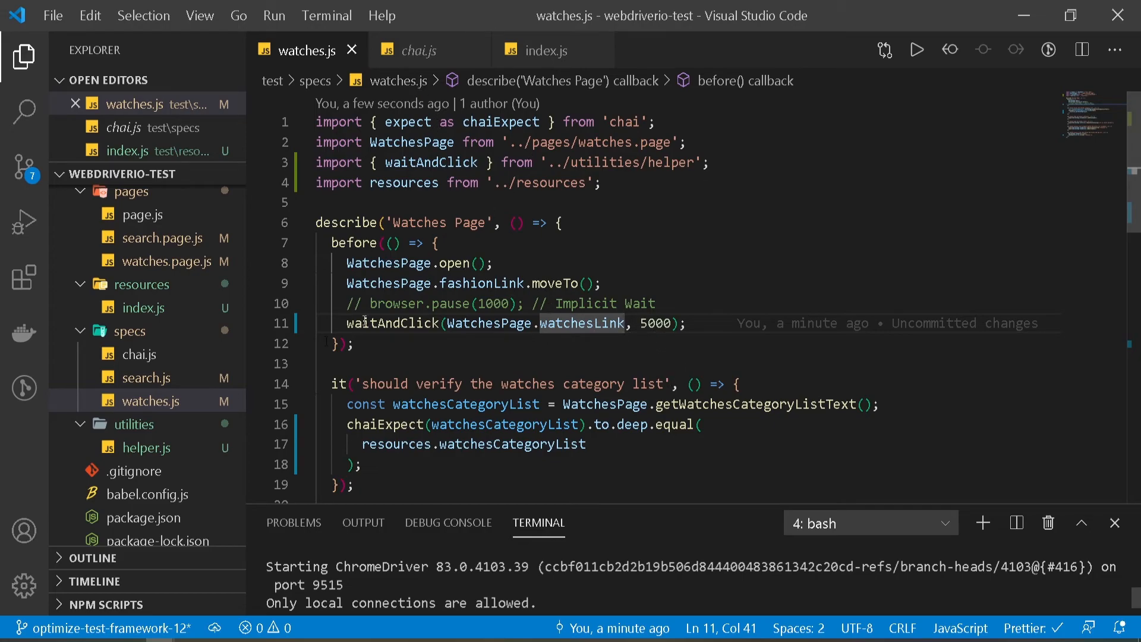
click(145, 447)
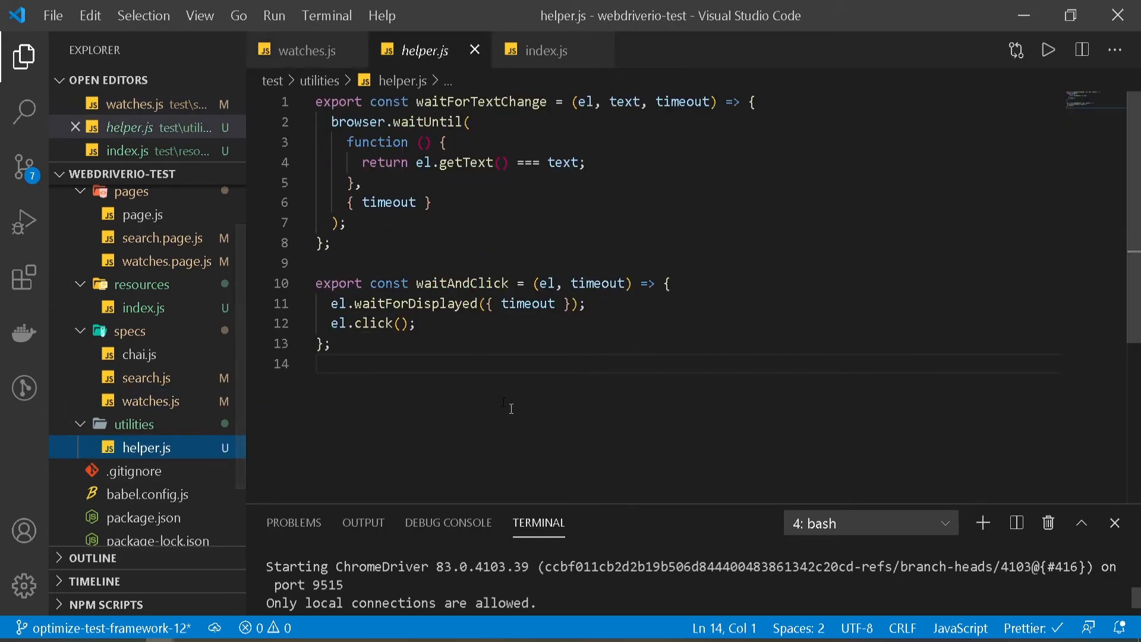
click(302, 50)
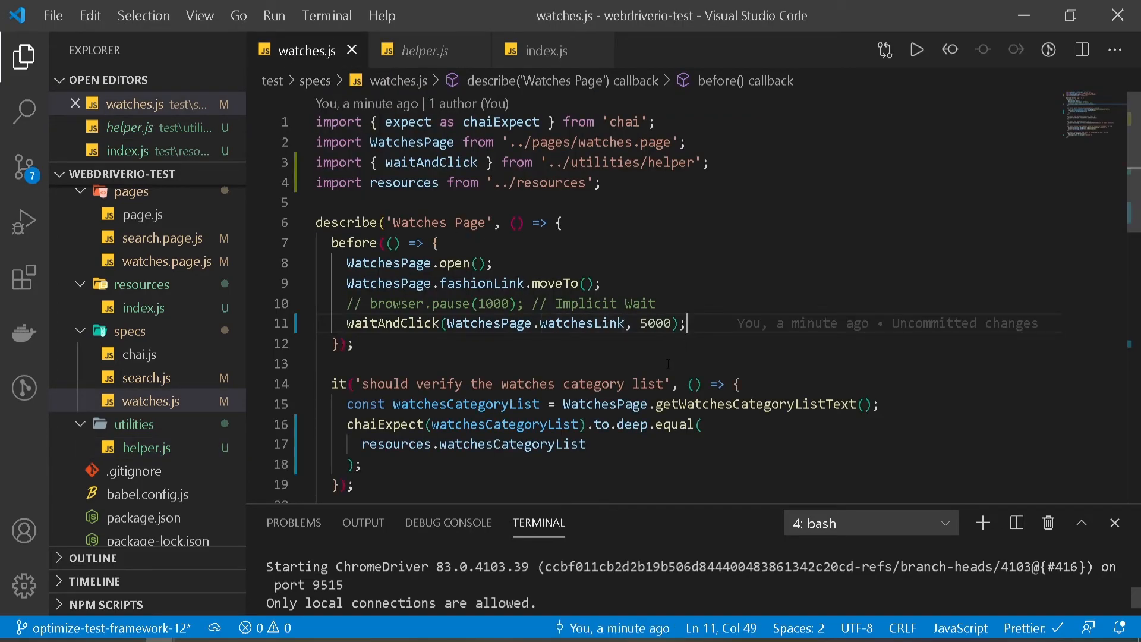
mouse_move(153, 400)
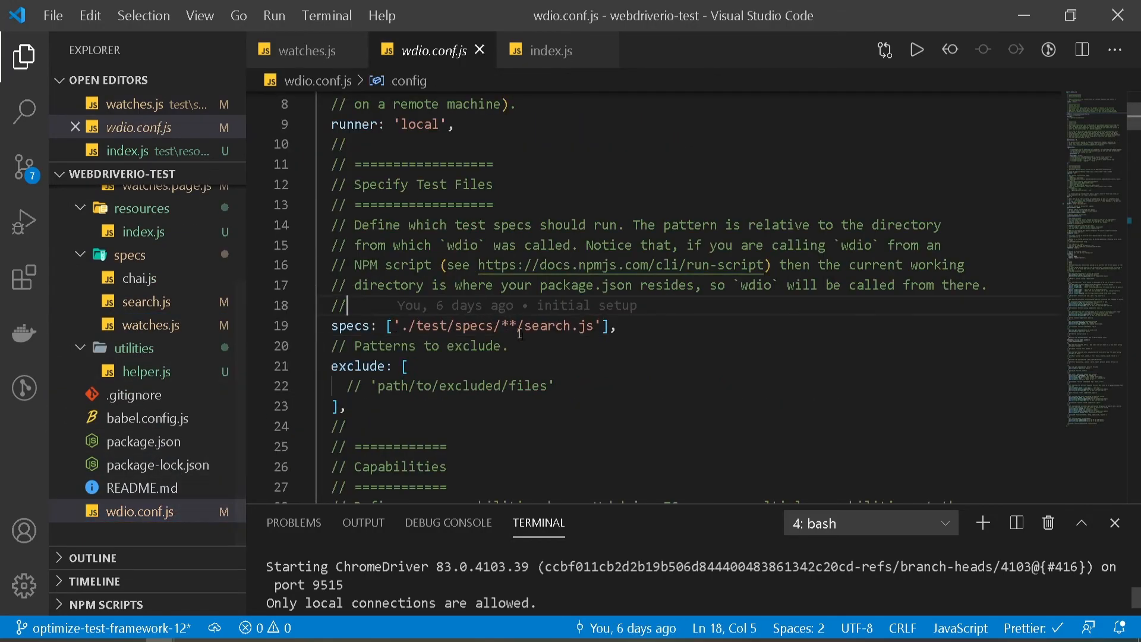
text(baseUrl: 'https://www.ebay.com/',)
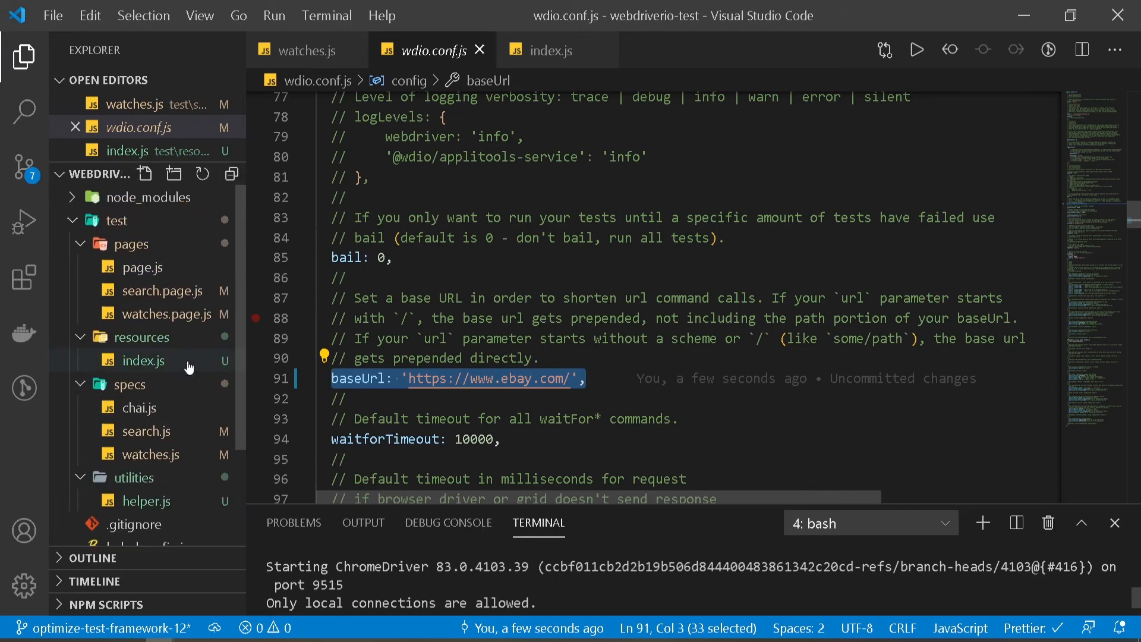
click(550, 50)
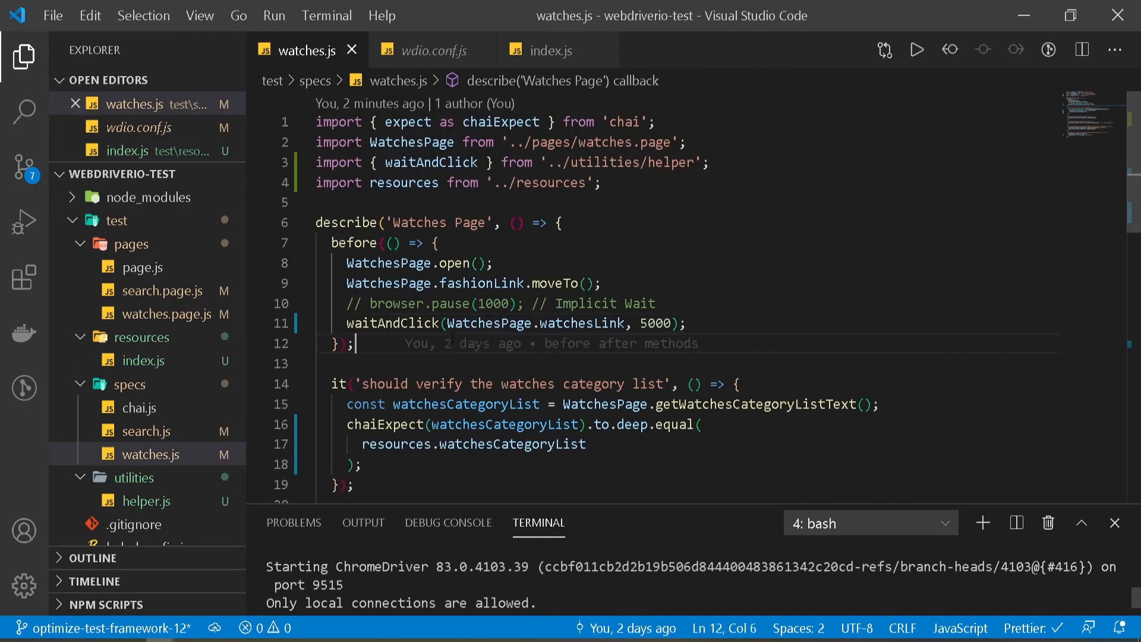
scroll(down, 3)
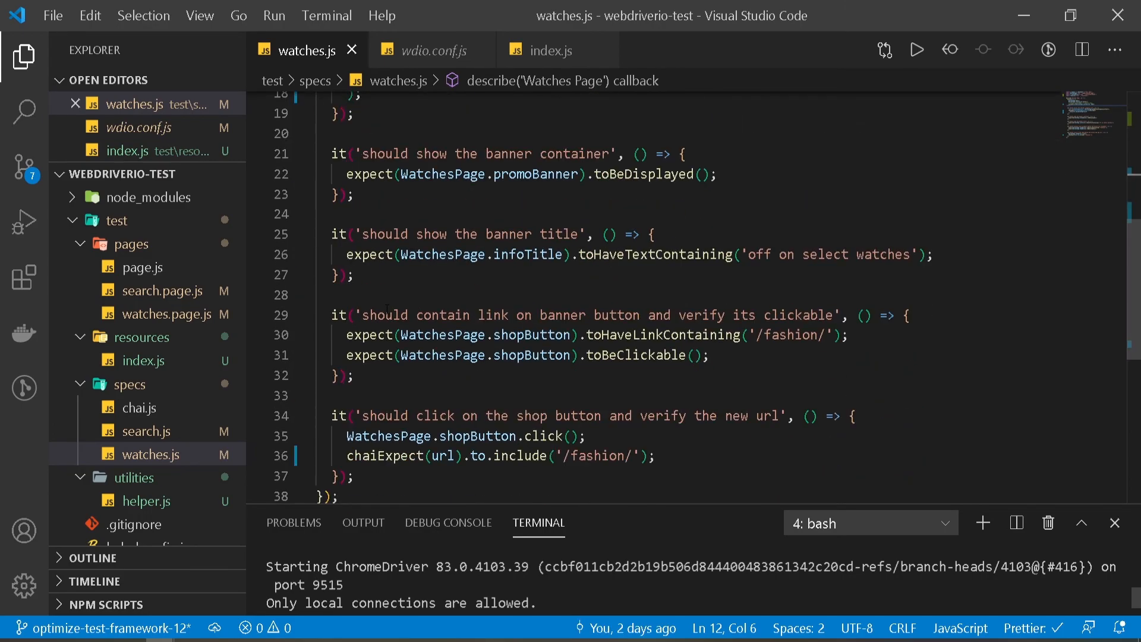